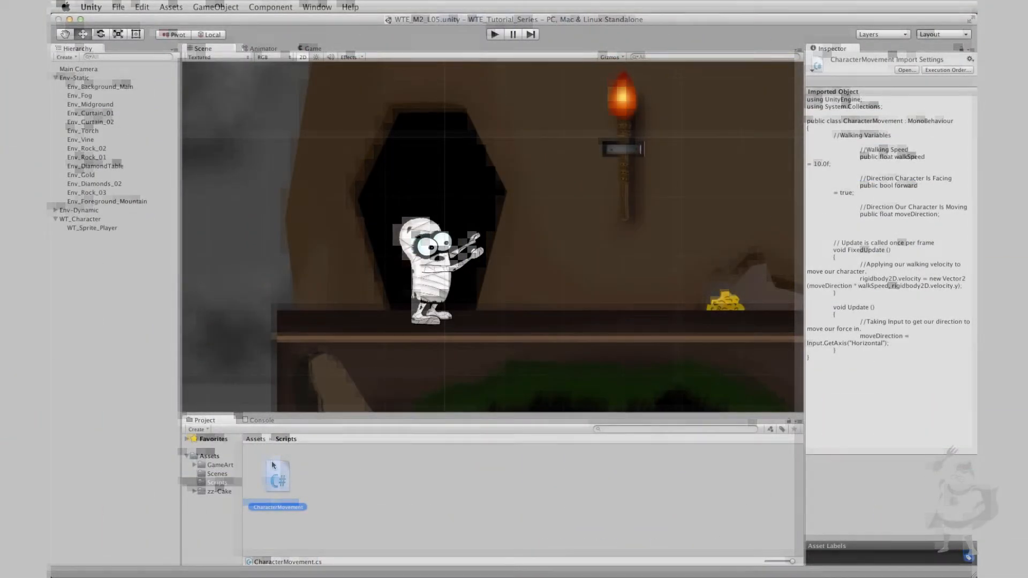
# Step: Open the CharacterMovement script from the Scripts folder in MonoDevelop
pyautogui.doubleClick(277, 476)
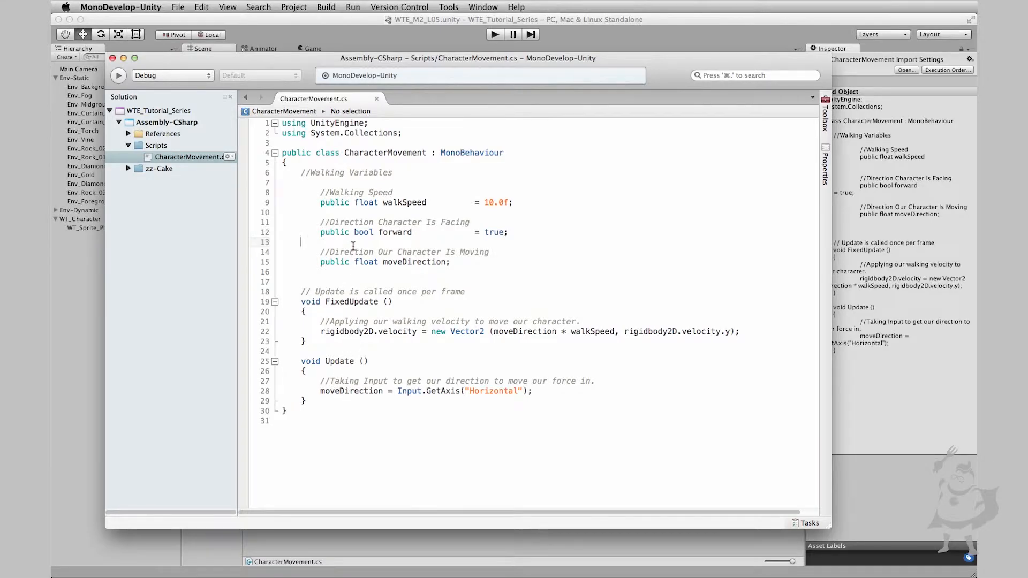
pyautogui.moveTo(384, 398)
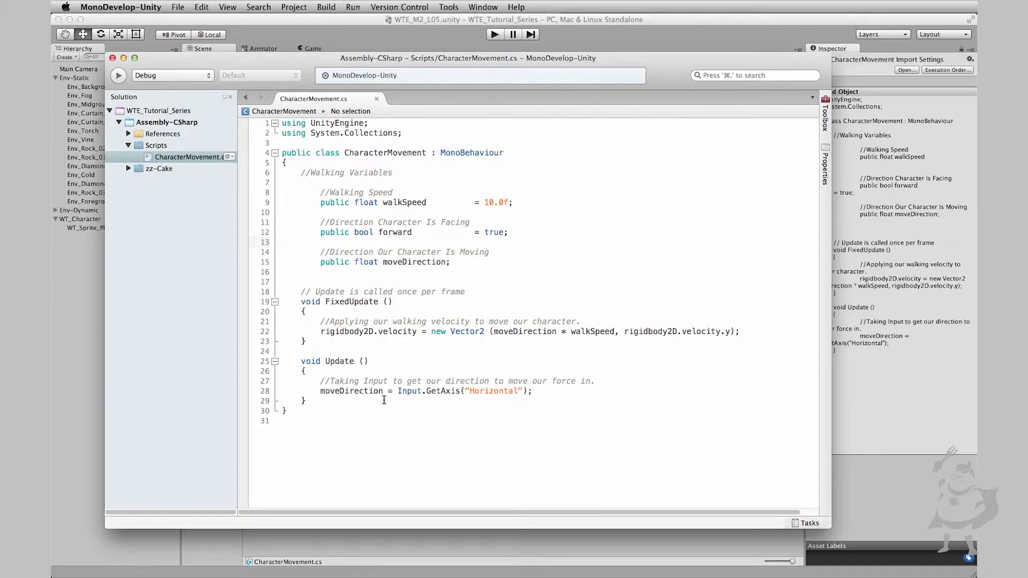
# Step: Add a new line after the rigidbody2D.velocity line inside FixedUpdate
pyautogui.click(299, 242)
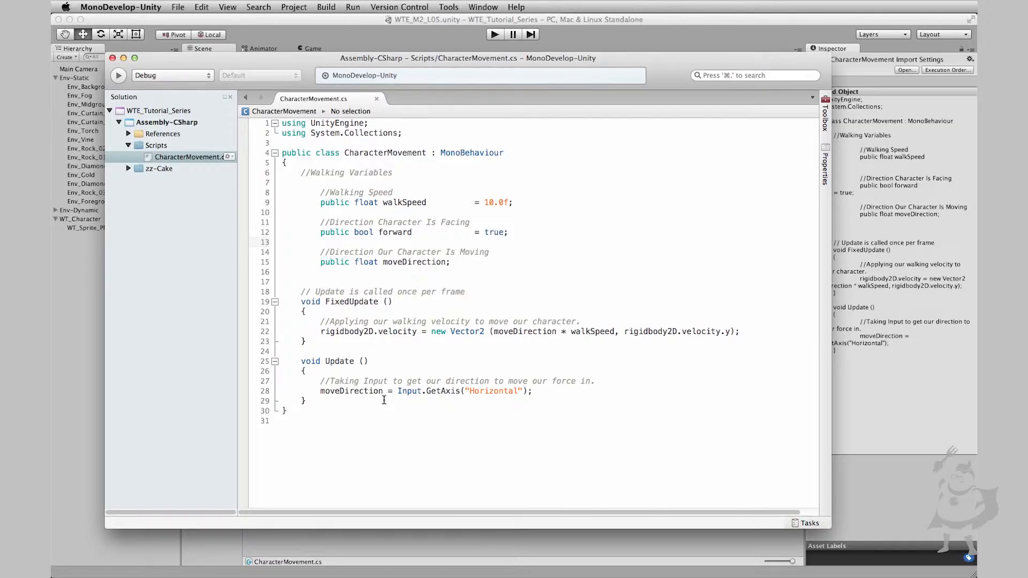
pyautogui.click(302, 242)
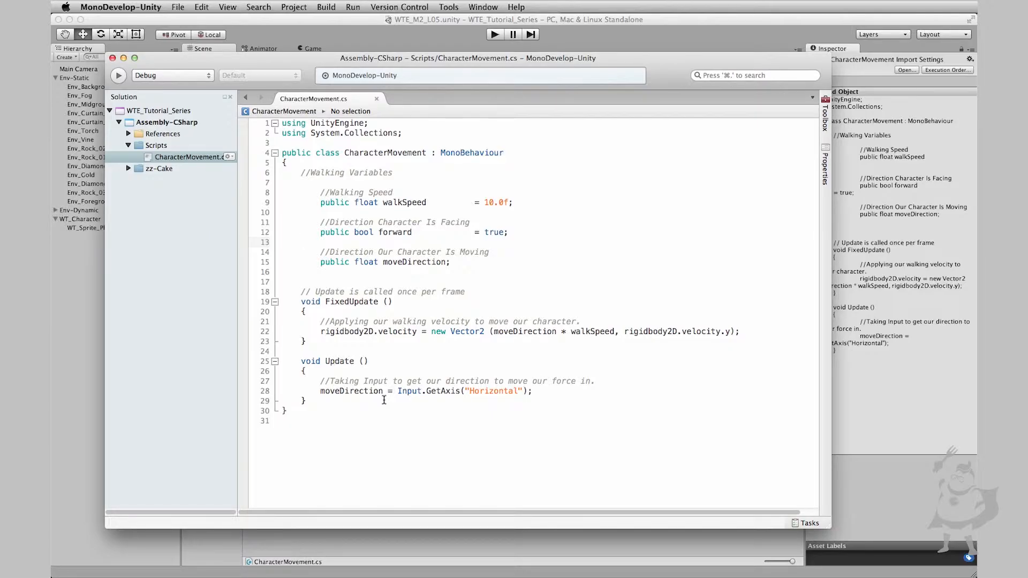
pyautogui.click(302, 242)
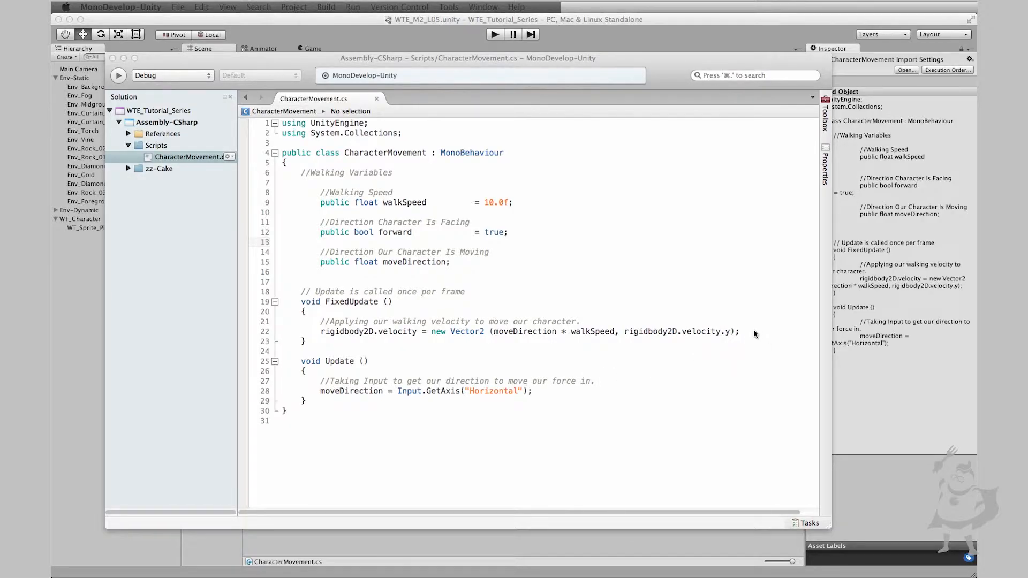
pyautogui.click(754, 331)
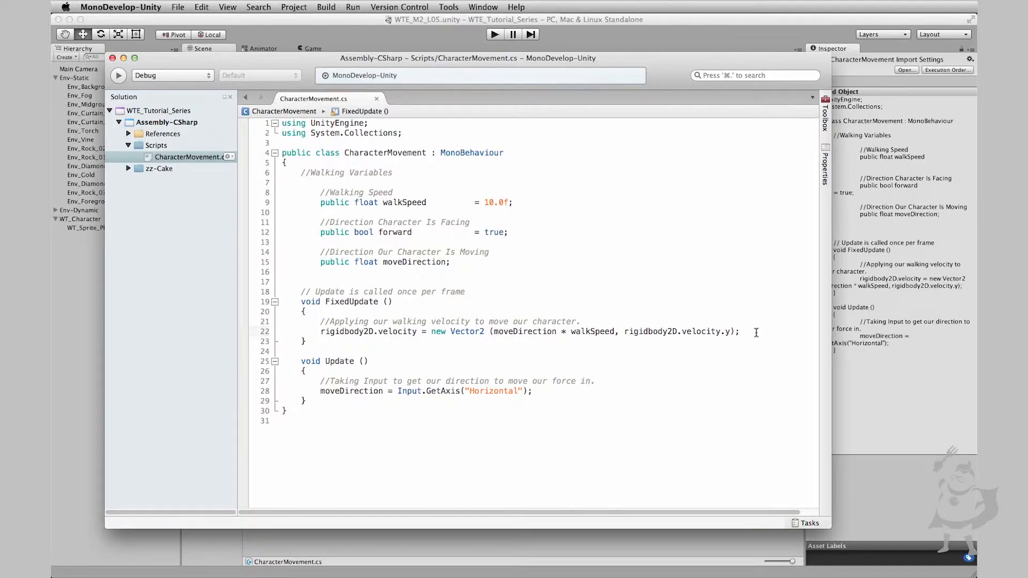
pyautogui.press('enter')
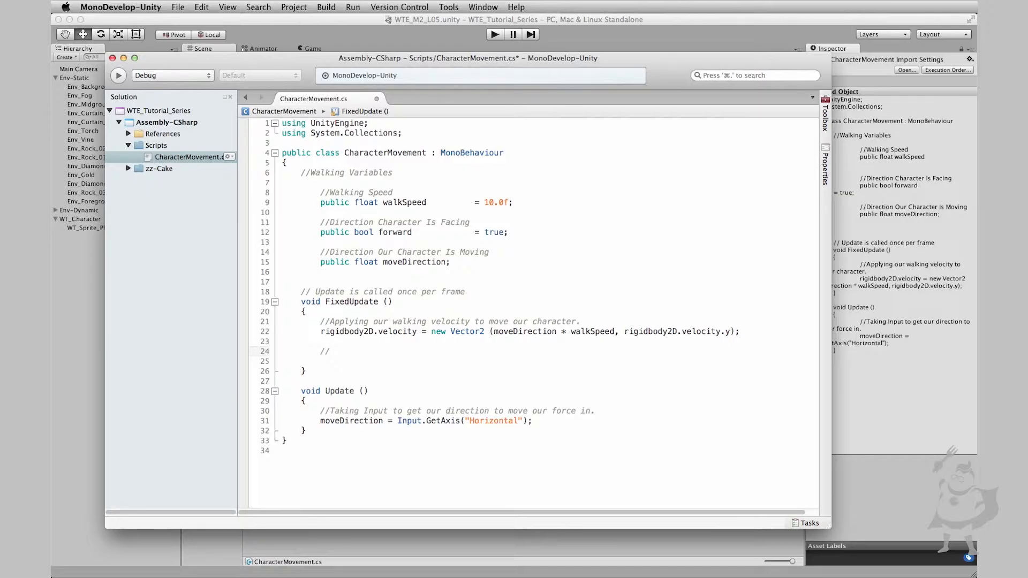
# Step: Write the '//Direction Switch Functions WT Common Sense.' comment and begin an 'if(' statement
pyautogui.write('//Direction S')
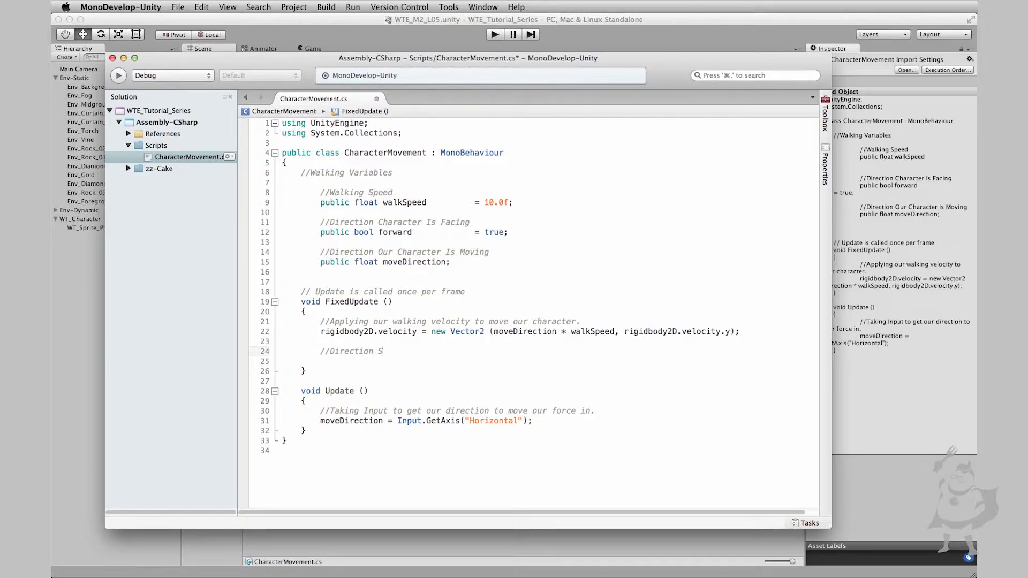
pyautogui.write('witch Functions')
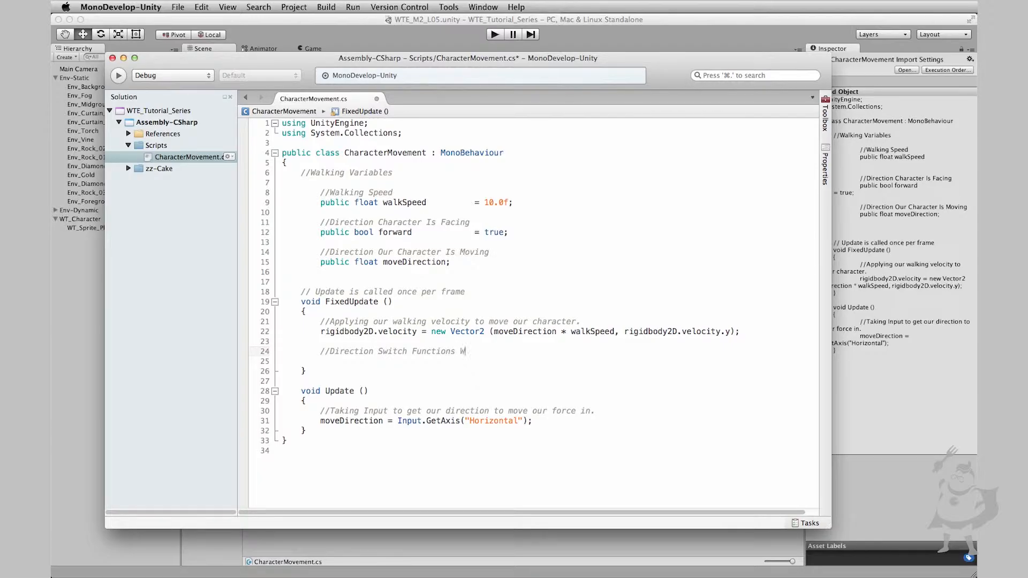
pyautogui.write('WT Common Sense.')
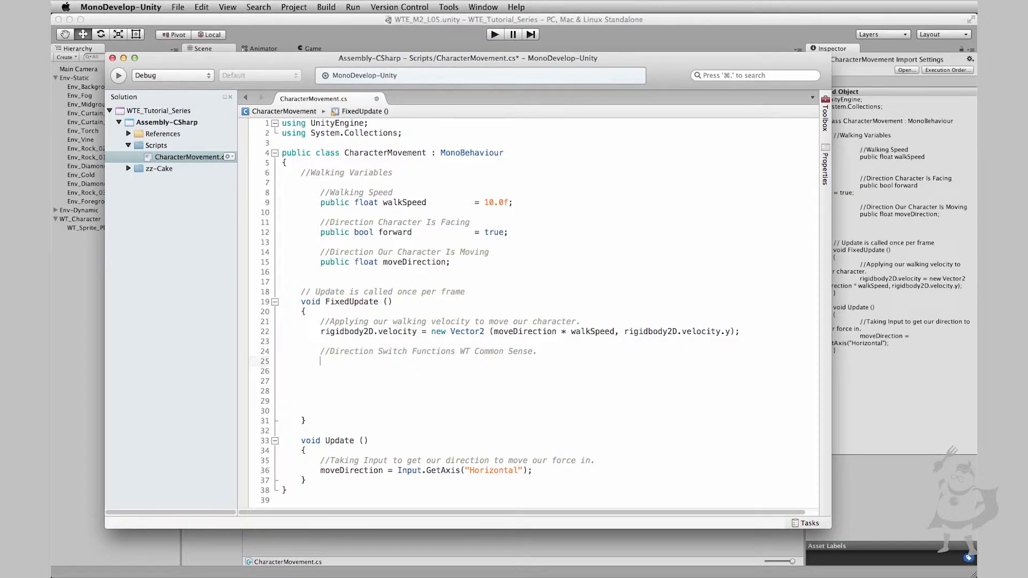
pyautogui.write('if')
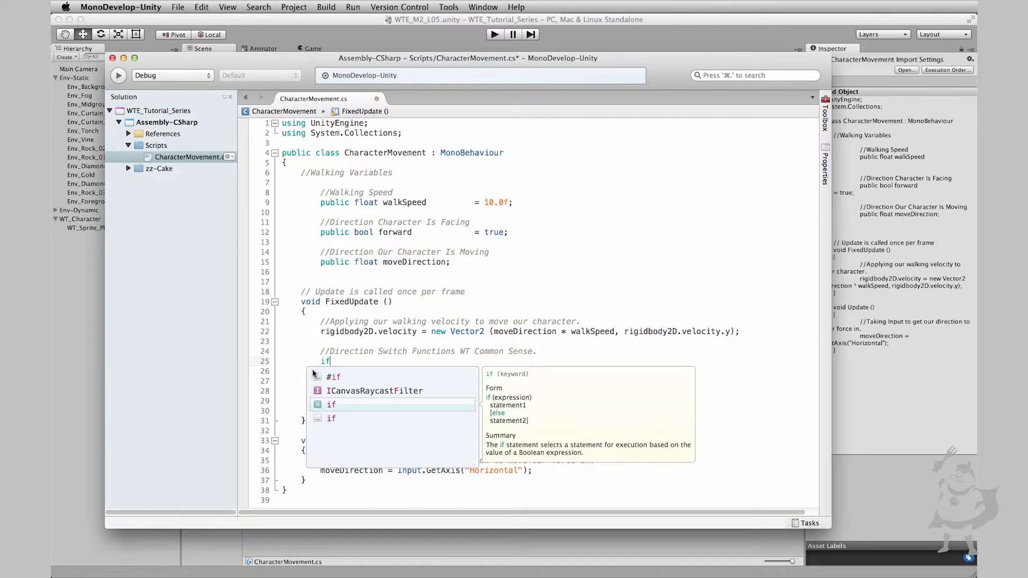
pyautogui.write('(')
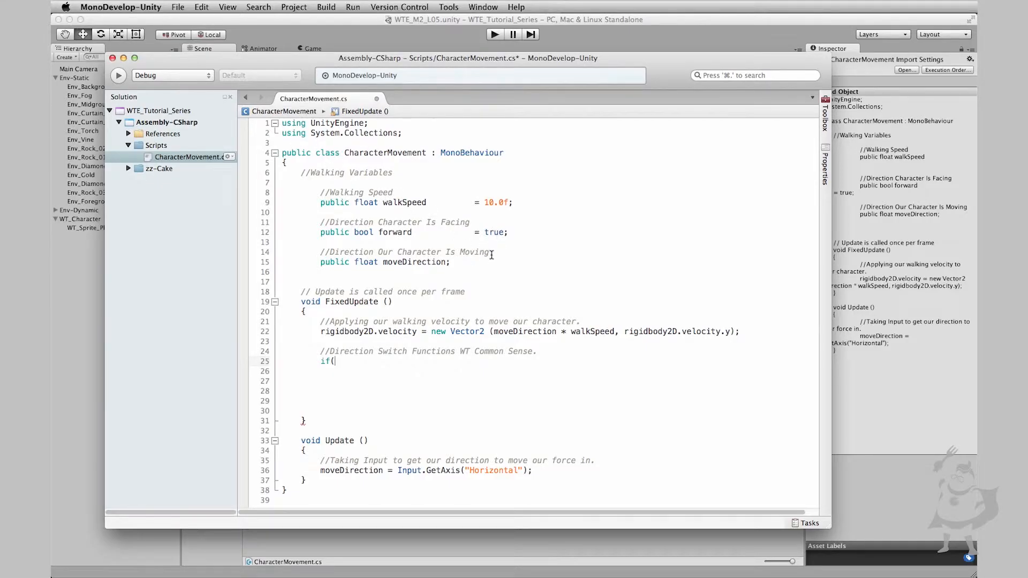
pyautogui.moveTo(445, 425)
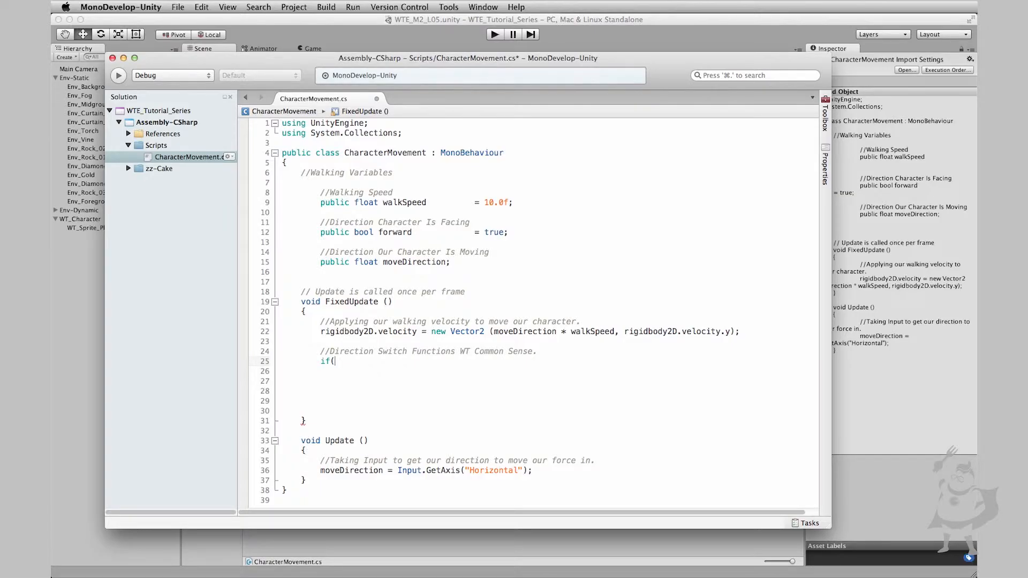
# Step: Complete the condition as if(moveDirection > 0.0f && !forward) with an empty brace block
pyautogui.write('moveDirection')
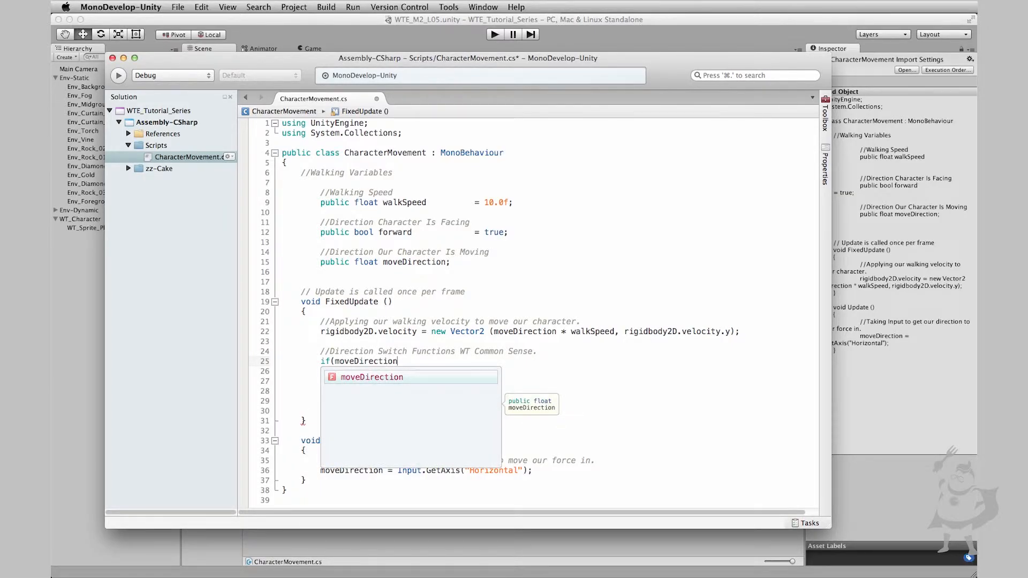
pyautogui.press('Escape')
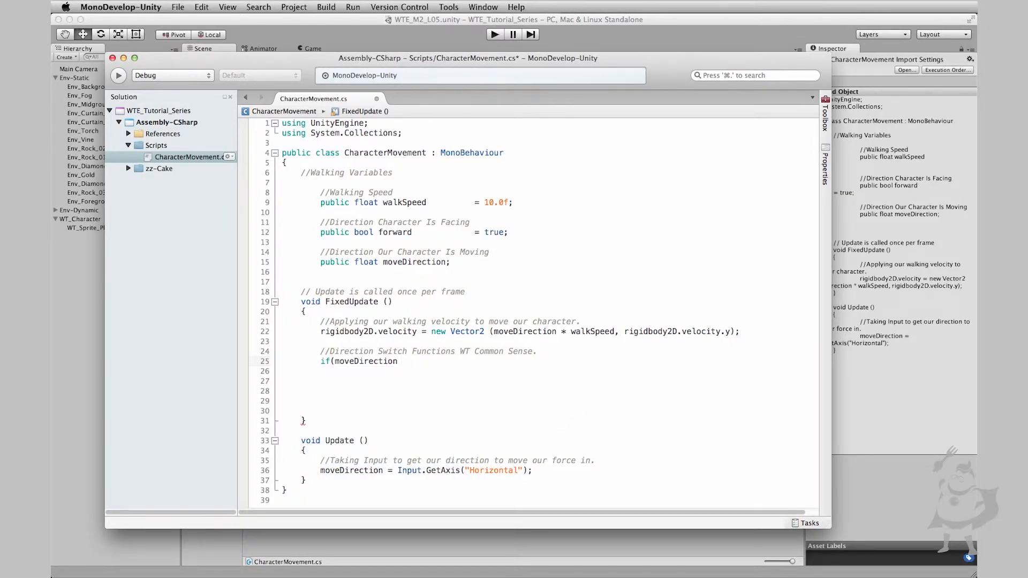
pyautogui.write('>')
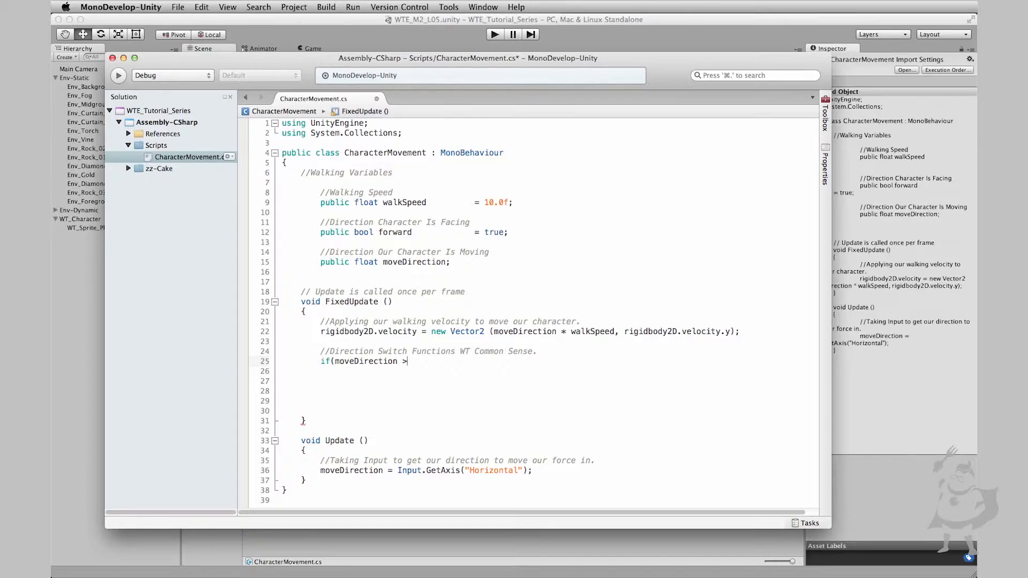
pyautogui.write('0.0')
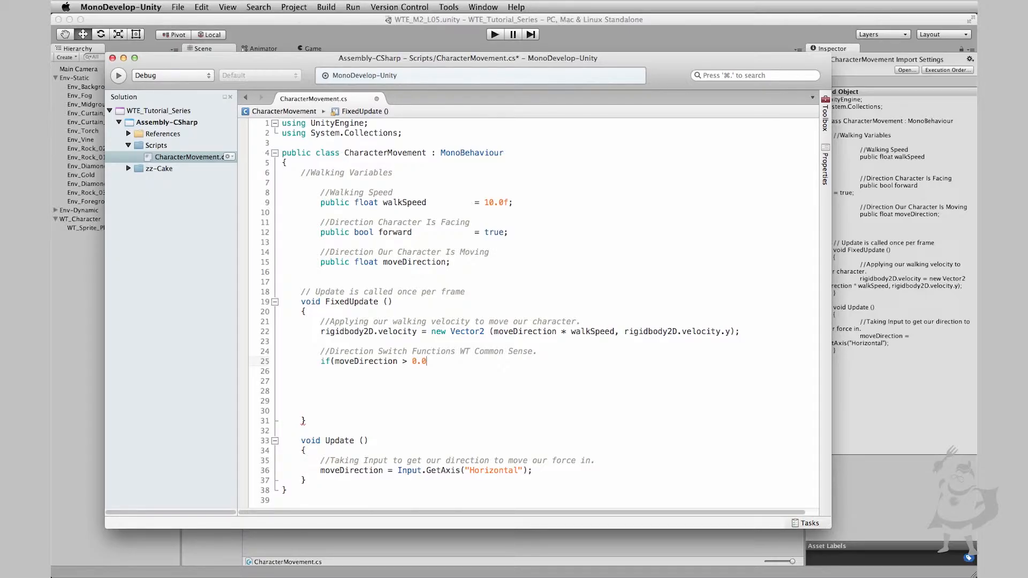
pyautogui.write('f &')
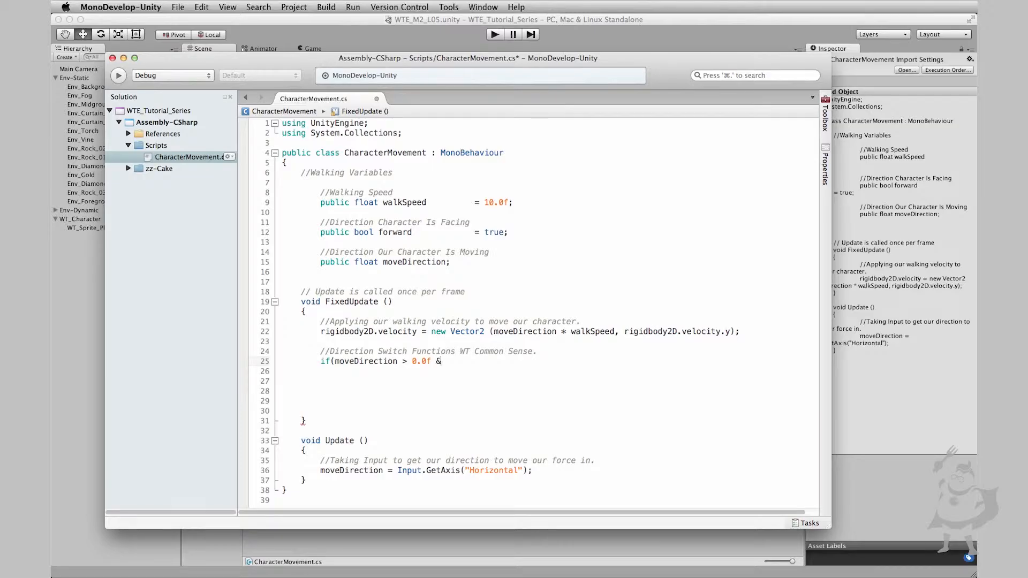
pyautogui.write('&')
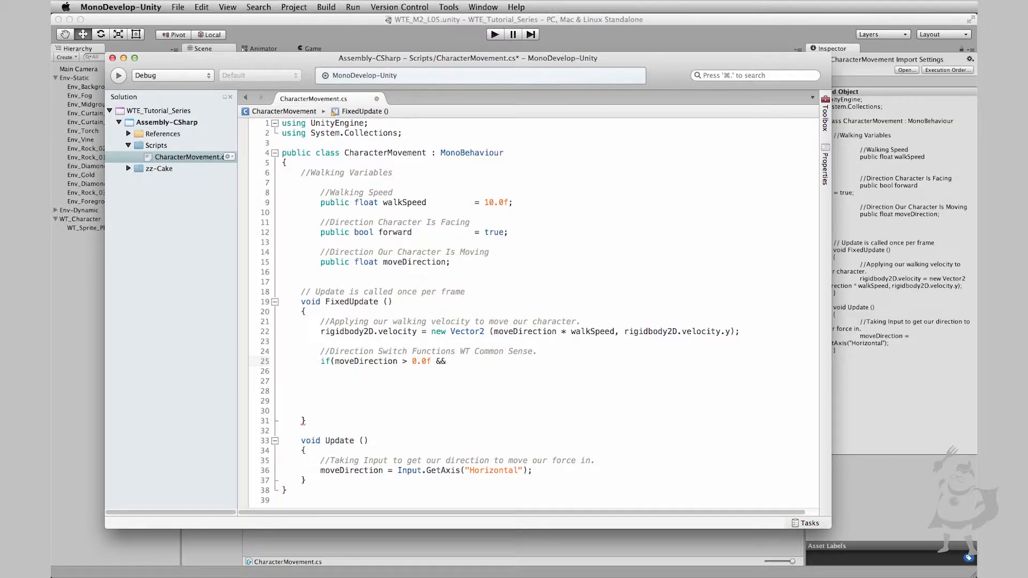
pyautogui.write('!forward')
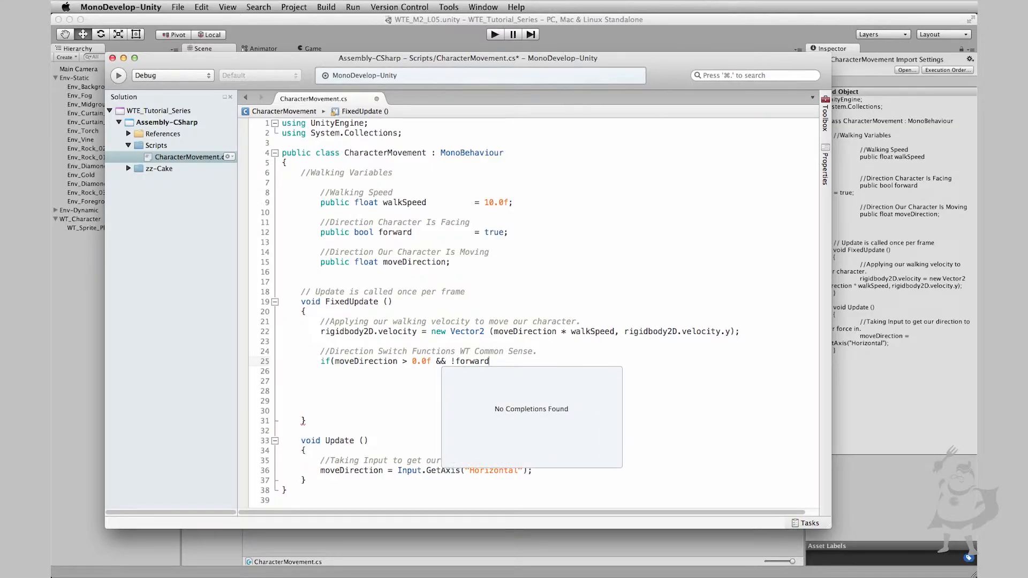
pyautogui.write(')')
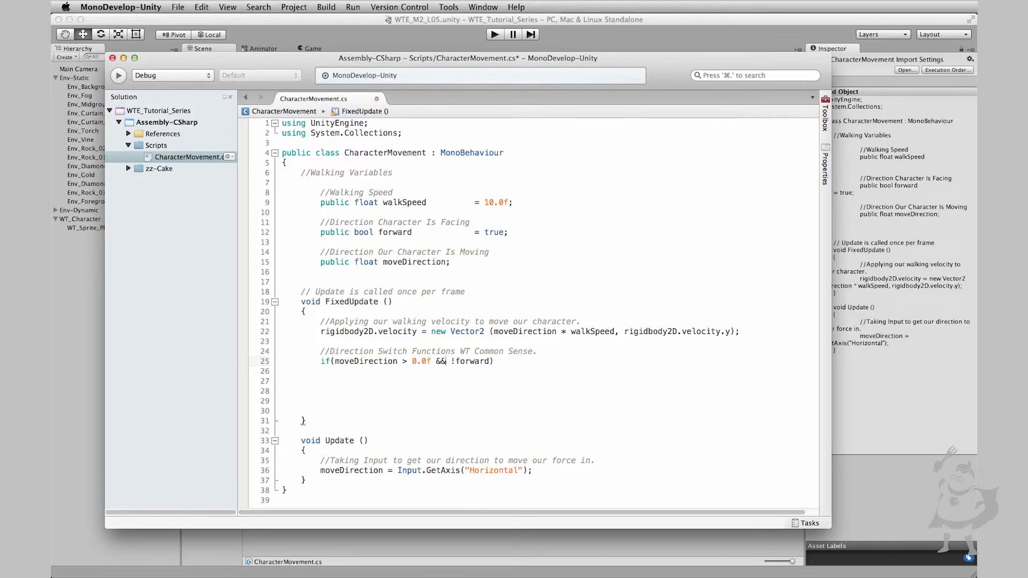
pyautogui.press('Backspace')
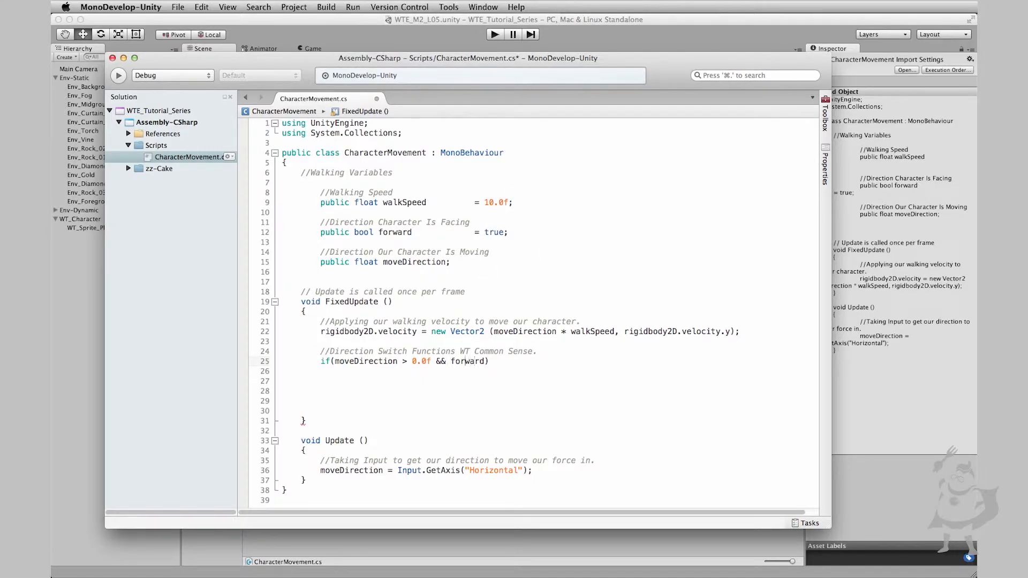
pyautogui.write('!')
pyautogui.click(544, 371)
pyautogui.write('{')
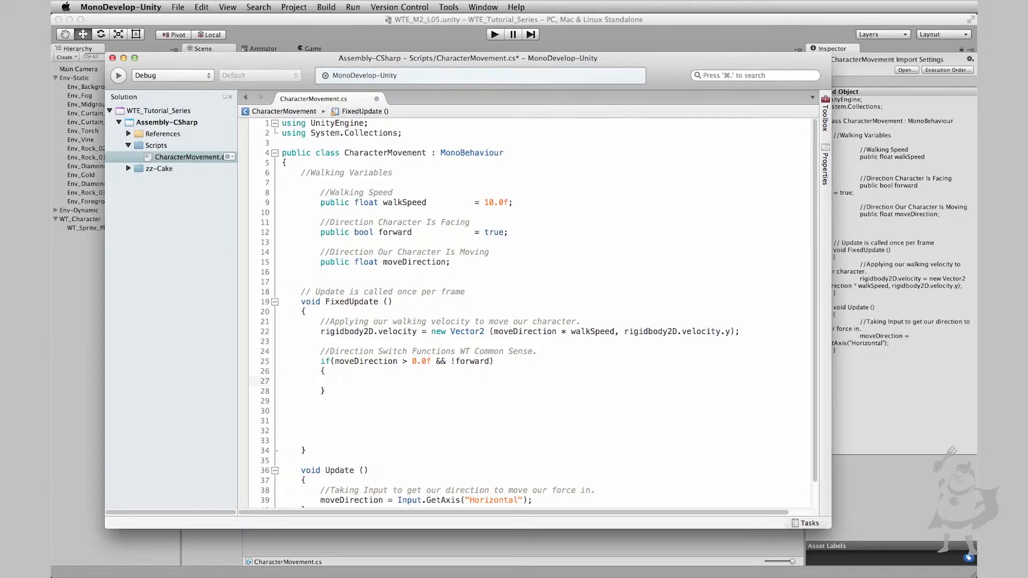
# Step: Add '//Flip Direction' in the block and a second block if(moveDirection < 0.0f && forward)
pyautogui.write('//Flip')
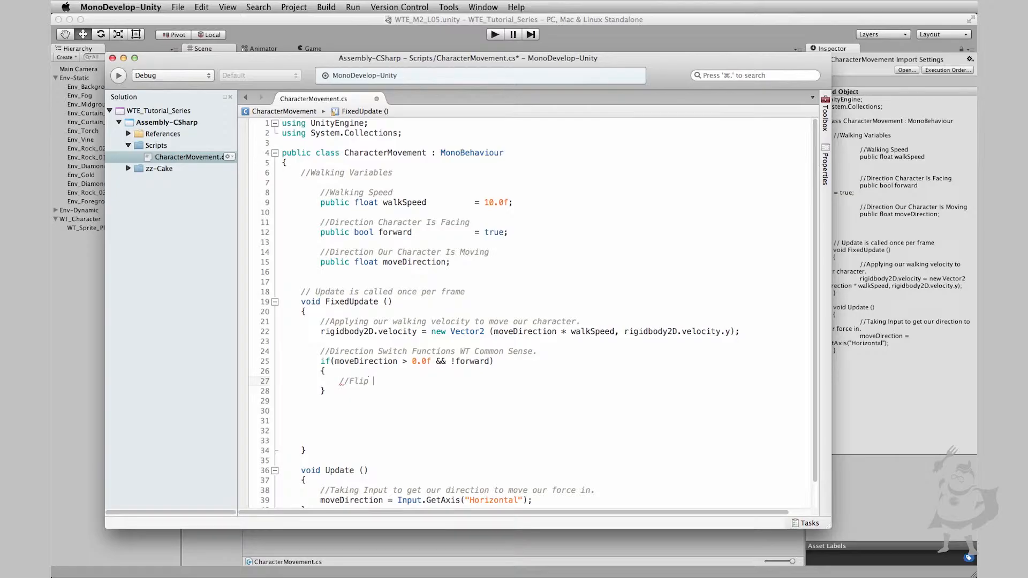
pyautogui.write('Direction')
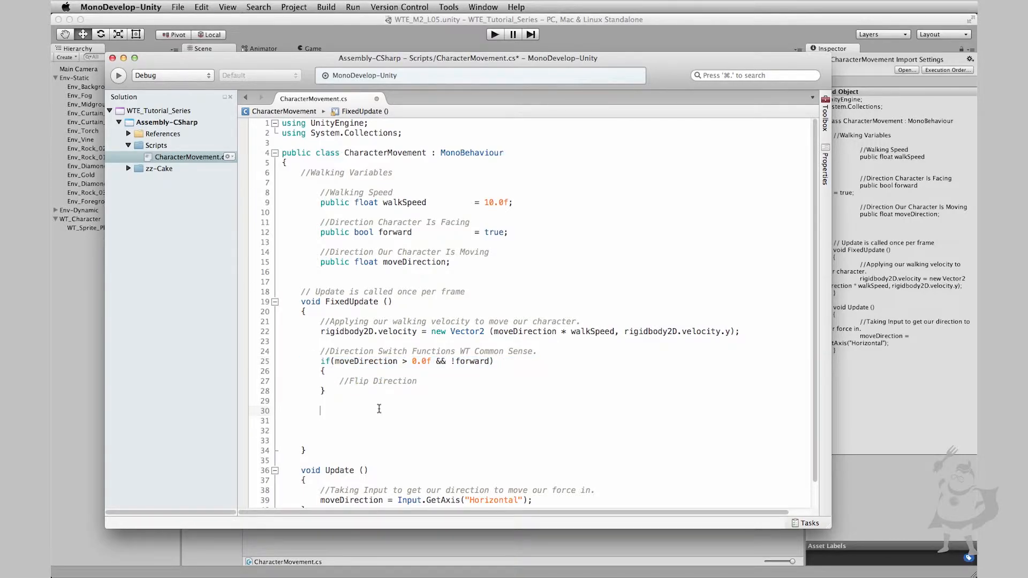
pyautogui.write('if(moveDirection > 0.0f && !forward)')
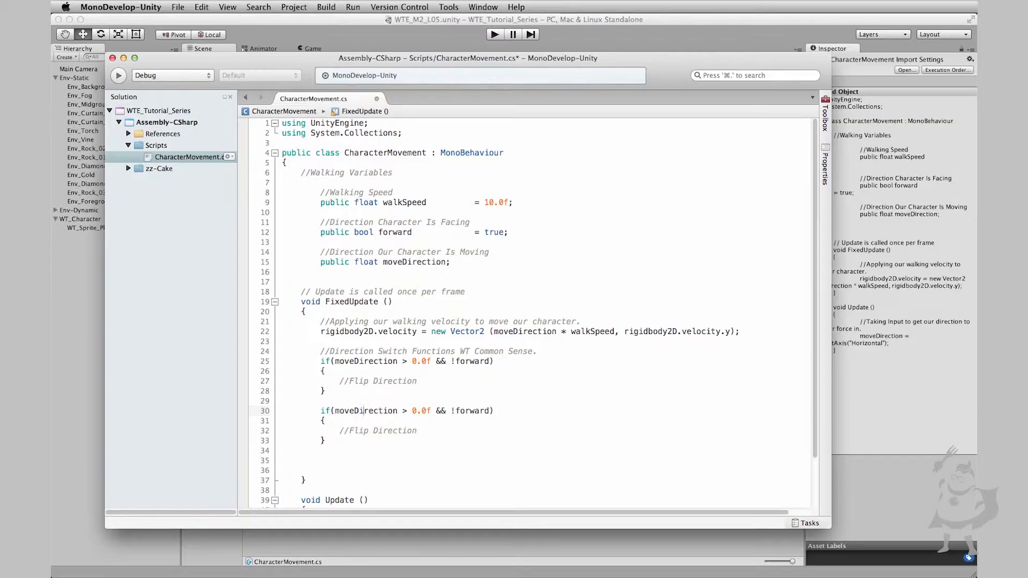
pyautogui.write('<')
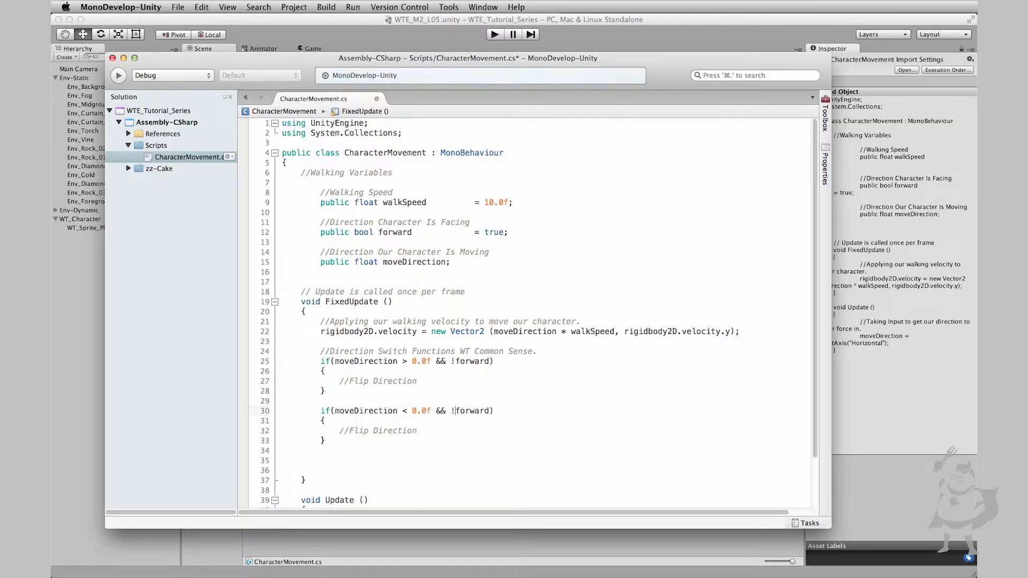
pyautogui.press('Backspace')
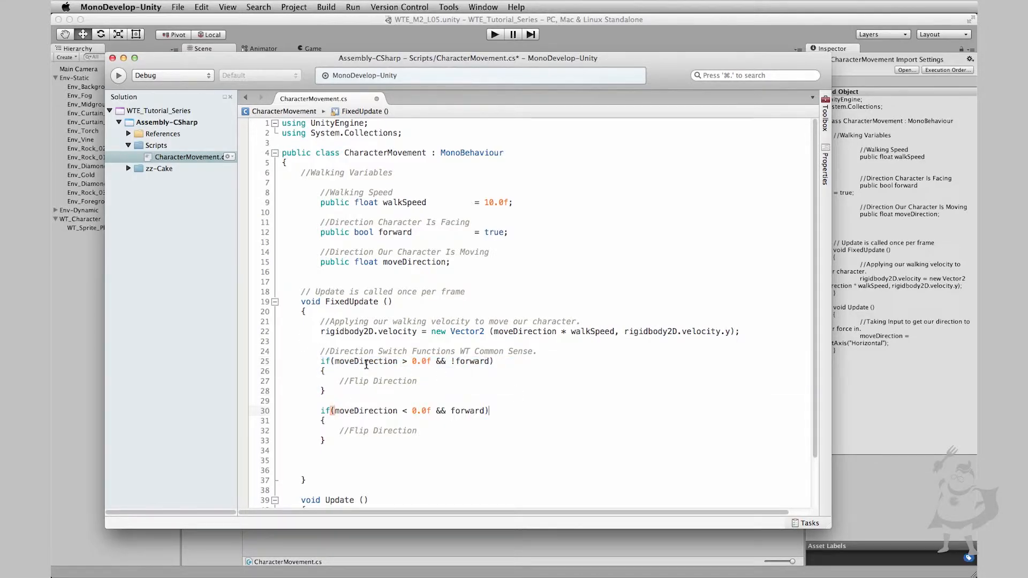
# Step: Make the second block an else if with a flip-around-to-face-back comment above it
pyautogui.click(335, 410)
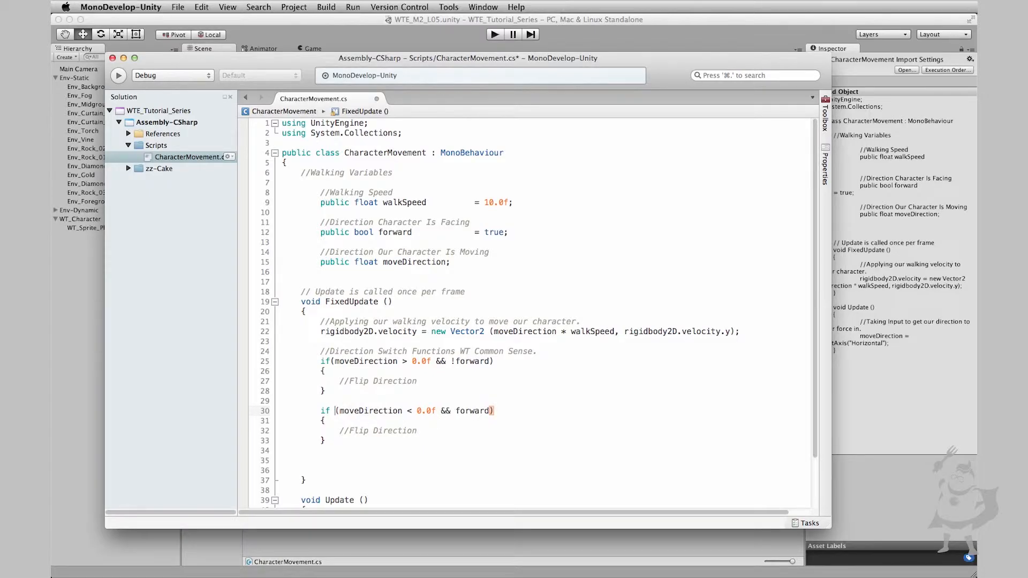
pyautogui.write('else')
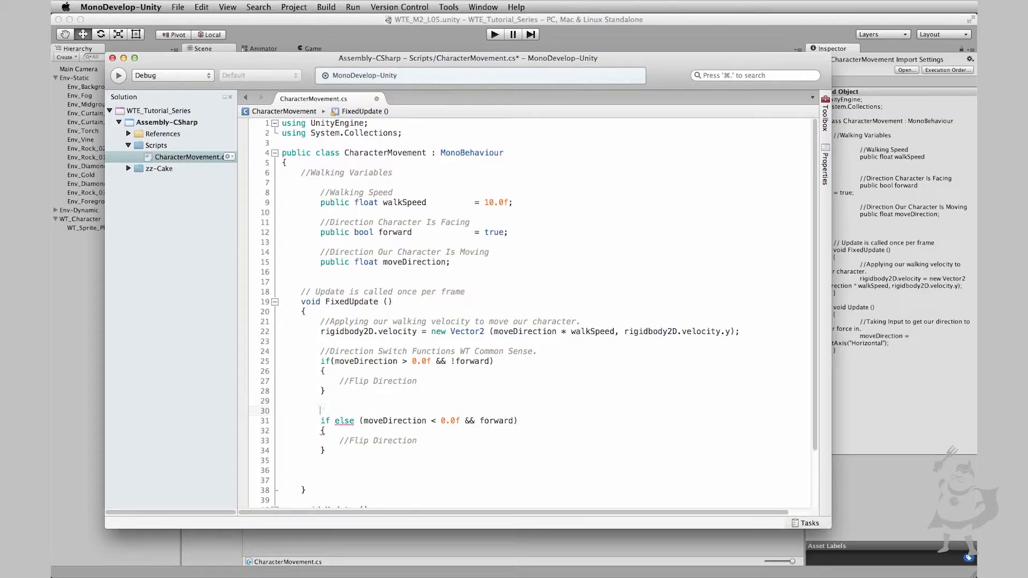
pyautogui.write('//If Not Facing Forward Then')
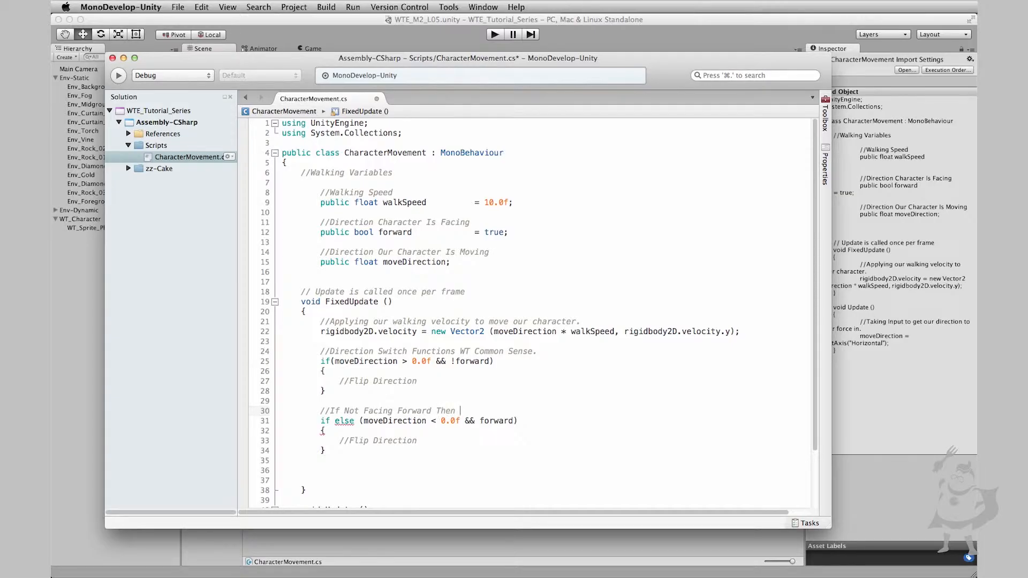
pyautogui.write('Invers')
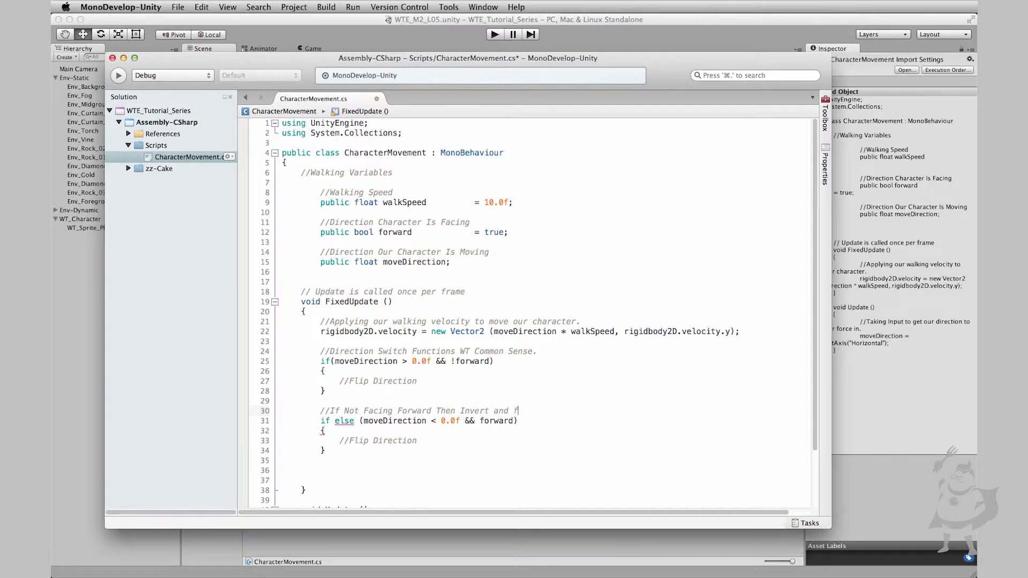
pyautogui.write('lip around')
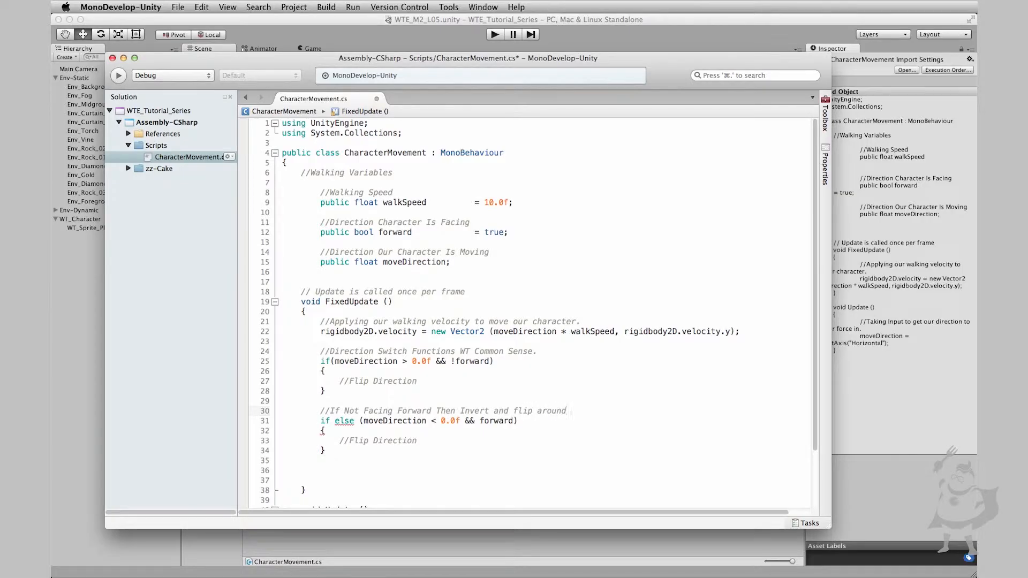
pyautogui.write('to face bck.')
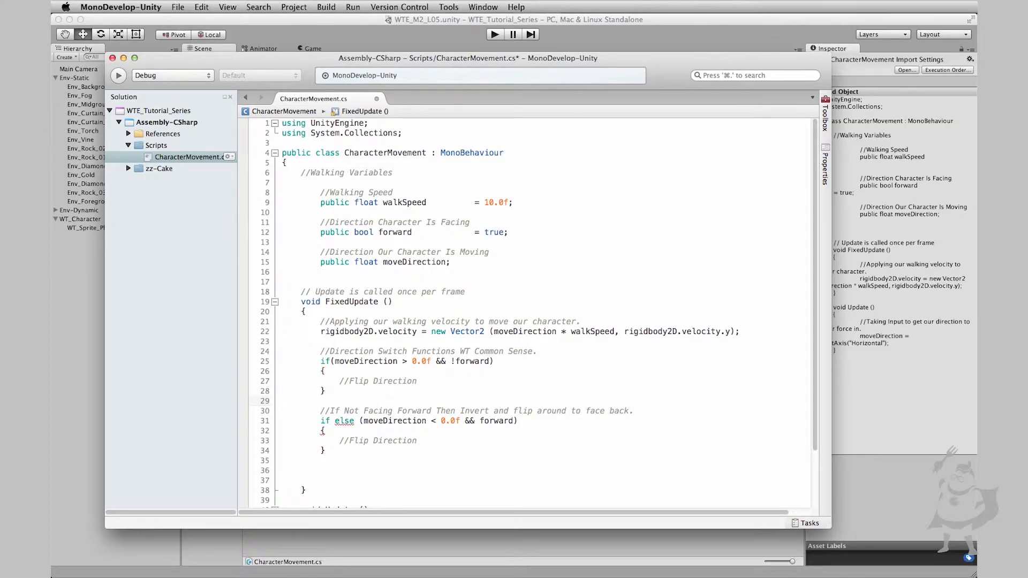
pyautogui.click(320, 400)
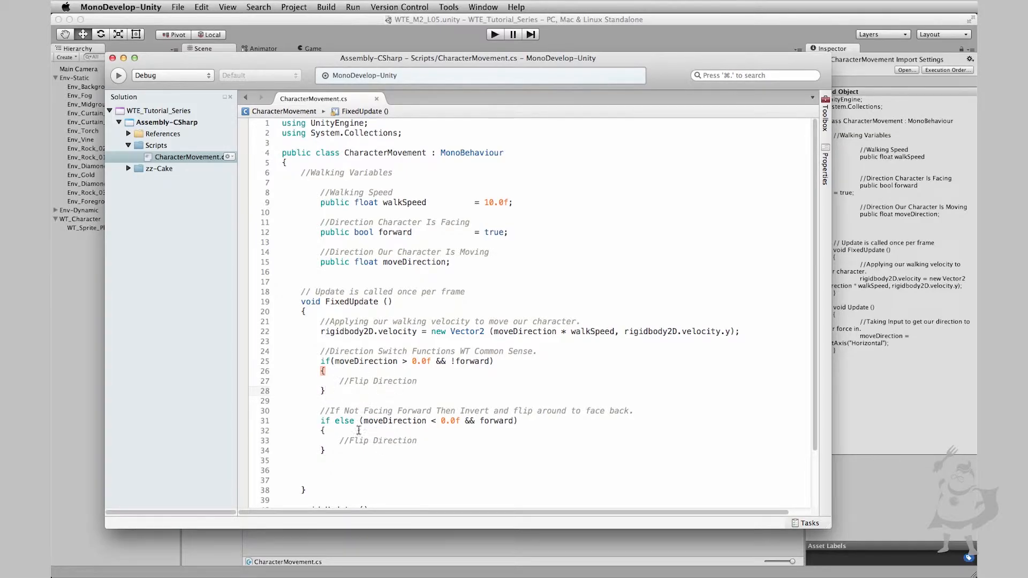
# Step: Scroll through the saved script and add a blank line after the velocity line
pyautogui.scroll(-3)
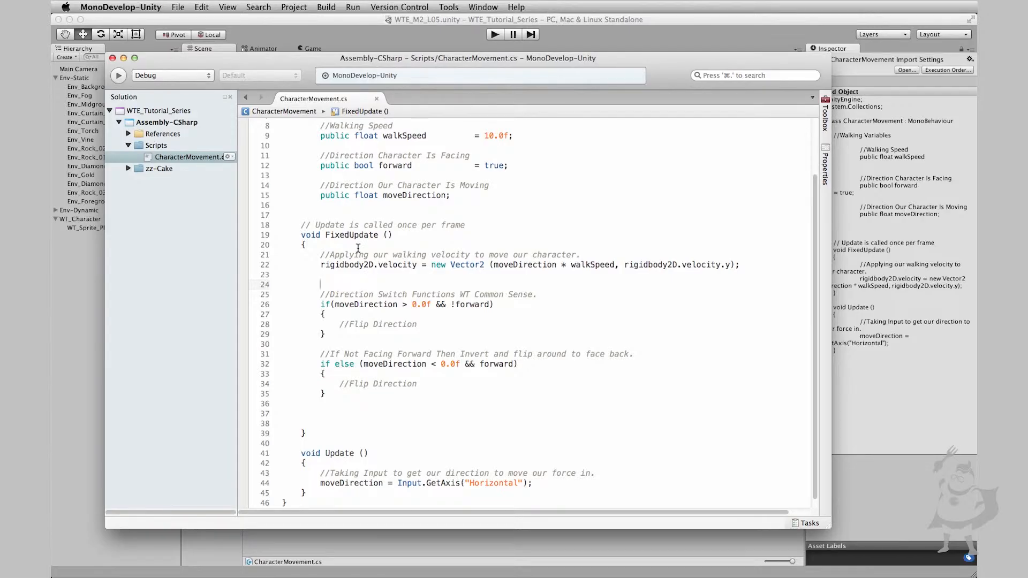
pyautogui.scroll(-3)
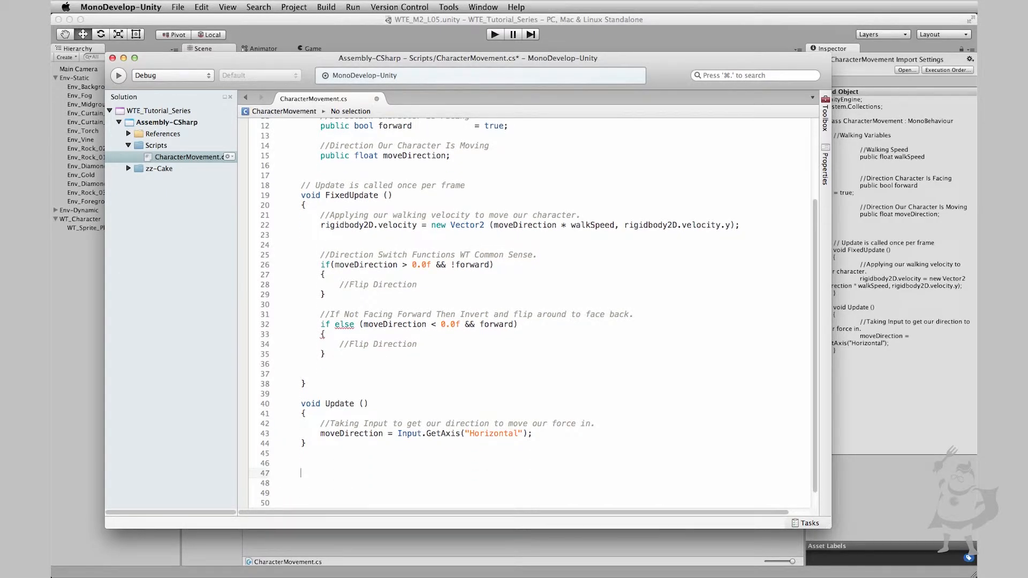
# Step: Add a starred //***CUSTOM FUNCTIONS*** banner comment below Update()
pyautogui.write('//')
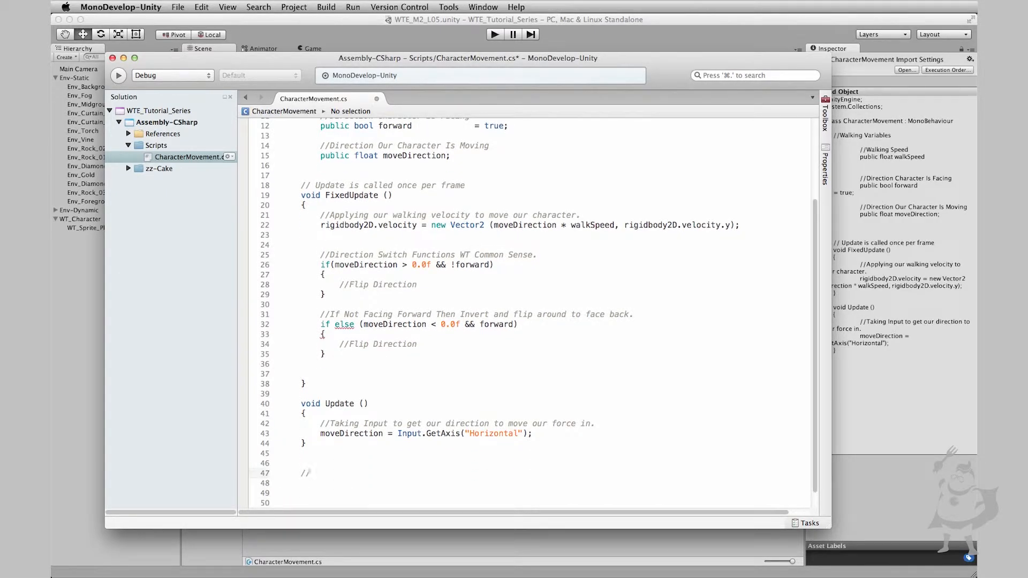
pyautogui.write('**********')
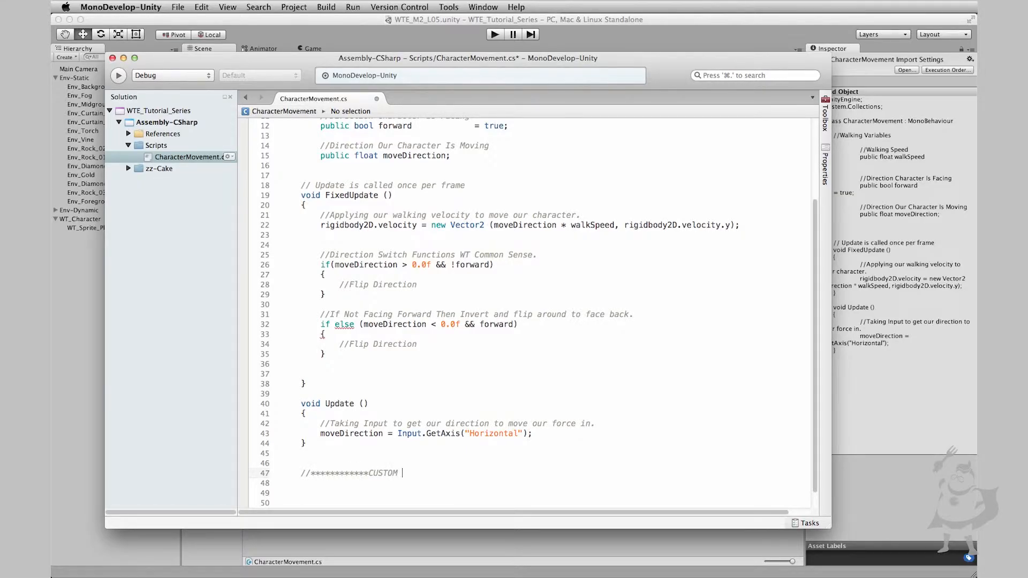
pyautogui.write('FUNCTIONS')
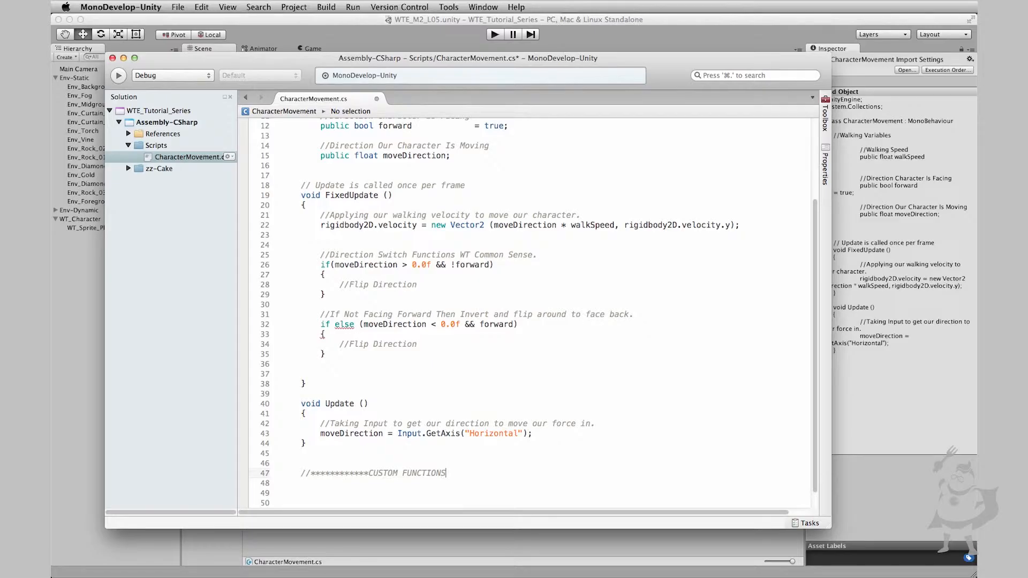
pyautogui.write('****************')
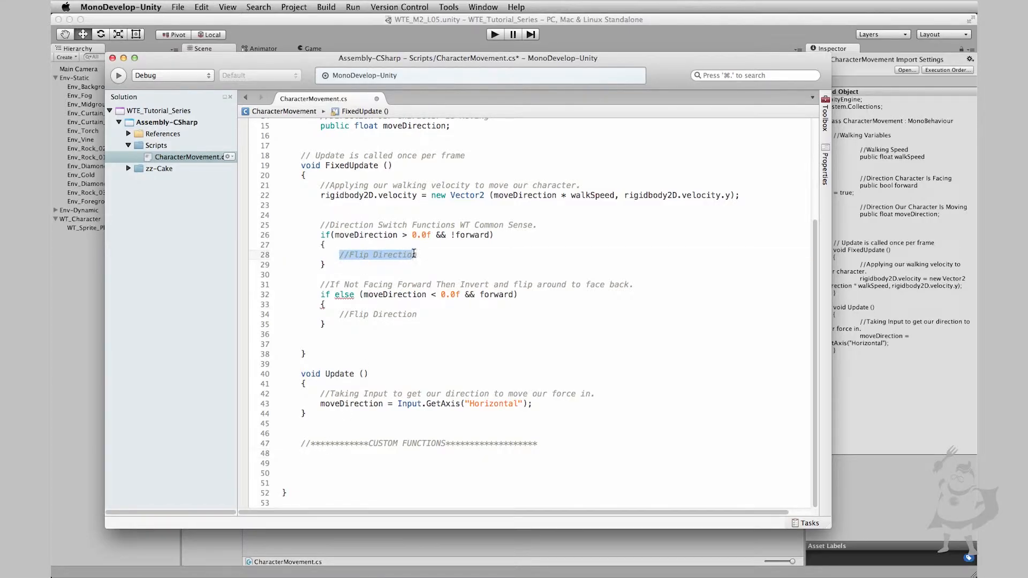
pyautogui.moveTo(346, 314)
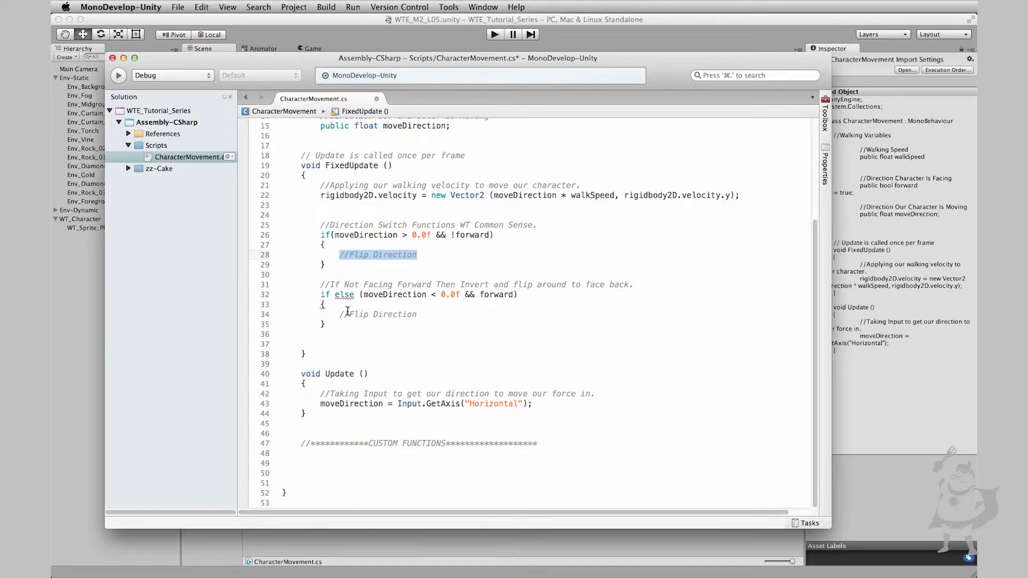
pyautogui.doubleClick(378, 314)
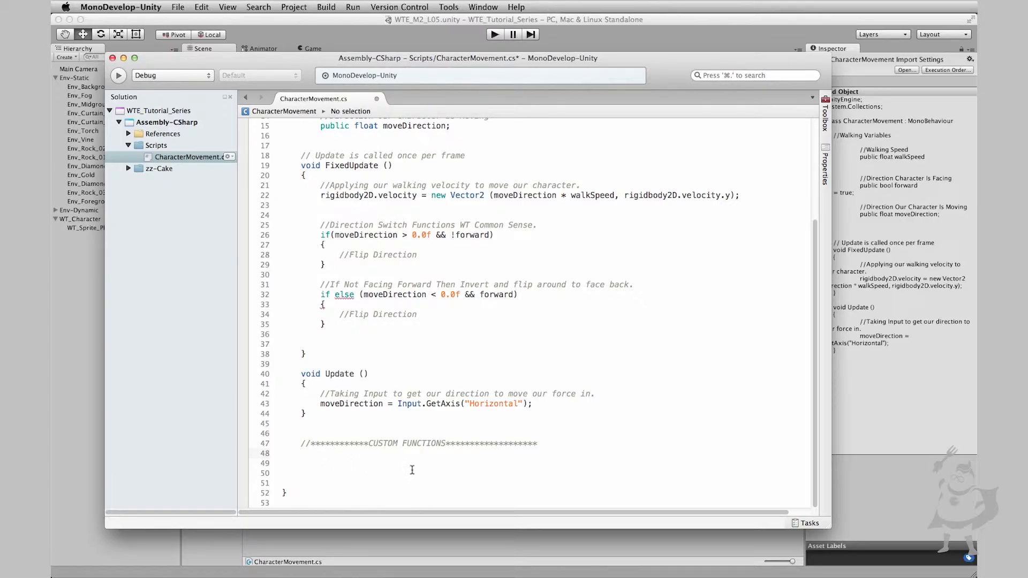
# Step: Write '//Invert My Boolean Variable for Facing Direction.' under the banner
pyautogui.write('//')
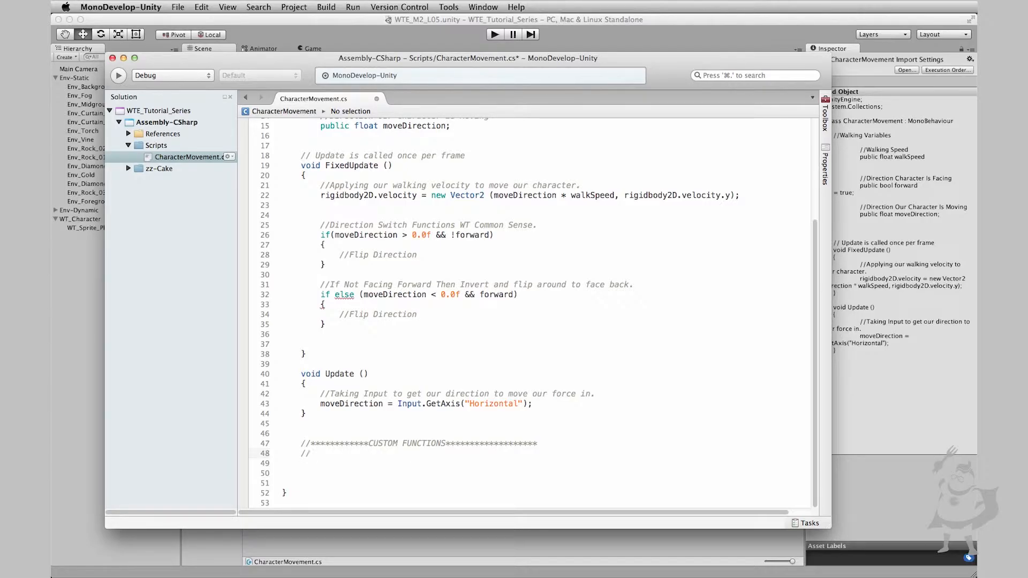
pyautogui.write('Invert My Boolean V')
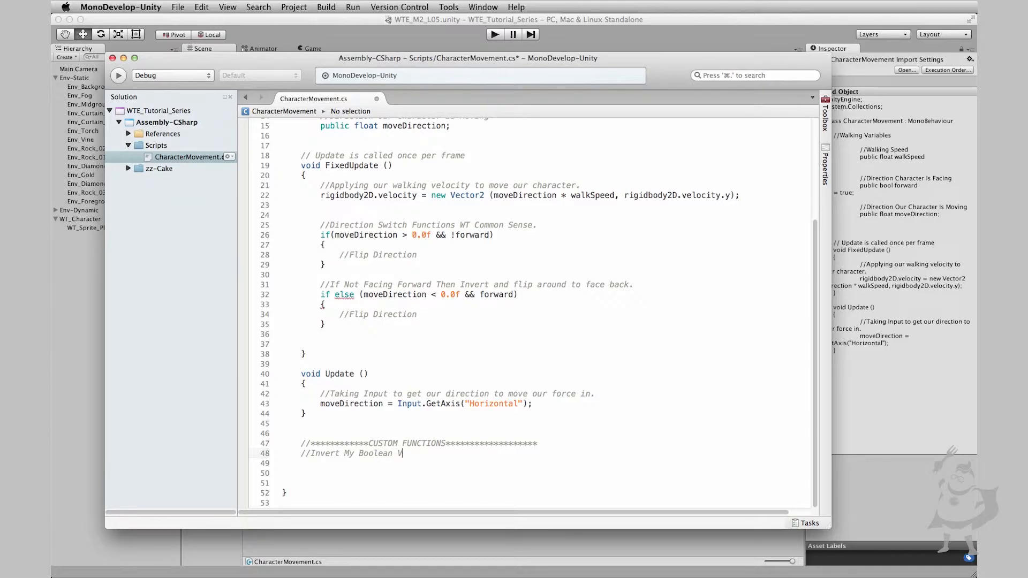
pyautogui.write('ariable for')
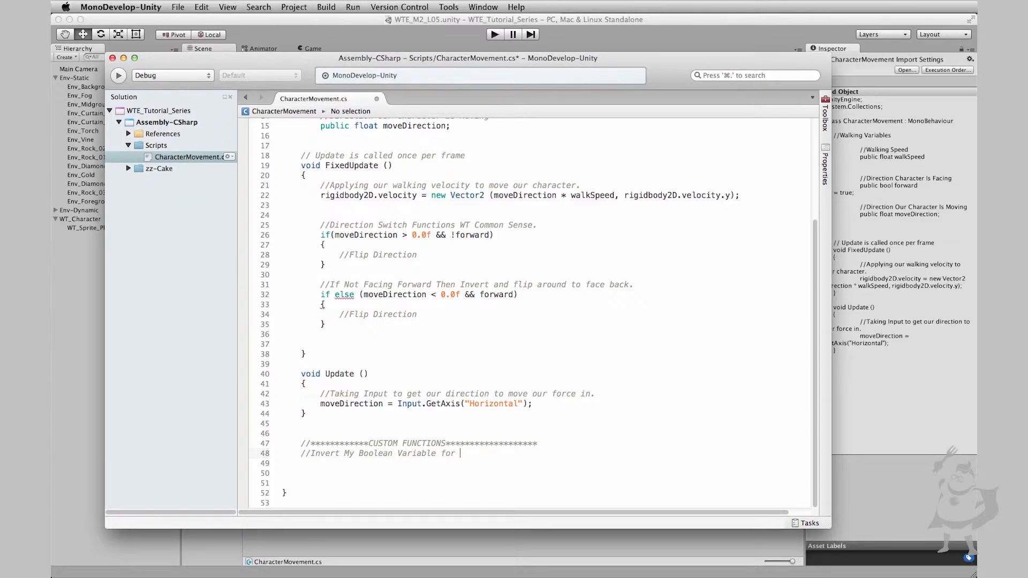
pyautogui.write('Facing')
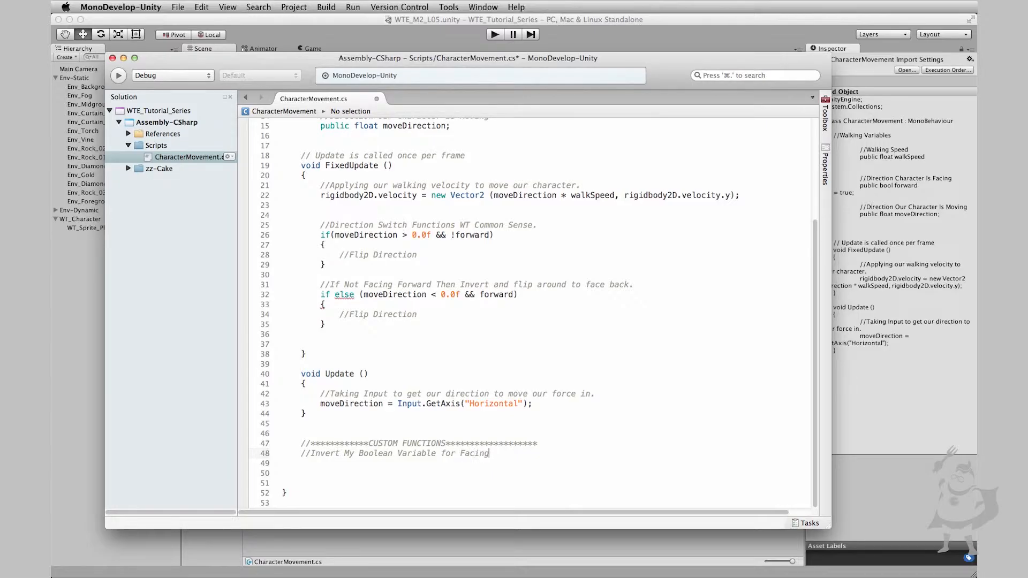
pyautogui.write('Direction')
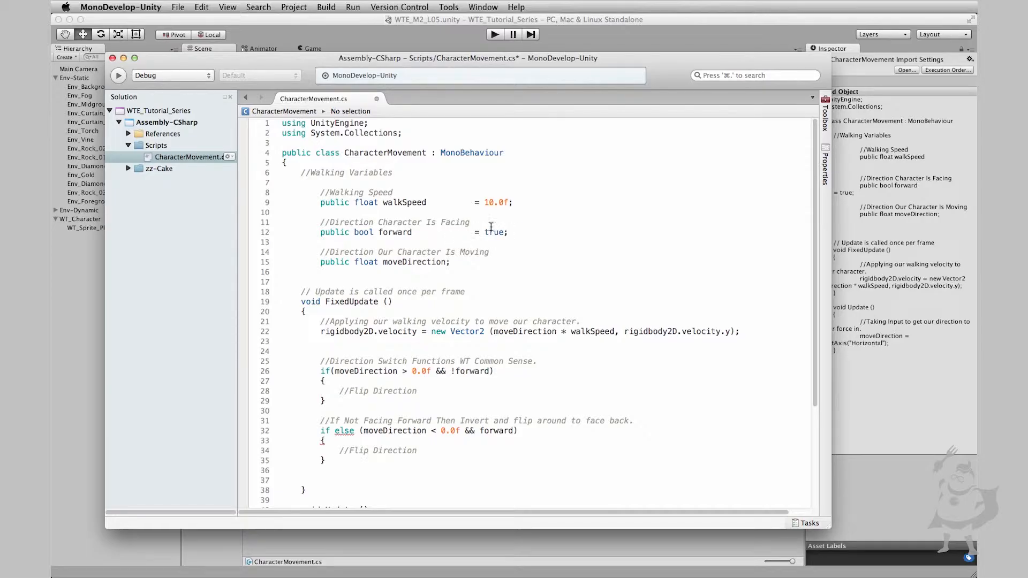
pyautogui.moveTo(574, 259)
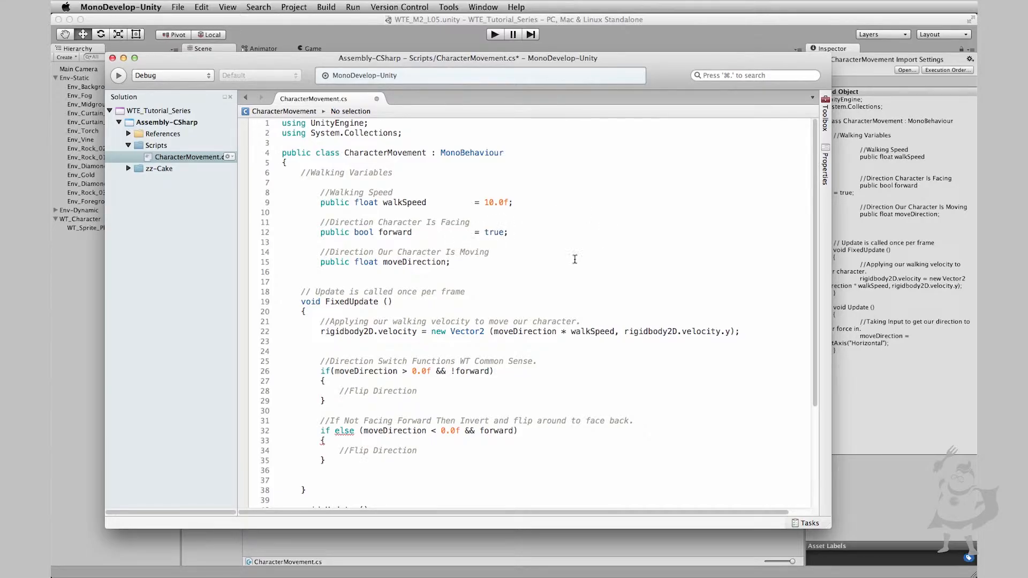
pyautogui.write('//Invert My Boolean Variable for Facing Direction')
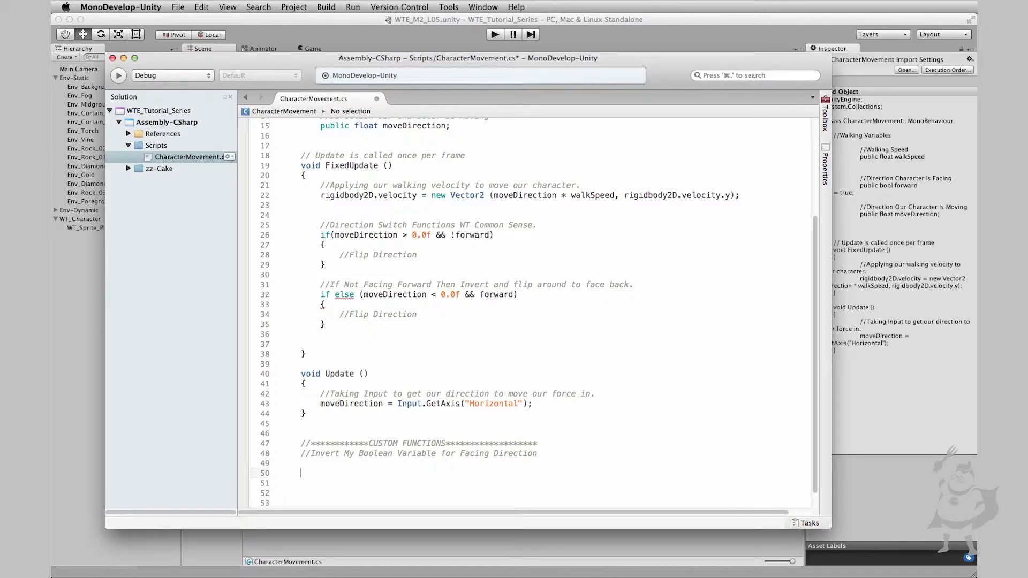
# Step: Write '//Rotate My Character 180 Degrees to Flip Him Around.' and leave room for code
pyautogui.write('//Rot')
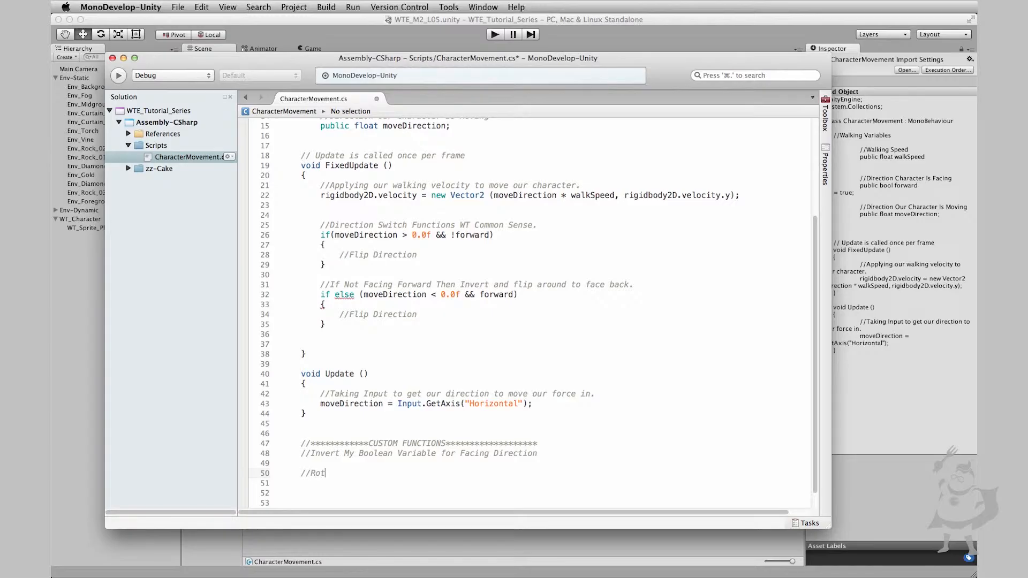
pyautogui.write('ate My Charact')
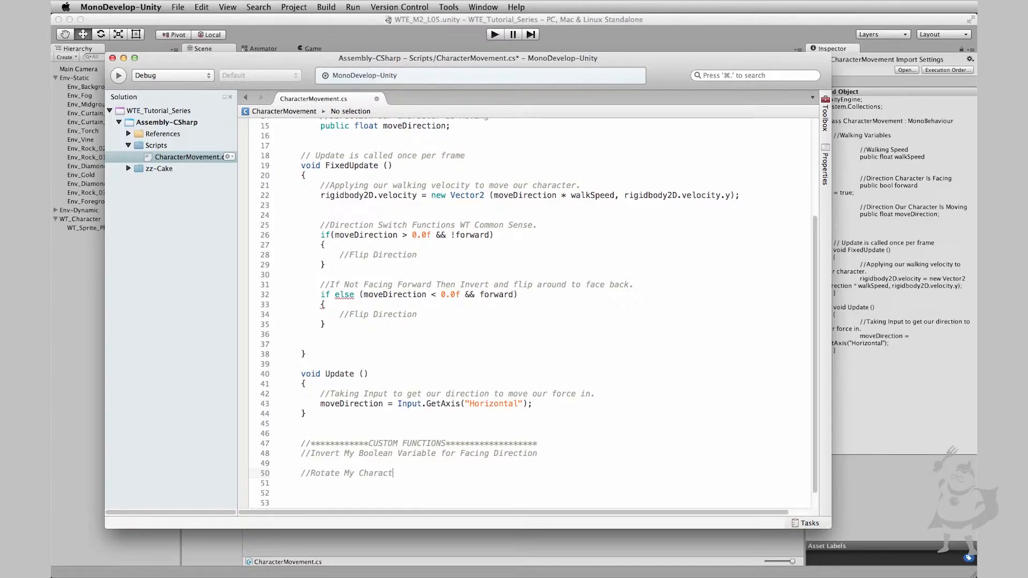
pyautogui.write('180')
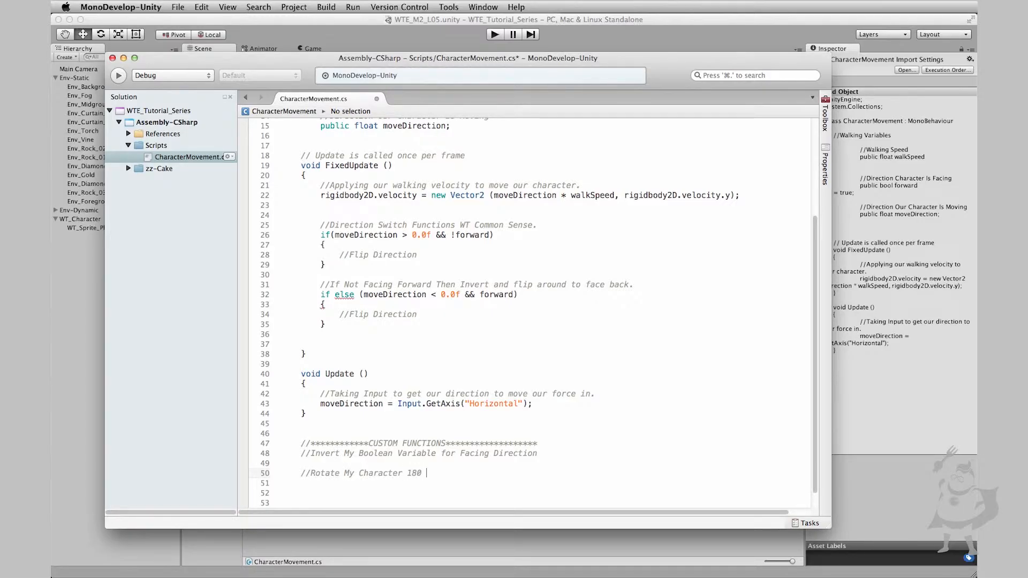
pyautogui.write('Degrees')
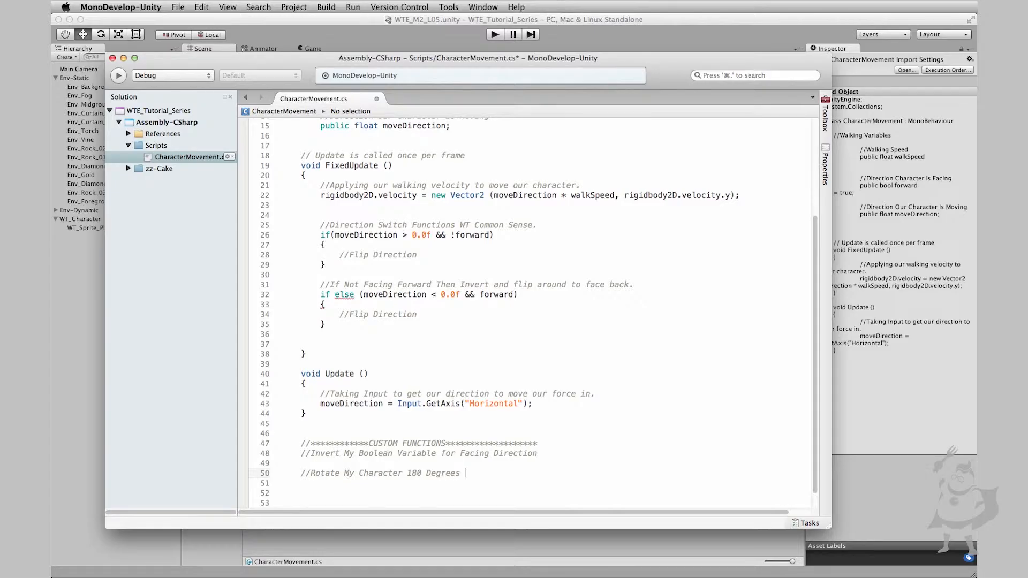
pyautogui.write('to Flip Him A')
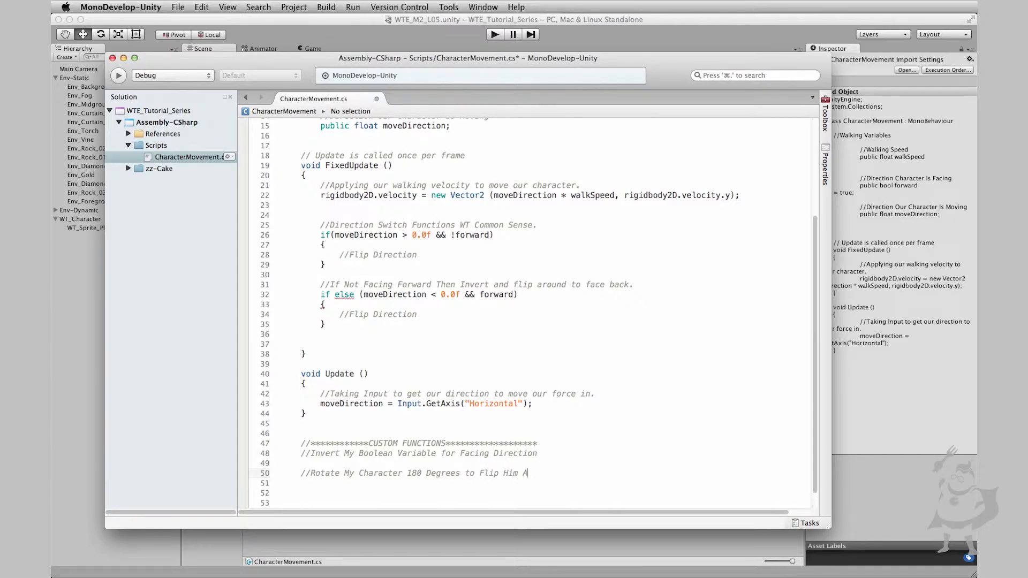
pyautogui.write('round.')
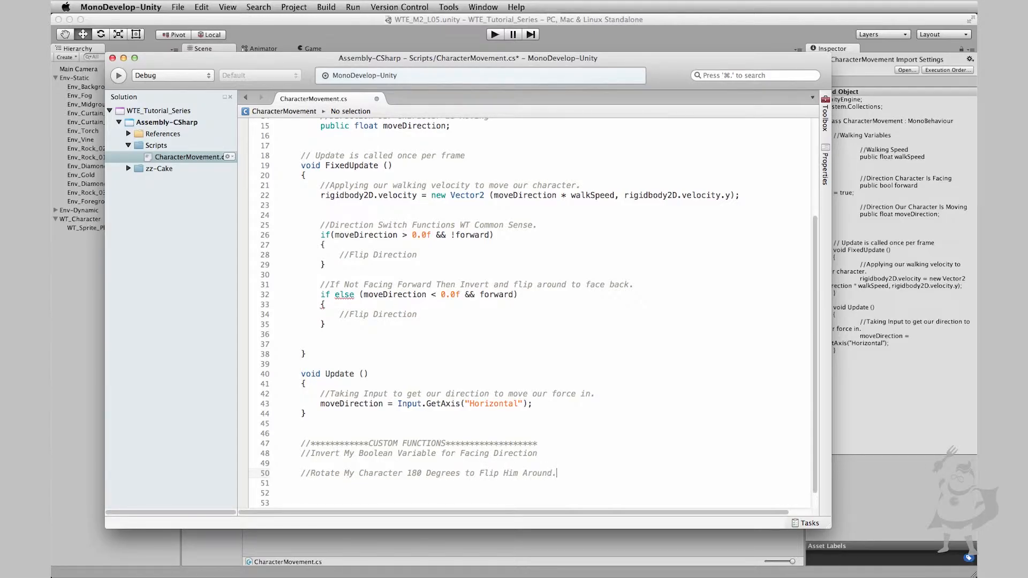
pyautogui.click(540, 453)
pyautogui.write('.')
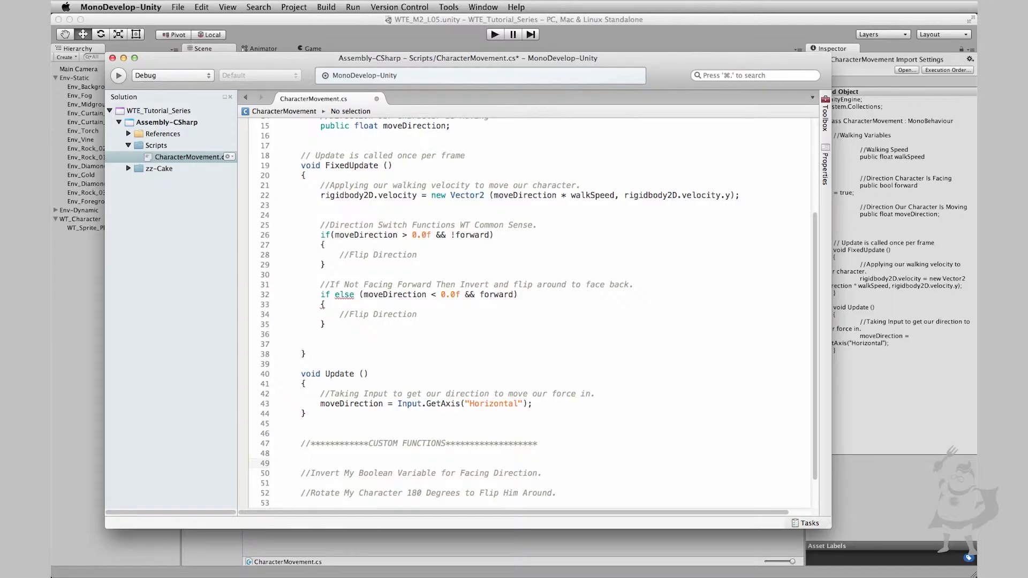
# Step: Declare an empty void DirectionSwitch () method with braces under the banner
pyautogui.write('Dire')
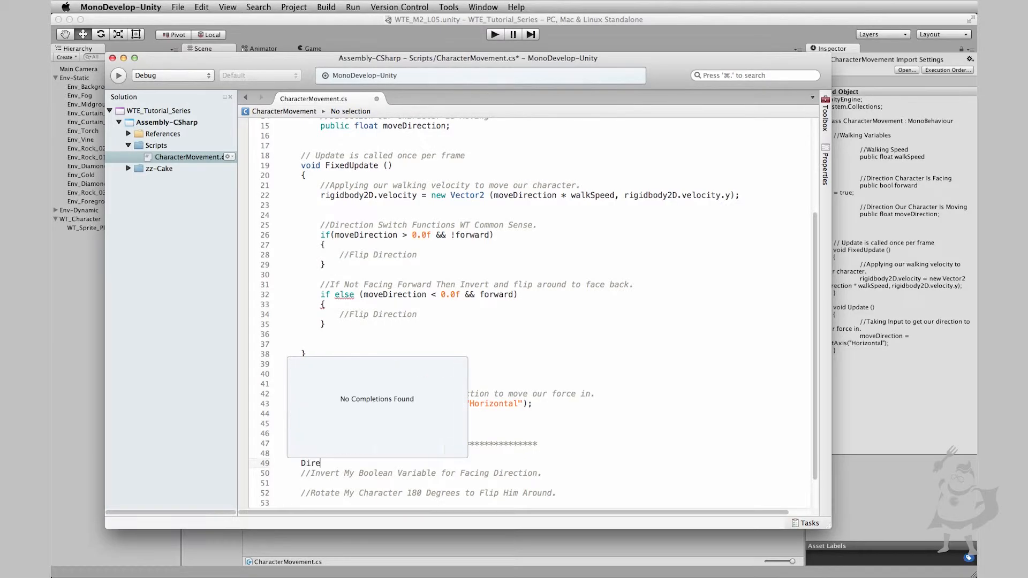
pyautogui.write('ctionSwitch')
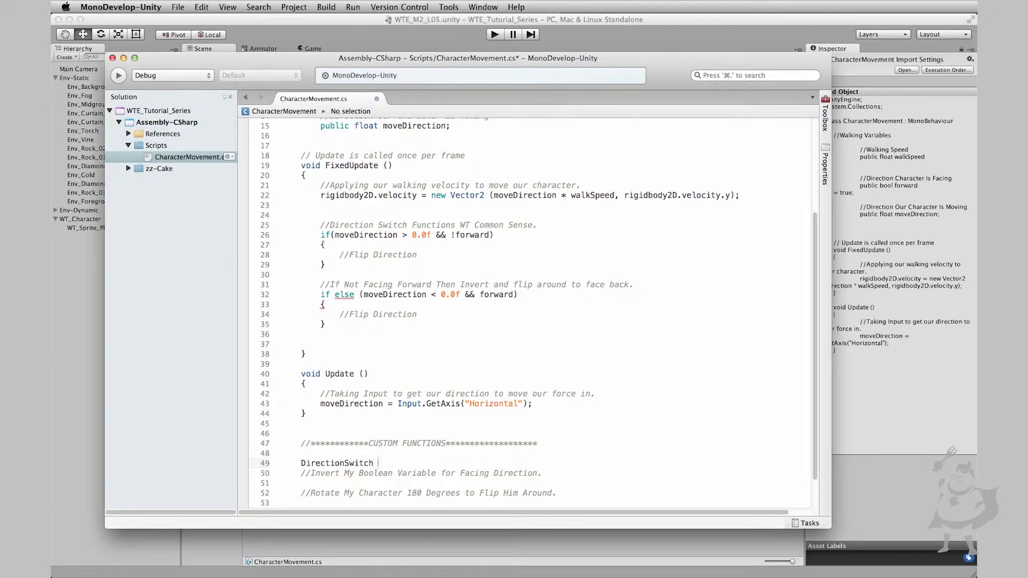
pyautogui.write('v()')
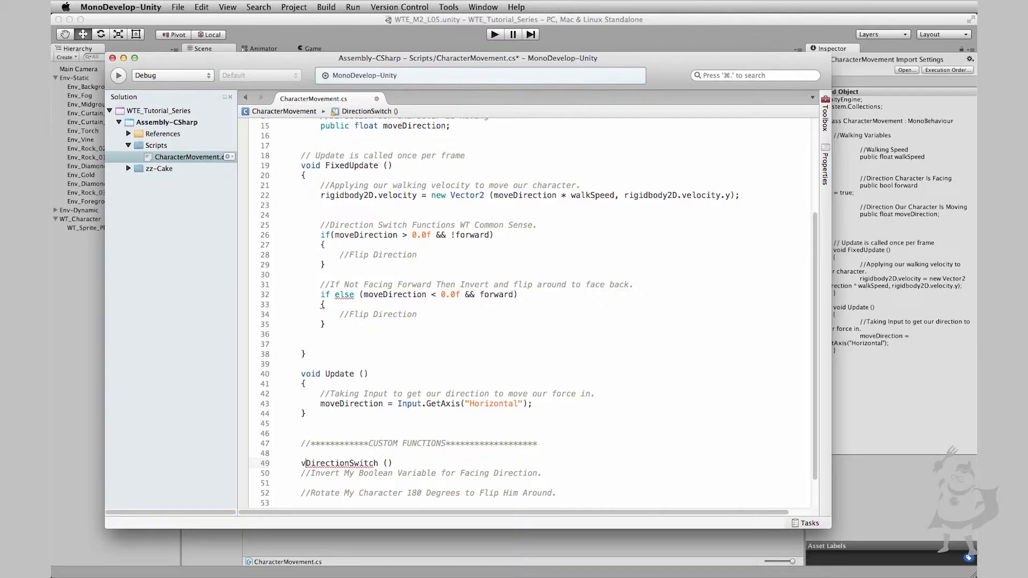
pyautogui.write('oid')
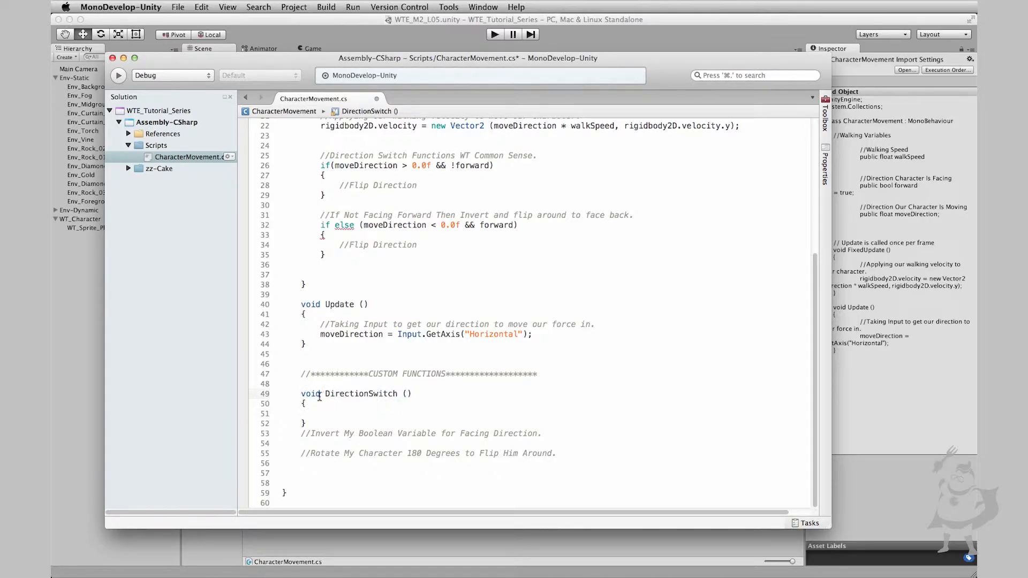
pyautogui.doubleClick(311, 393)
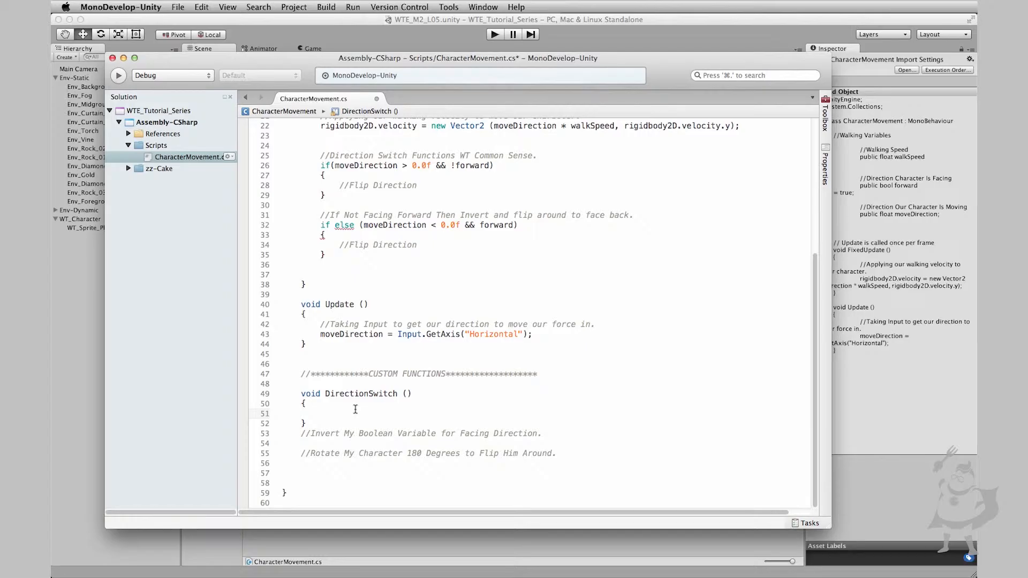
# Step: Add the invert-boolean and rotate-180 comments inside the DirectionSwitch body
pyautogui.click(322, 413)
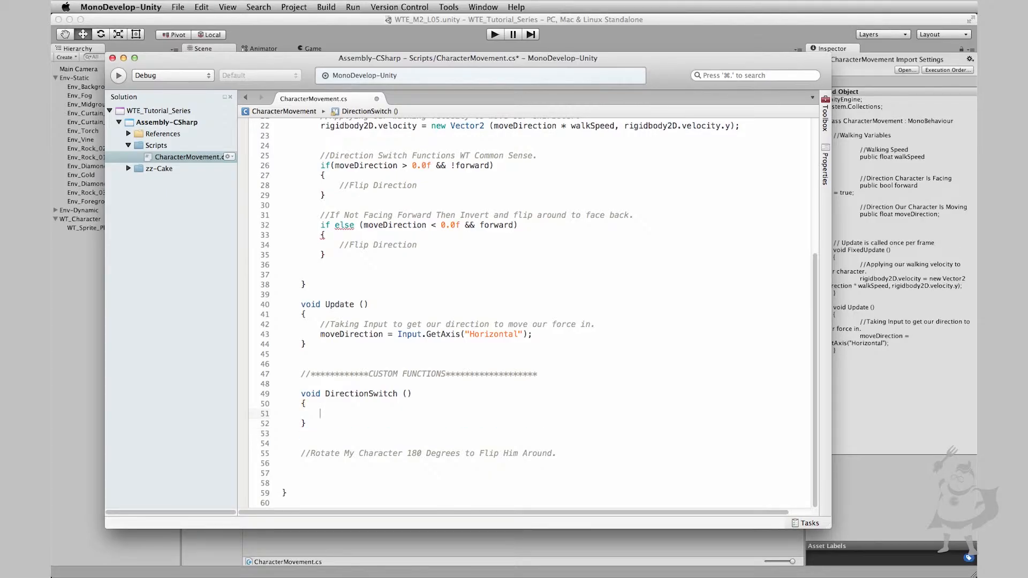
pyautogui.write('//Invert My Boolean Variable for Facing Direction.')
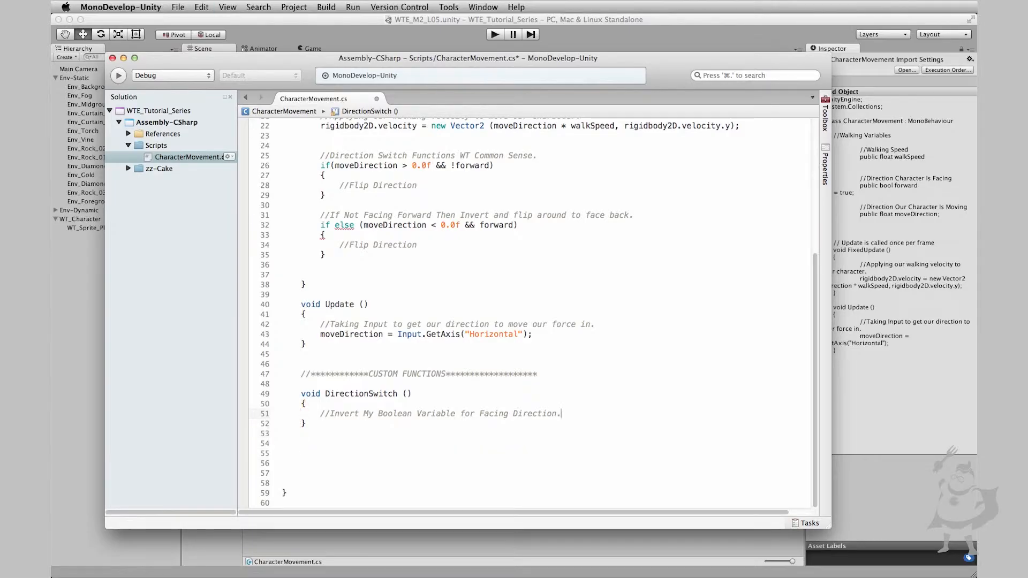
pyautogui.write('//Rotate My Character 180 Degrees to Flip Him Around.')
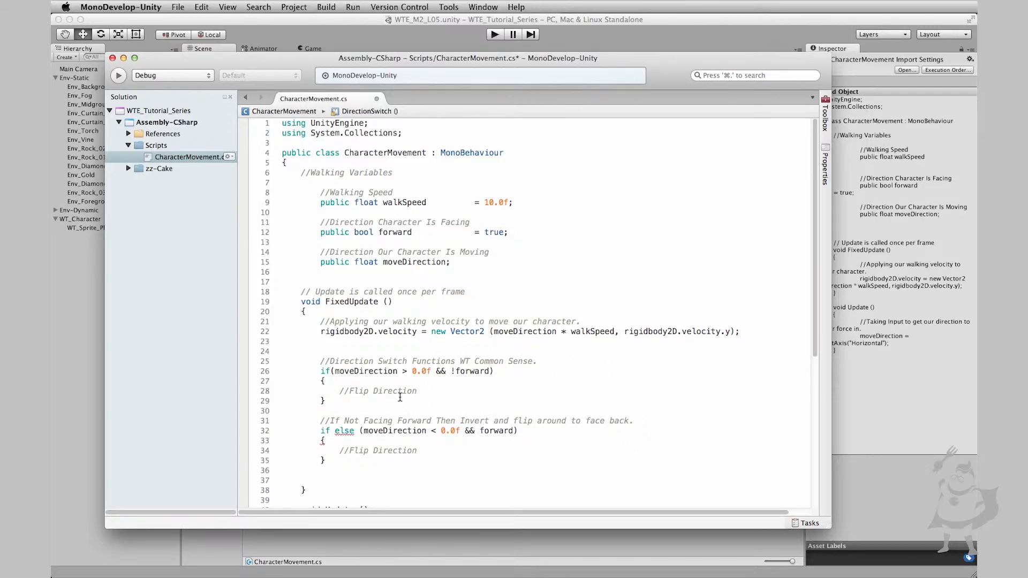
# Step: Write forward = !forward; under the invert comment to toggle the facing flag
pyautogui.scroll(-3)
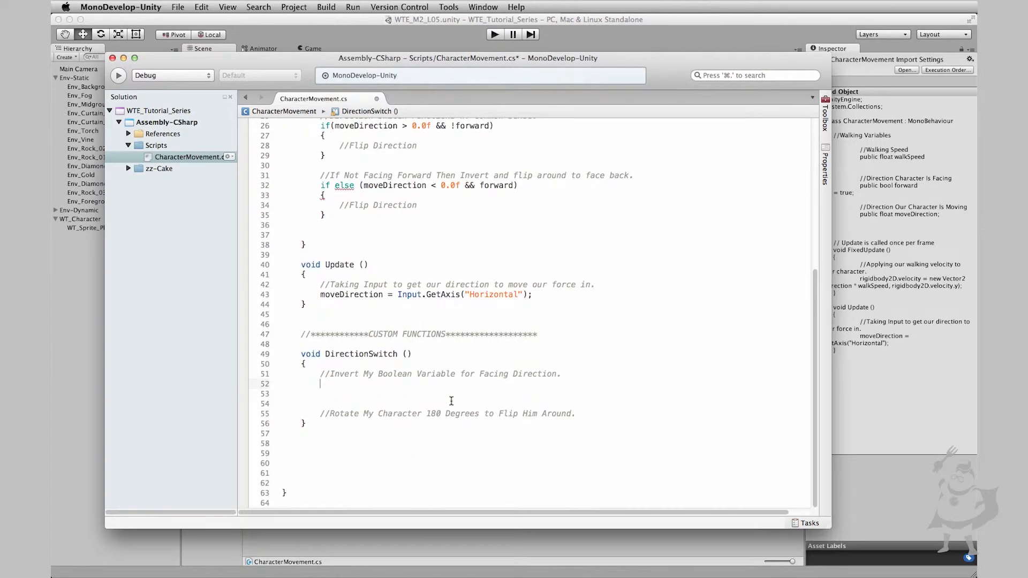
pyautogui.write('for')
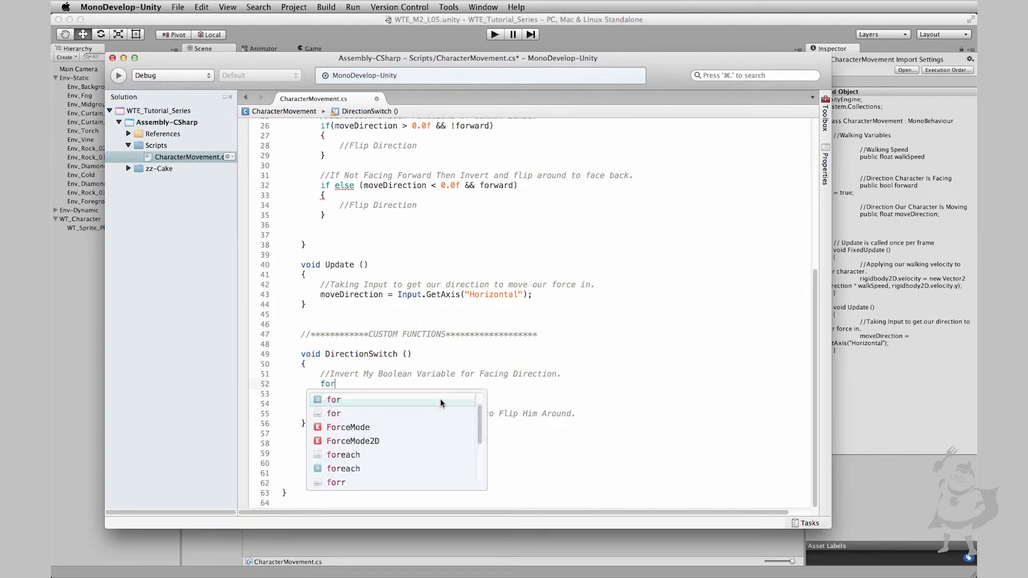
pyautogui.write('ward')
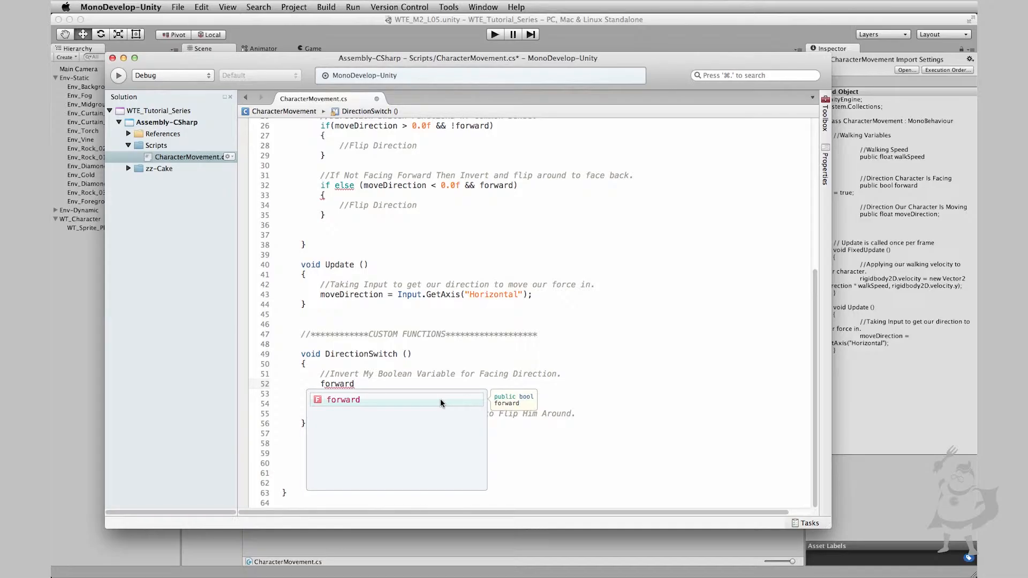
pyautogui.write('= !forward;')
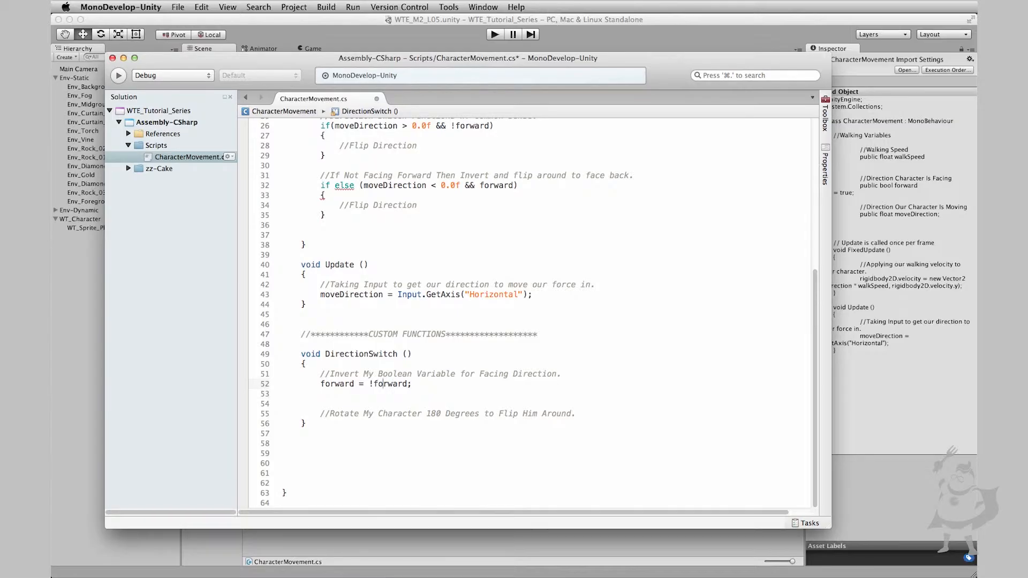
pyautogui.doubleClick(337, 384)
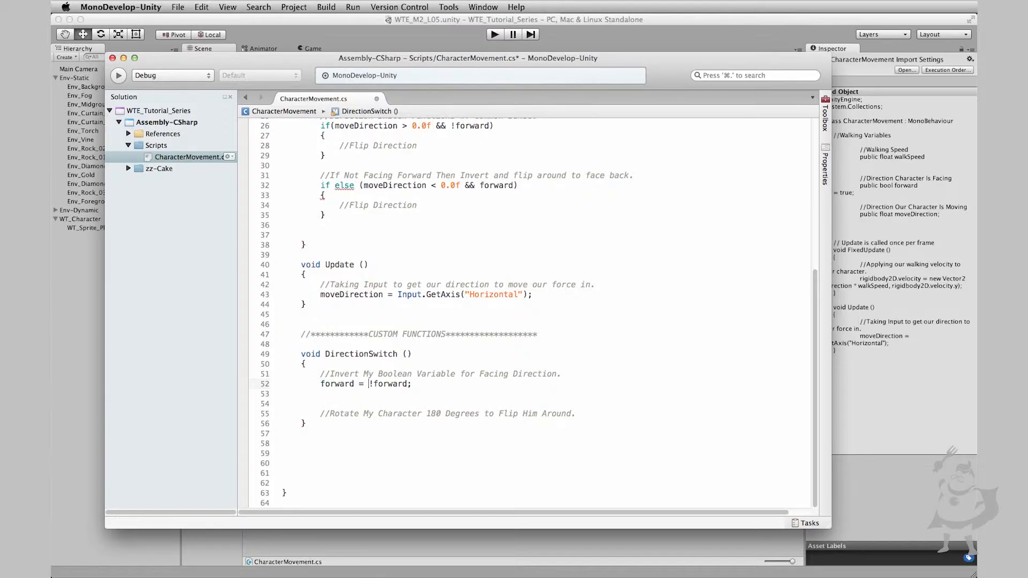
pyautogui.doubleClick(390, 384)
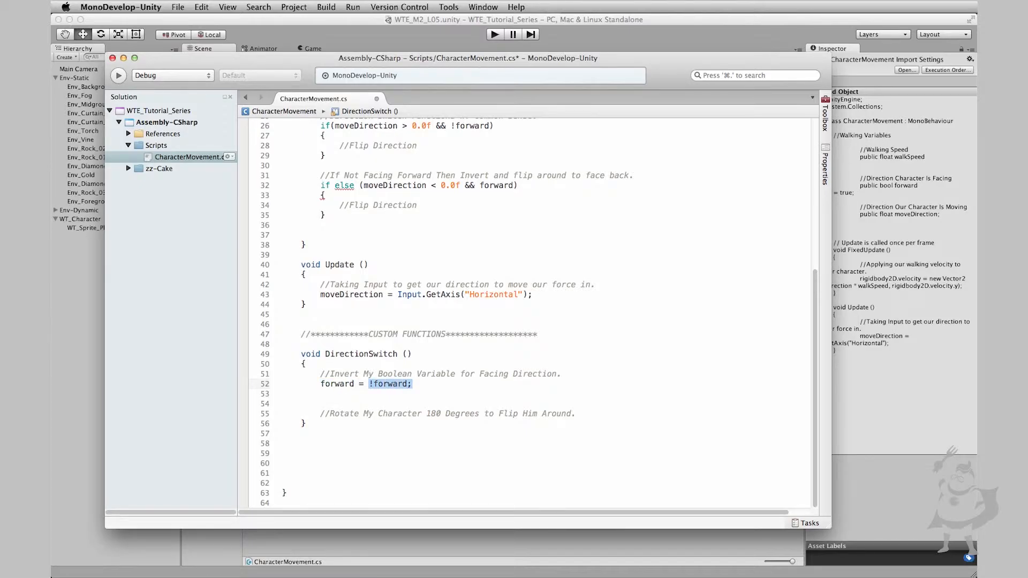
pyautogui.click(301, 404)
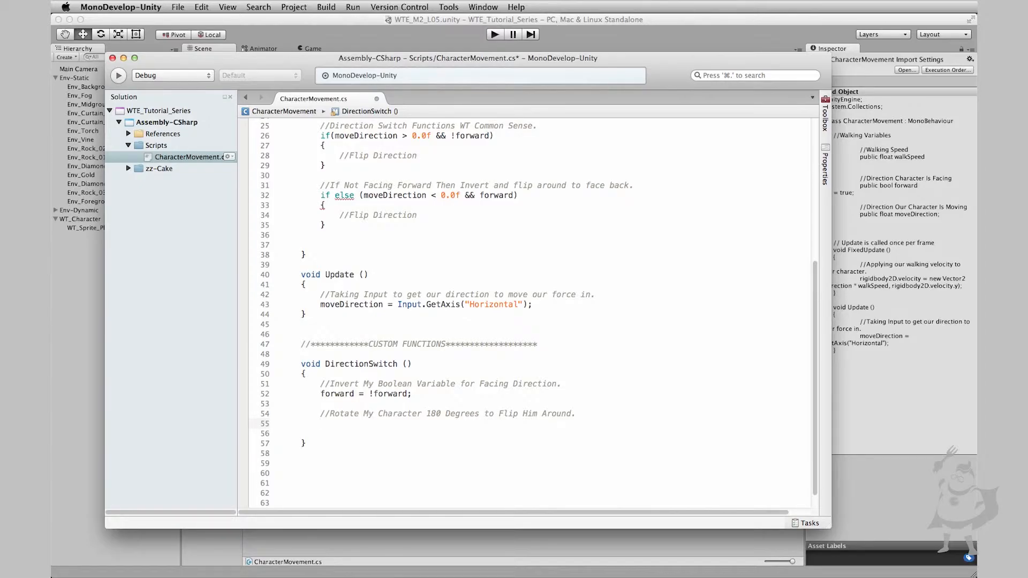
# Step: Begin a transform.Rota call under the rotate comment, accepting the transform completion
pyautogui.write('transform')
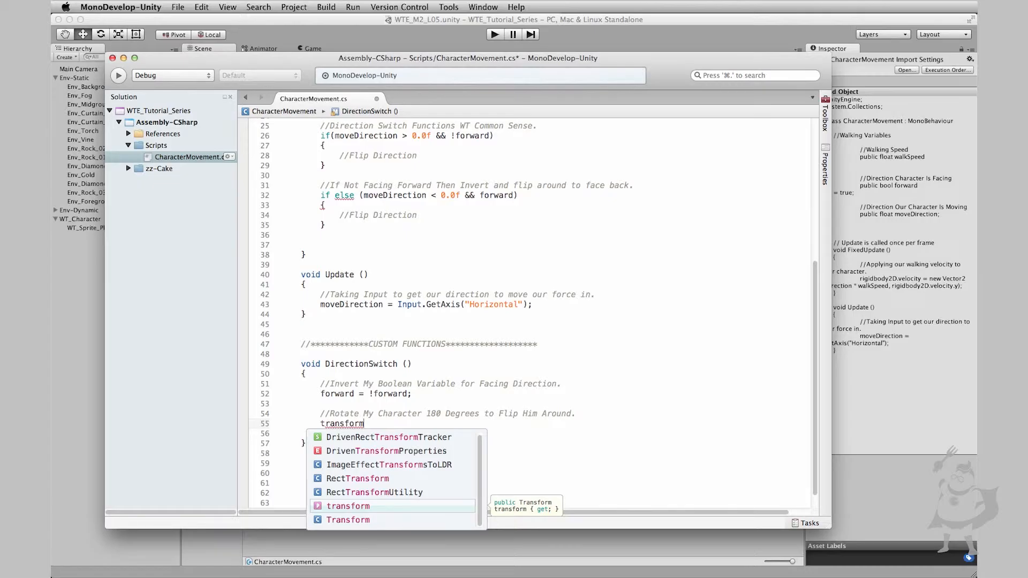
pyautogui.press('Escape')
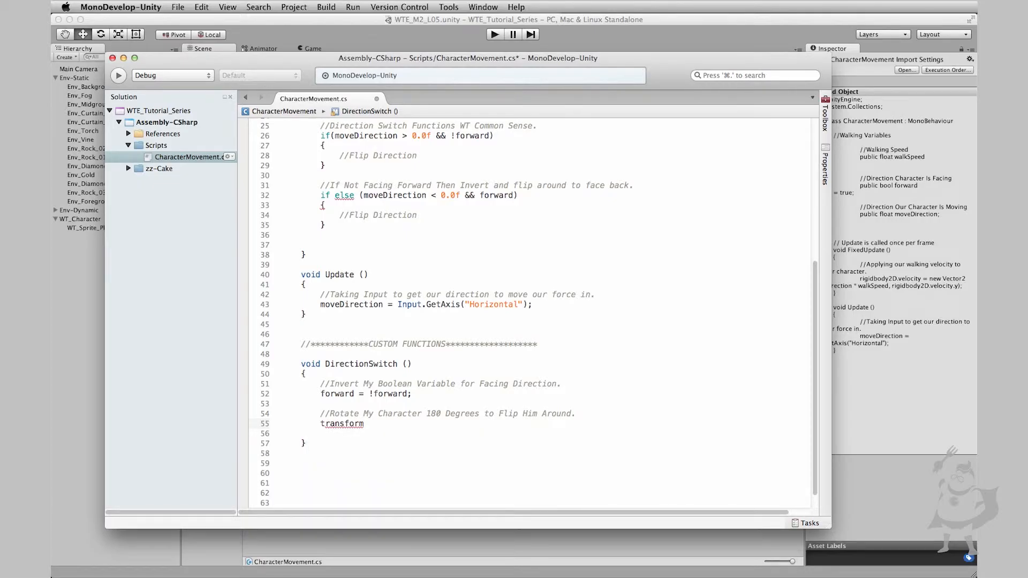
pyautogui.write('.')
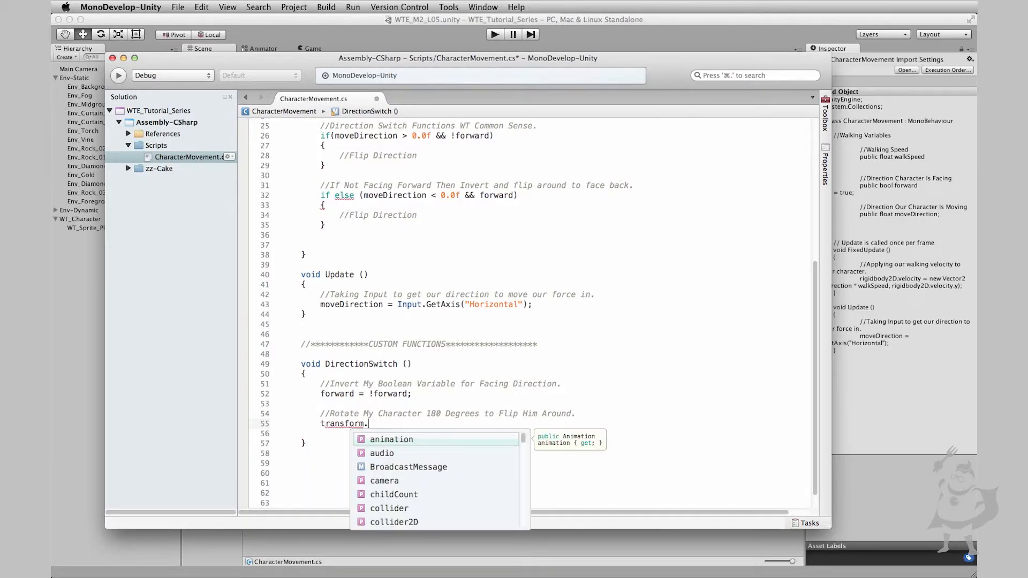
pyautogui.write('Rota')
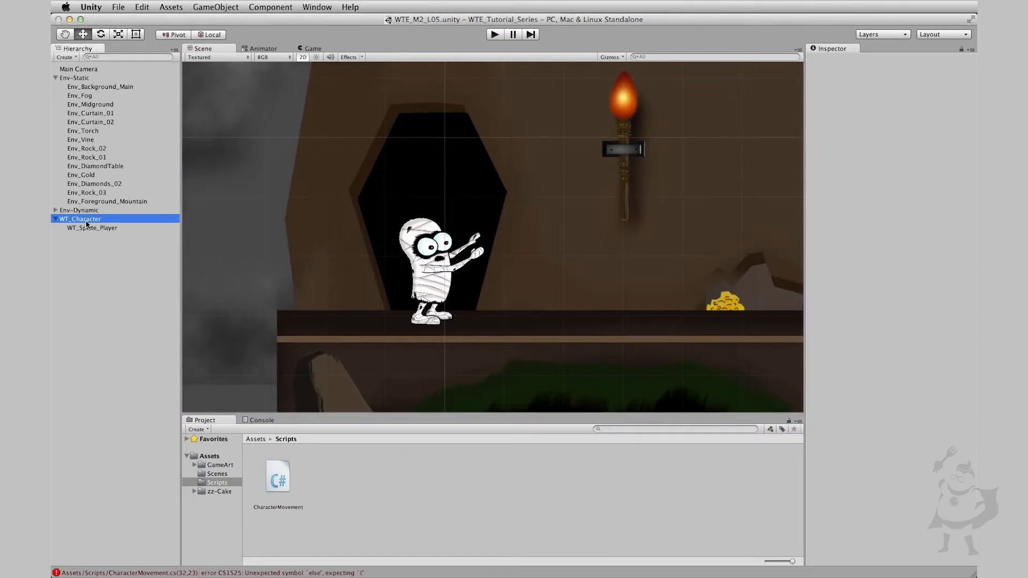
# Step: Select WT_Character, then reopen the CharacterMovement script from Project > Scripts
pyautogui.click(80, 219)
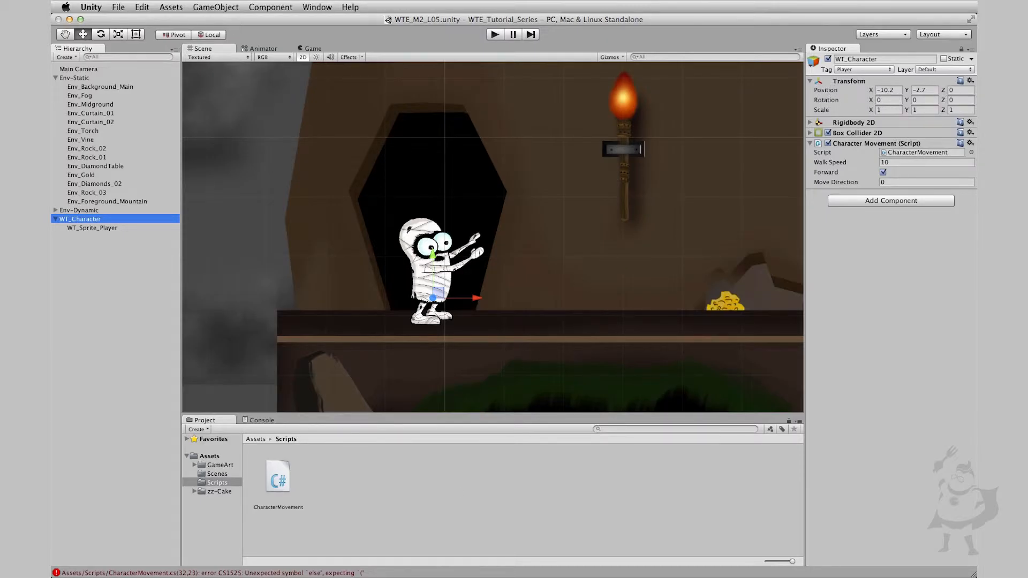
pyautogui.click(277, 476)
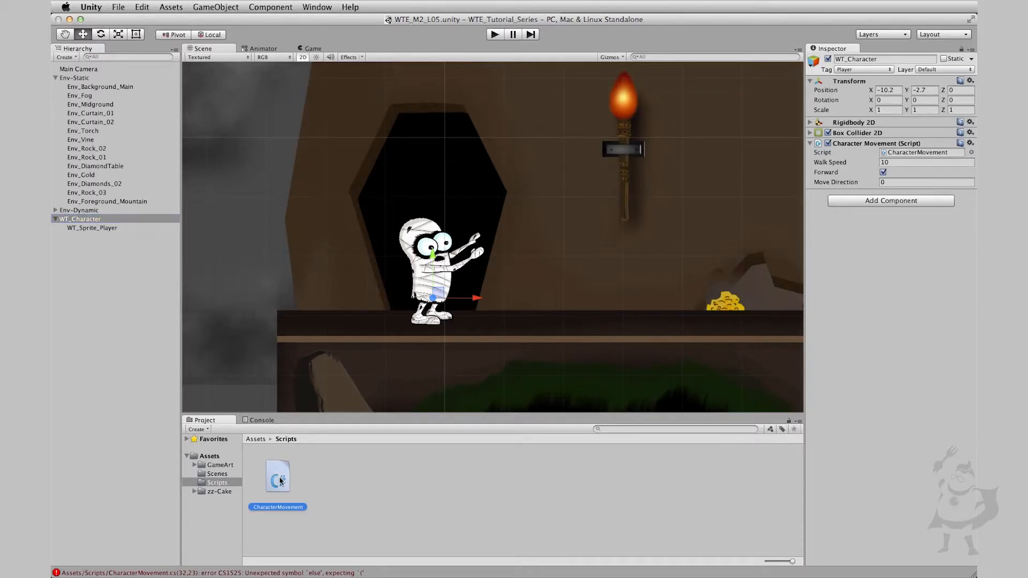
pyautogui.doubleClick(277, 476)
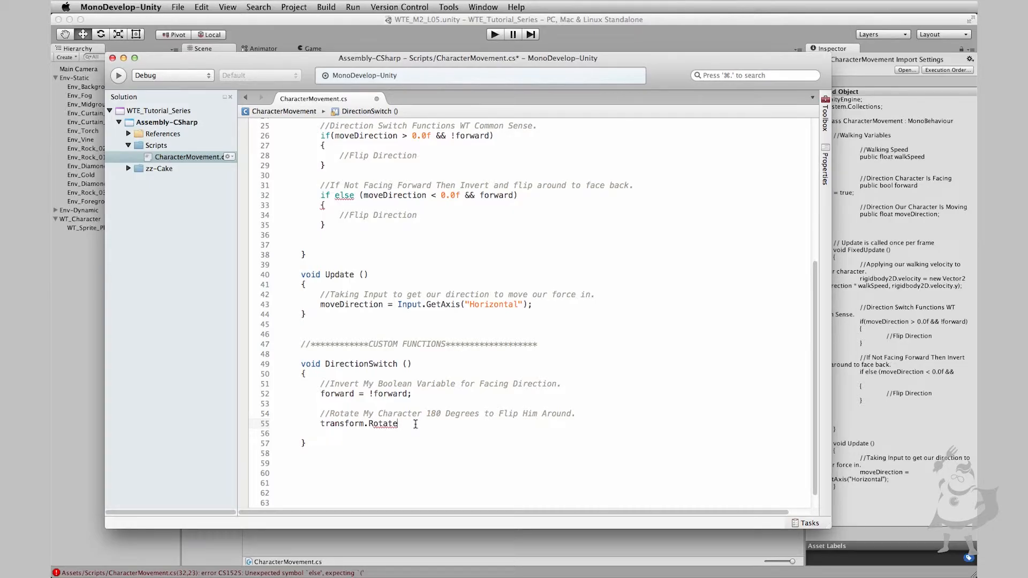
# Step: Give Rotate its first argument Vector3.up as the rotation axis
pyautogui.write('(')
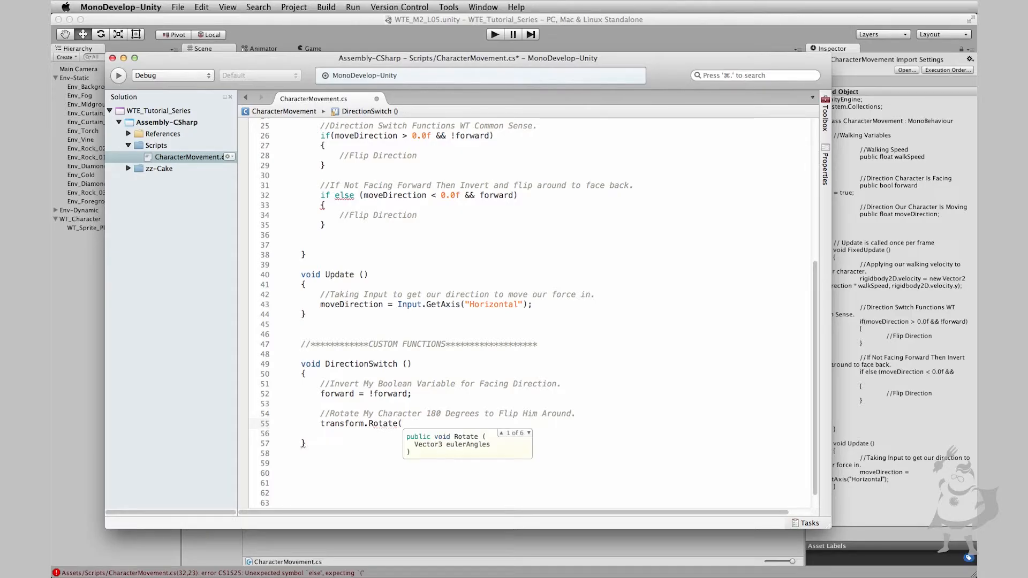
pyautogui.write('Vector')
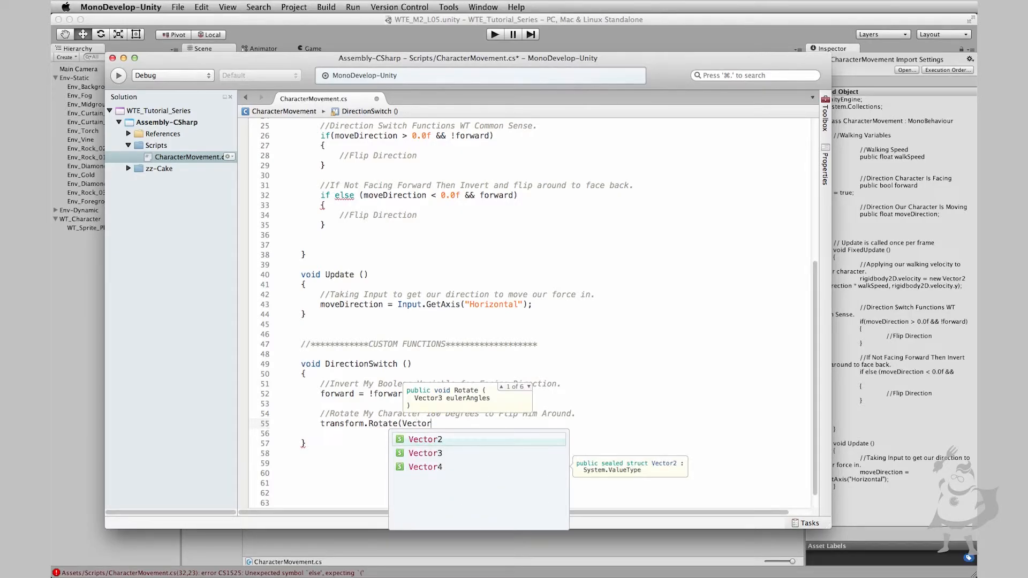
pyautogui.write('3')
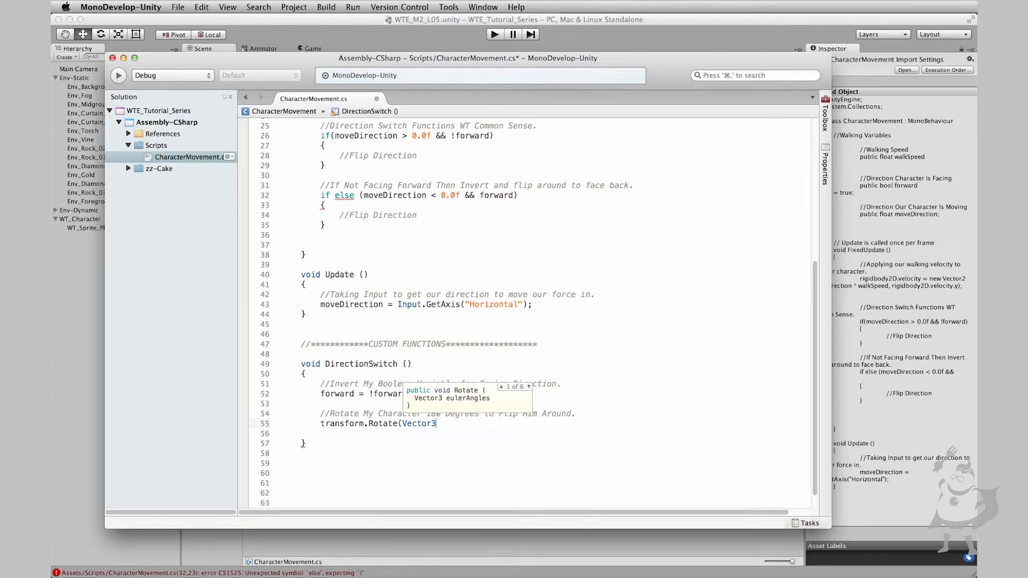
pyautogui.write('.u')
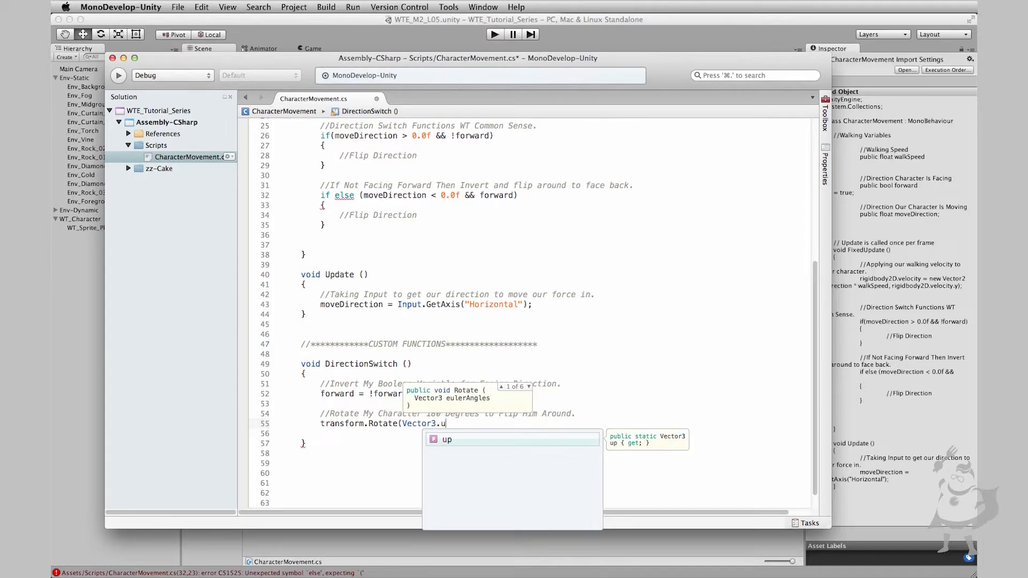
pyautogui.write('p')
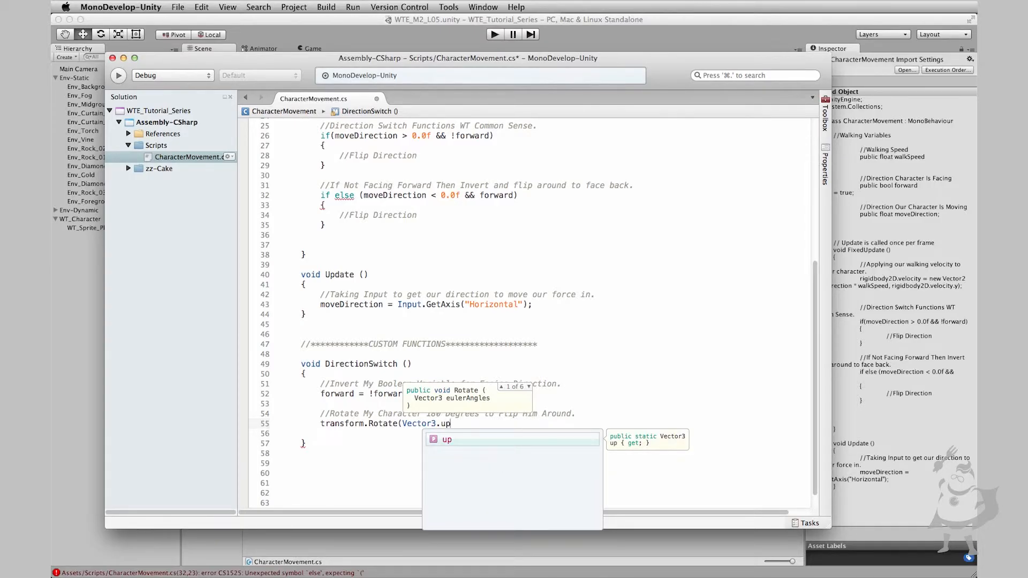
pyautogui.write(',')
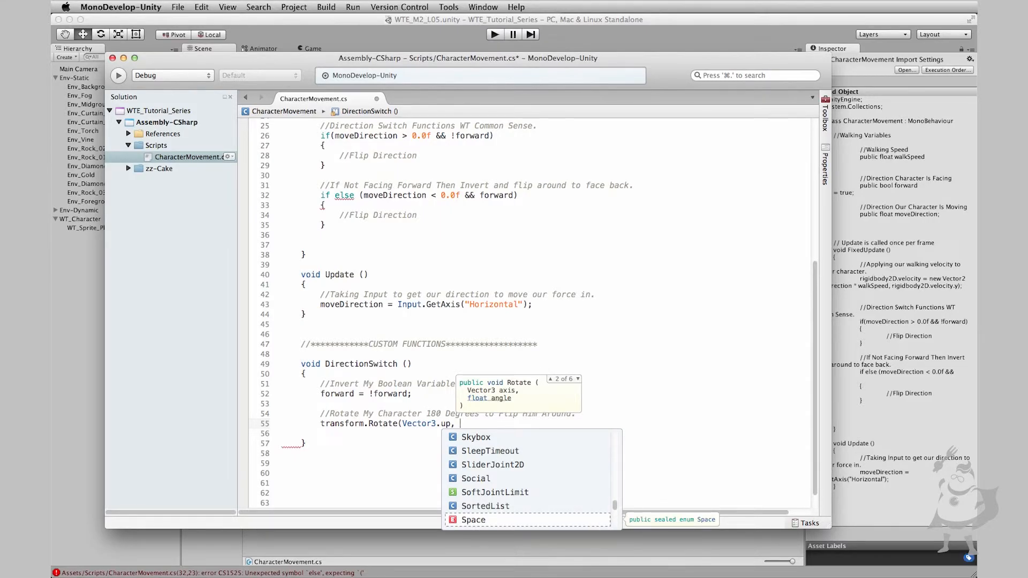
# Step: Add the 180.0f angle and begin the Space argument for world-space rotation
pyautogui.write('180.0')
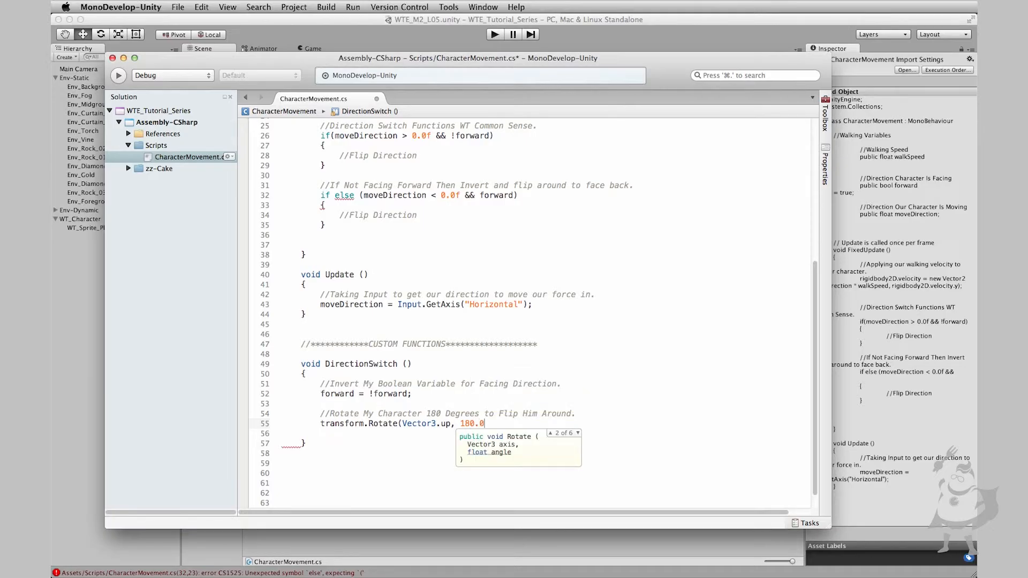
pyautogui.write('f')
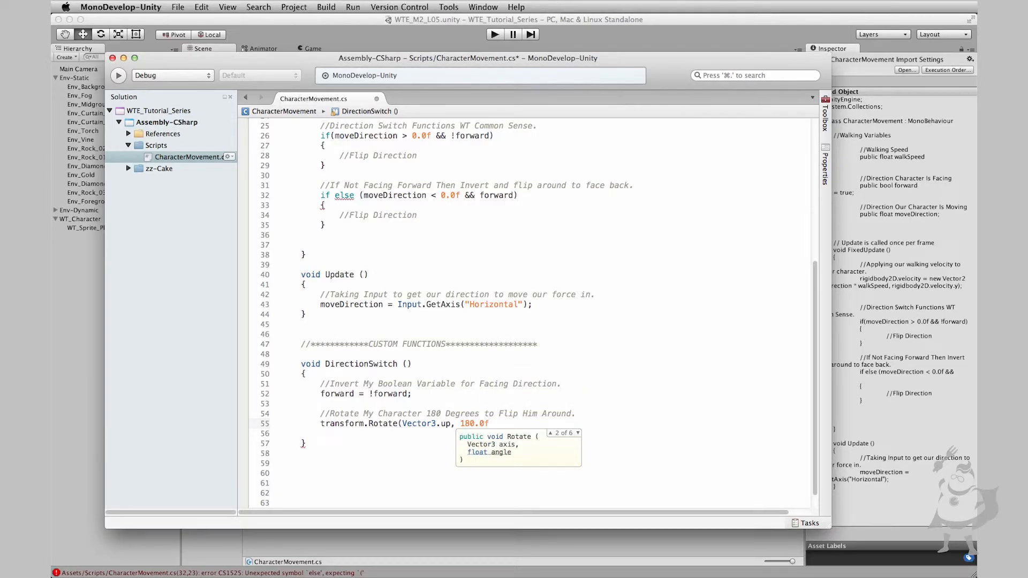
pyautogui.write(',')
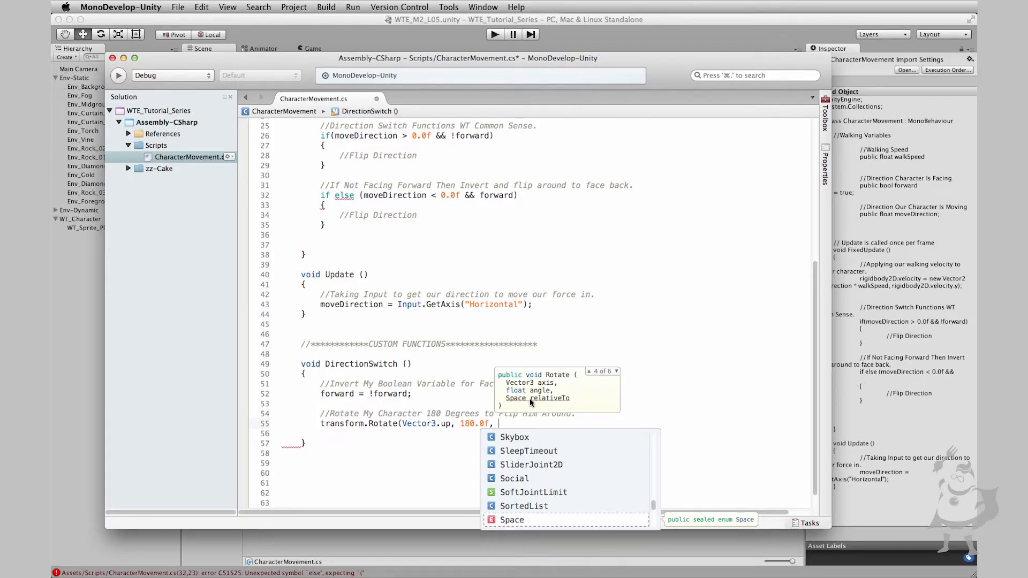
pyautogui.moveTo(501, 424)
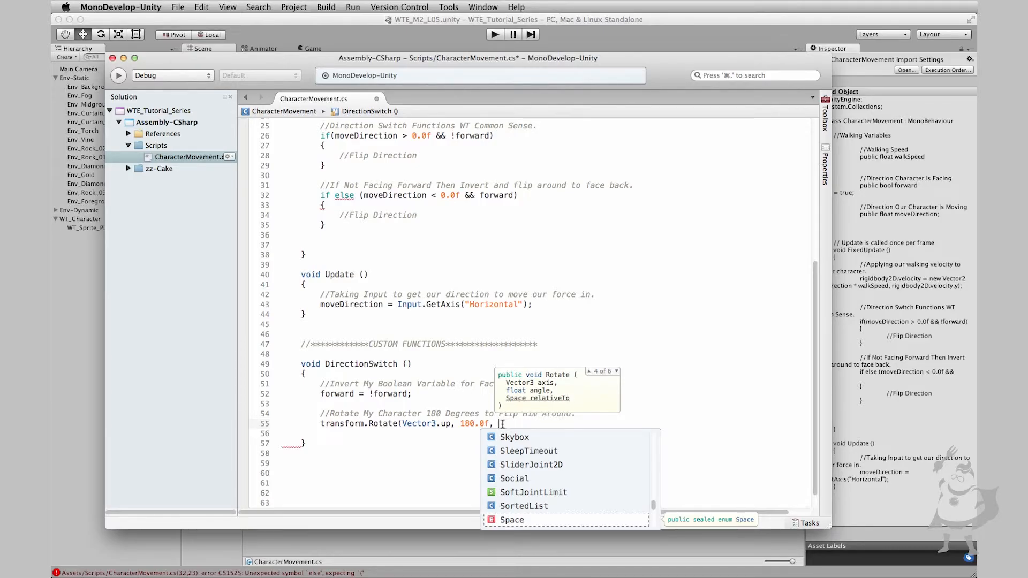
pyautogui.write('Spa')
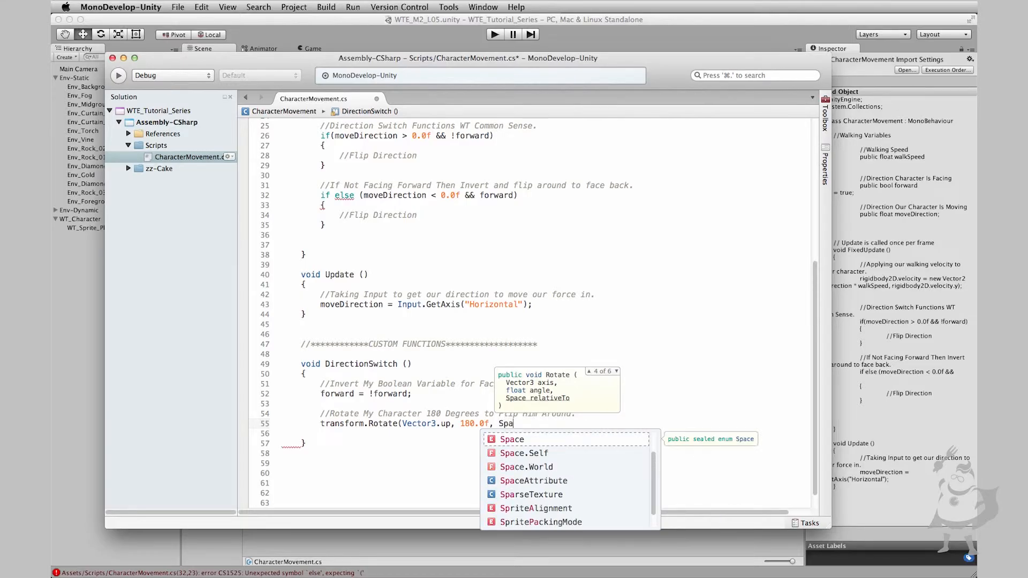
pyautogui.write('ce')
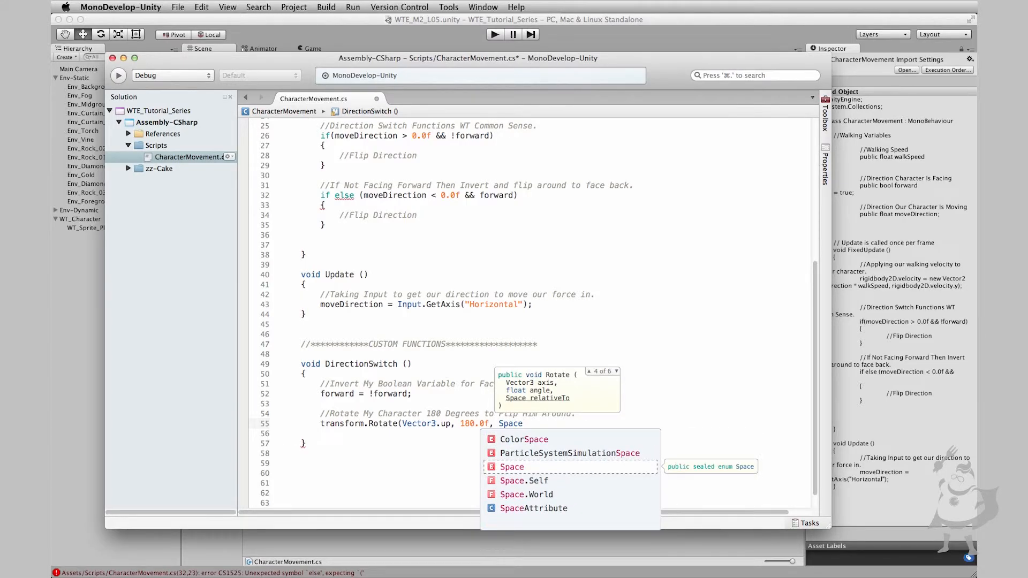
pyautogui.write('.')
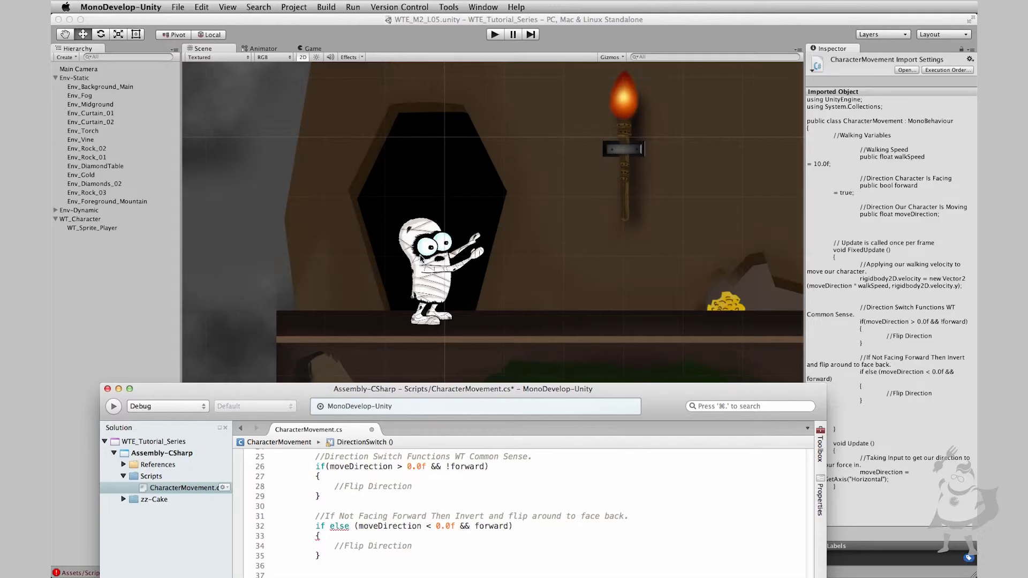
pyautogui.moveTo(426, 199)
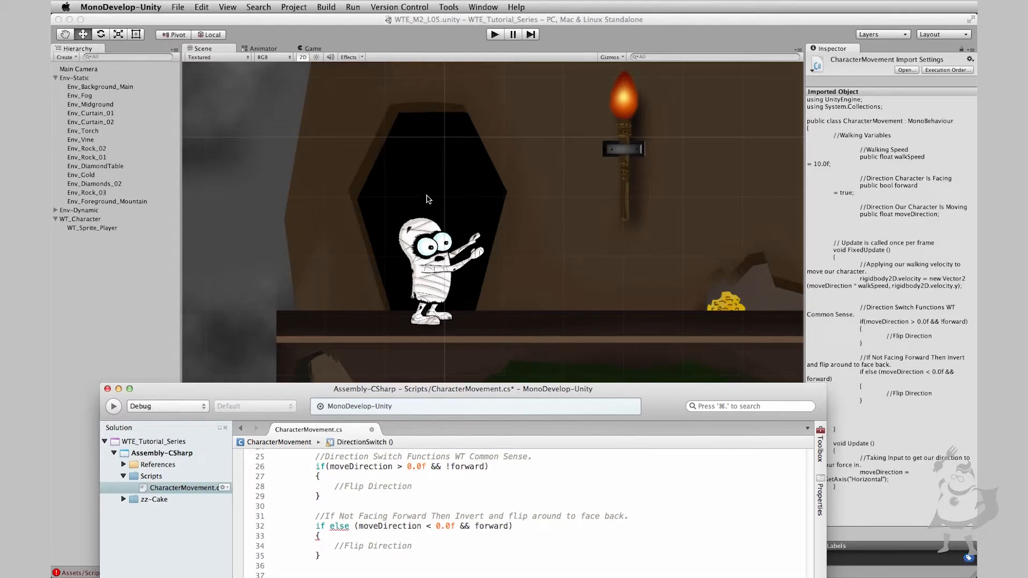
pyautogui.moveTo(445, 303)
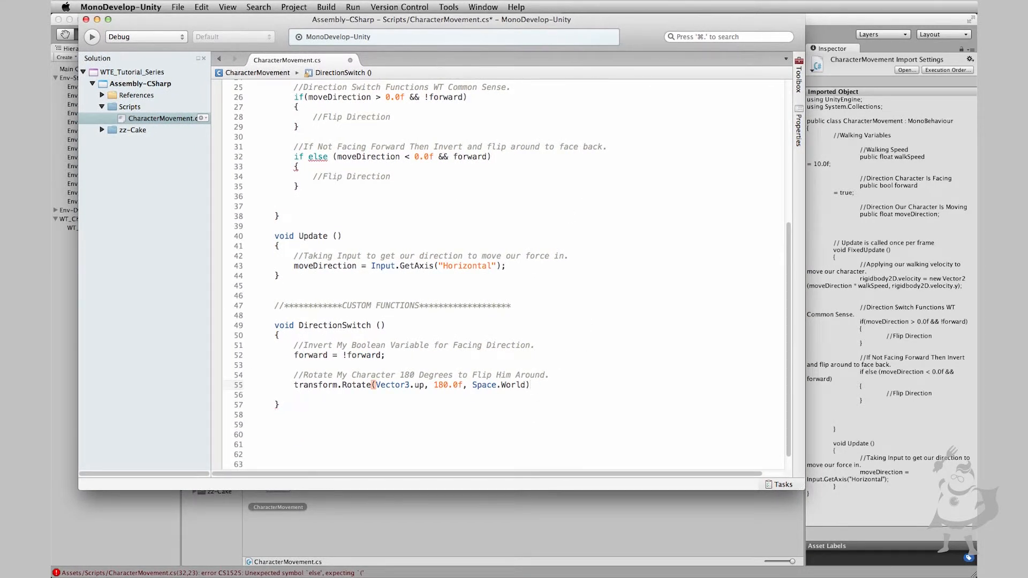
# Step: Finish the Rotate(Vector3.up, 180.0f, Space.World) line with a semicolon and save the script
pyautogui.write(';')
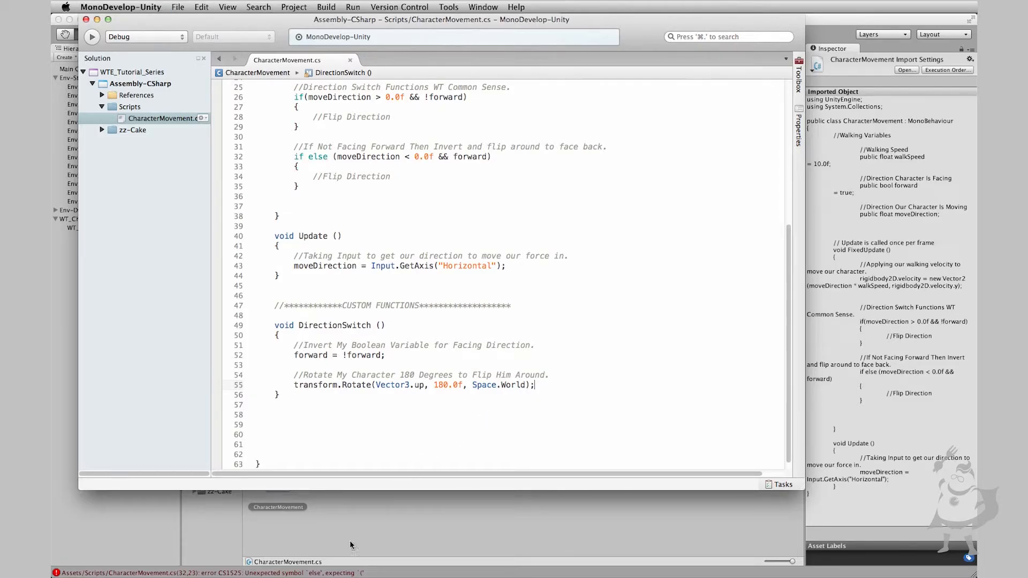
pyautogui.moveTo(460, 403)
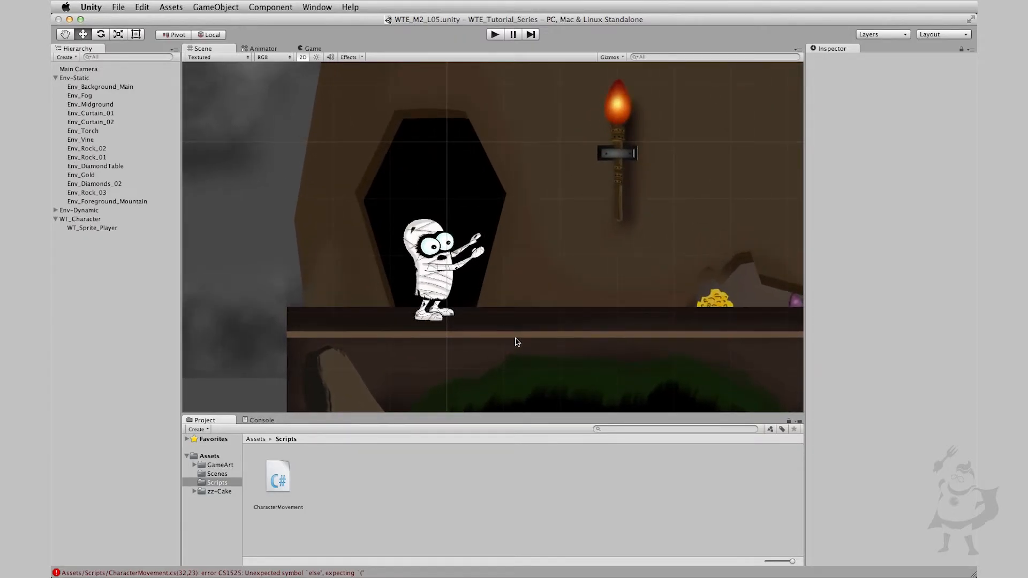
pyautogui.moveTo(282, 574)
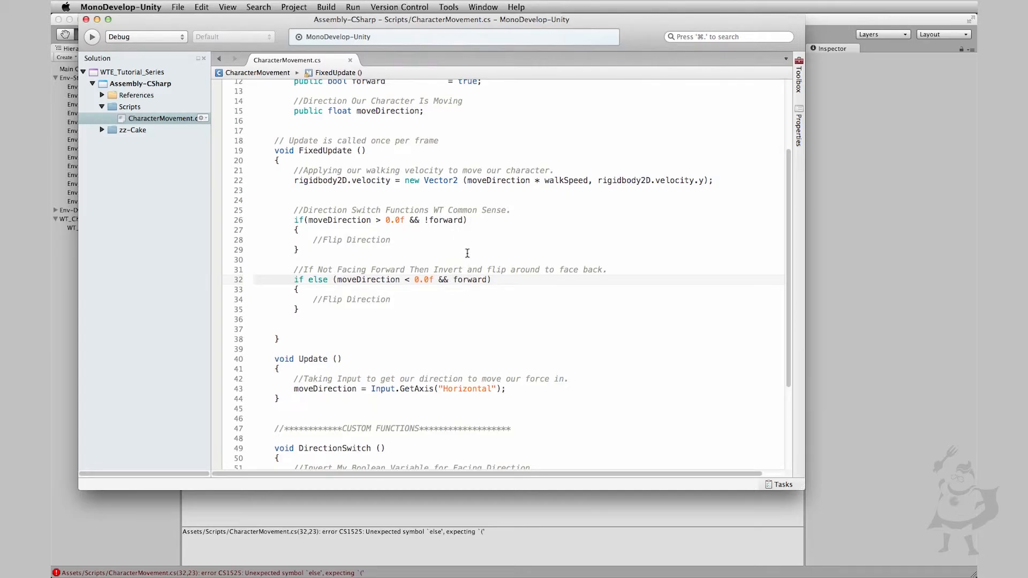
# Step: Replace the first branch's Flip Direction comment with DirectionSwitch ();
pyautogui.scroll(-3)
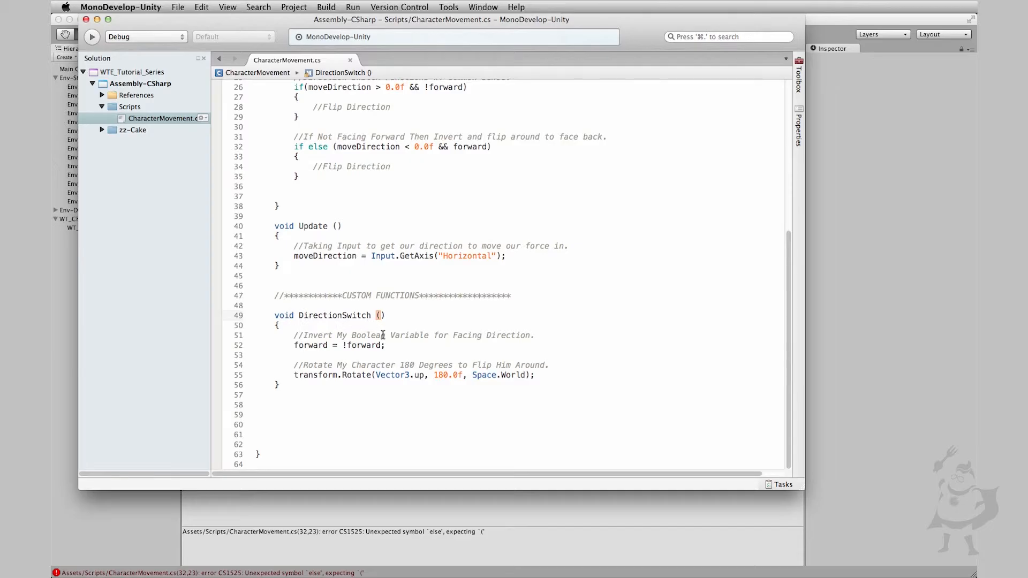
pyautogui.doubleClick(334, 315)
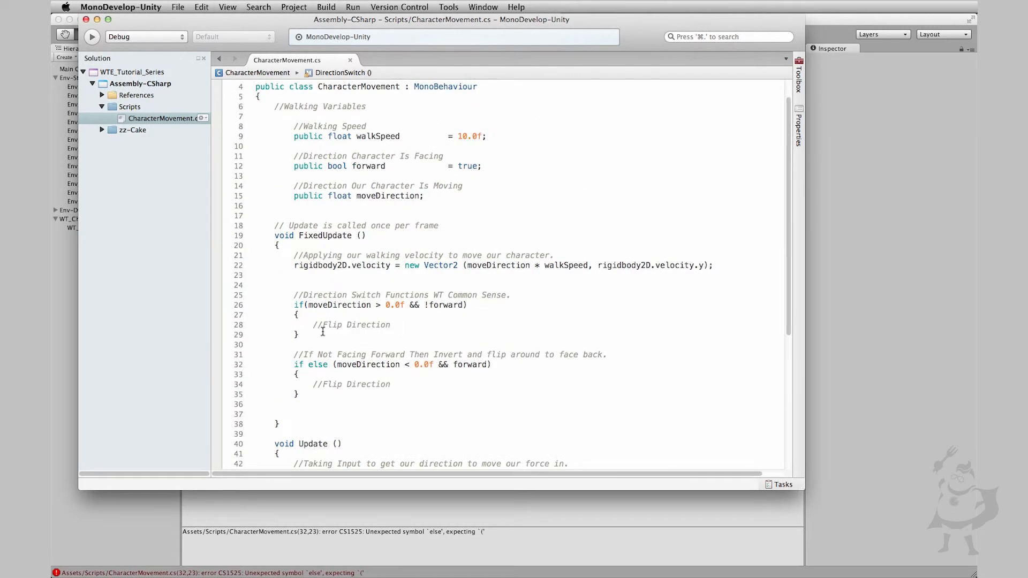
pyautogui.doubleClick(352, 324)
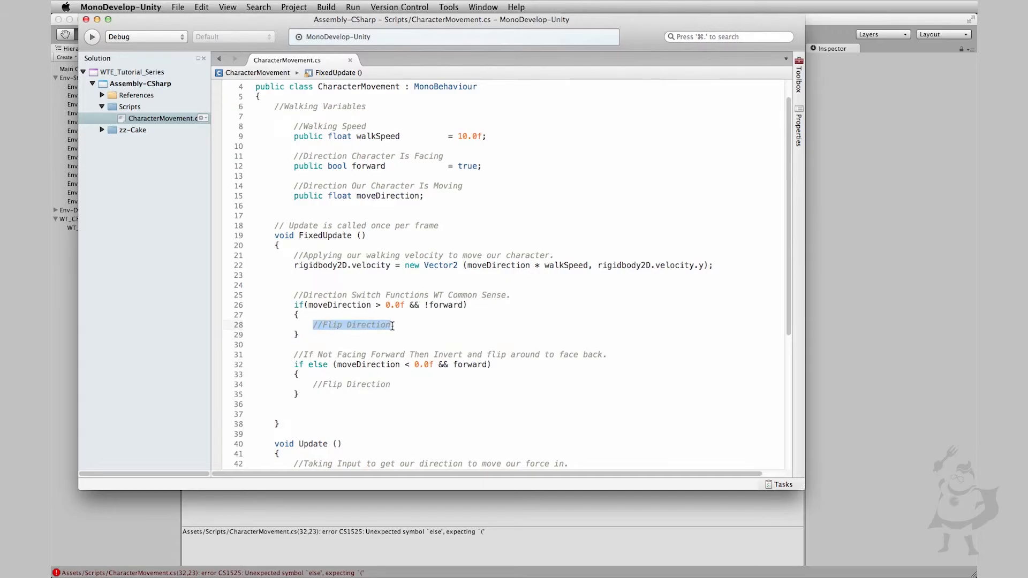
pyautogui.write('DirectionSwitch ()')
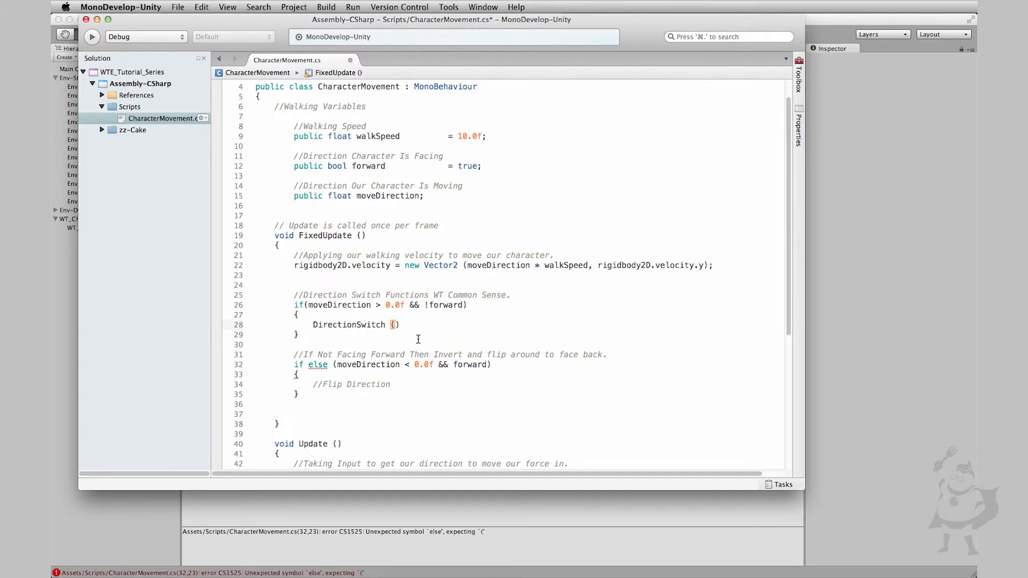
pyautogui.write(');')
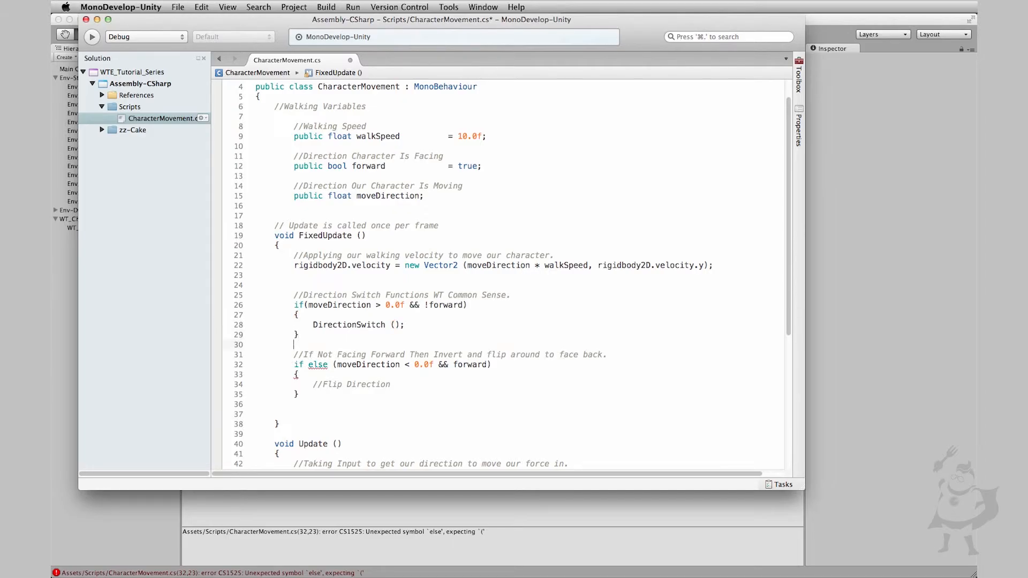
# Step: Replace the second branch's Flip Direction comment with DirectionSwitch ()
pyautogui.doubleClick(352, 385)
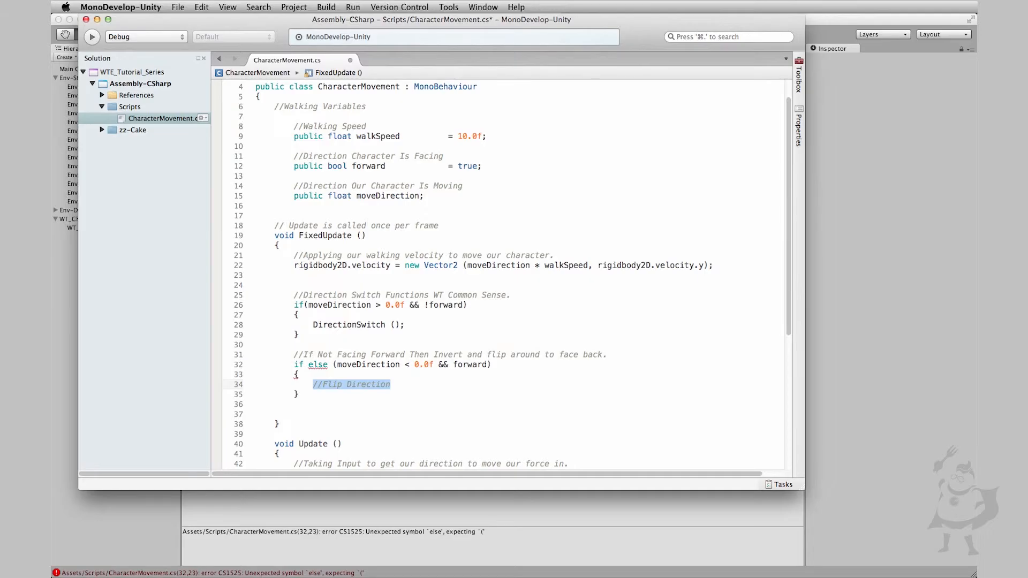
pyautogui.write('DirectionSwitch ()')
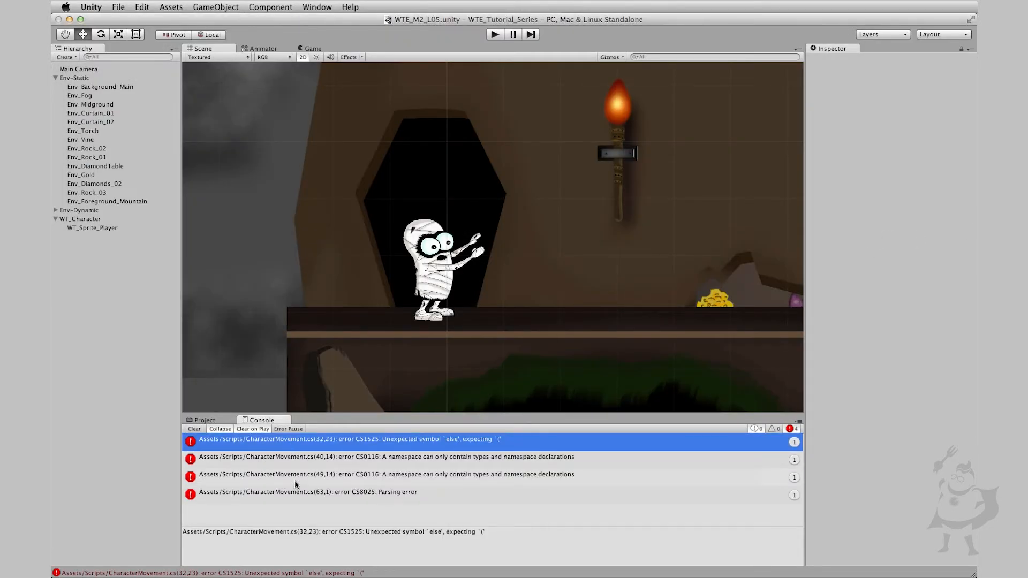
# Step: Open the line 32 error from the Console and change 'if else' to 'else if'
pyautogui.click(302, 492)
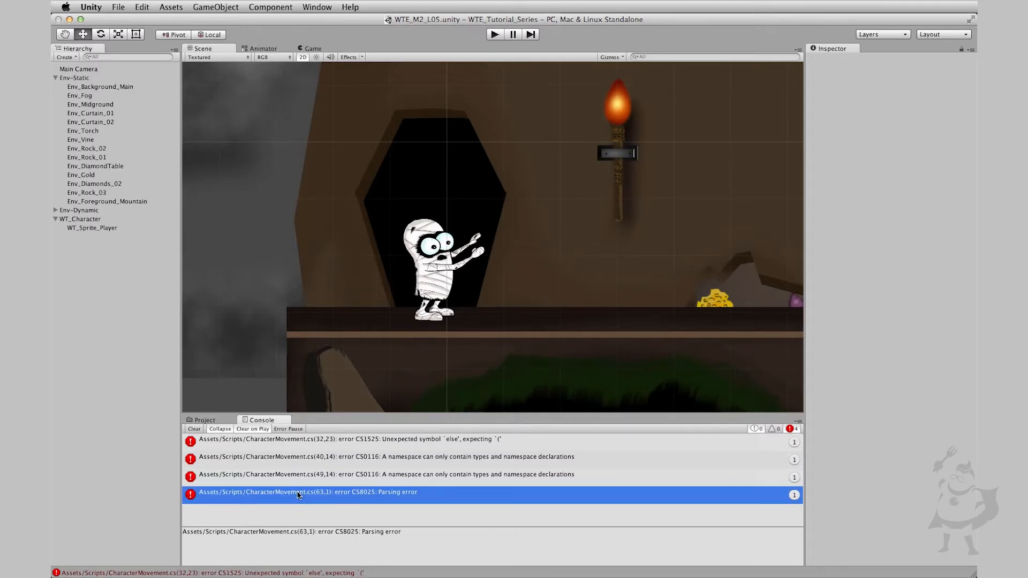
pyautogui.click(307, 439)
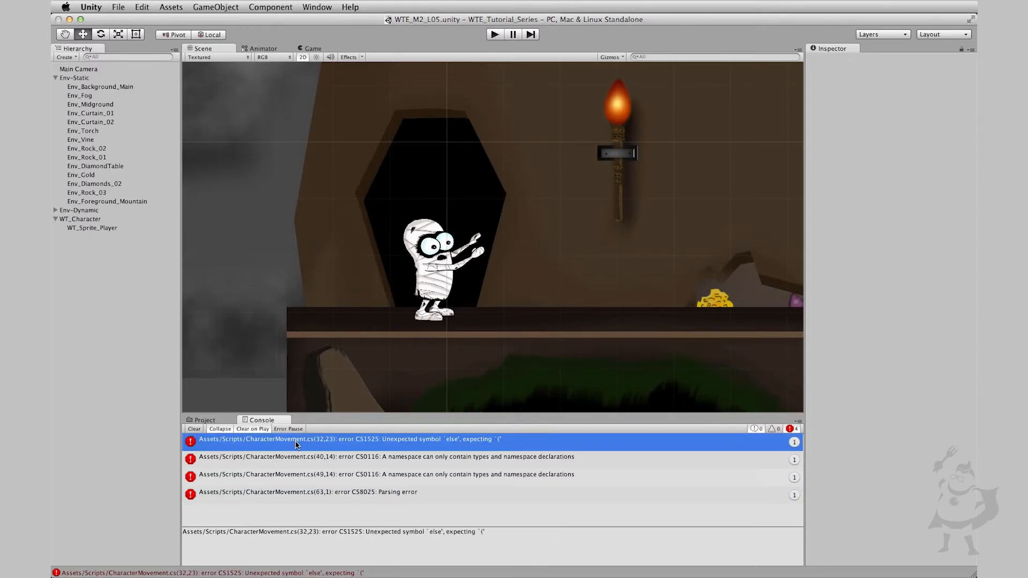
pyautogui.doubleClick(296, 439)
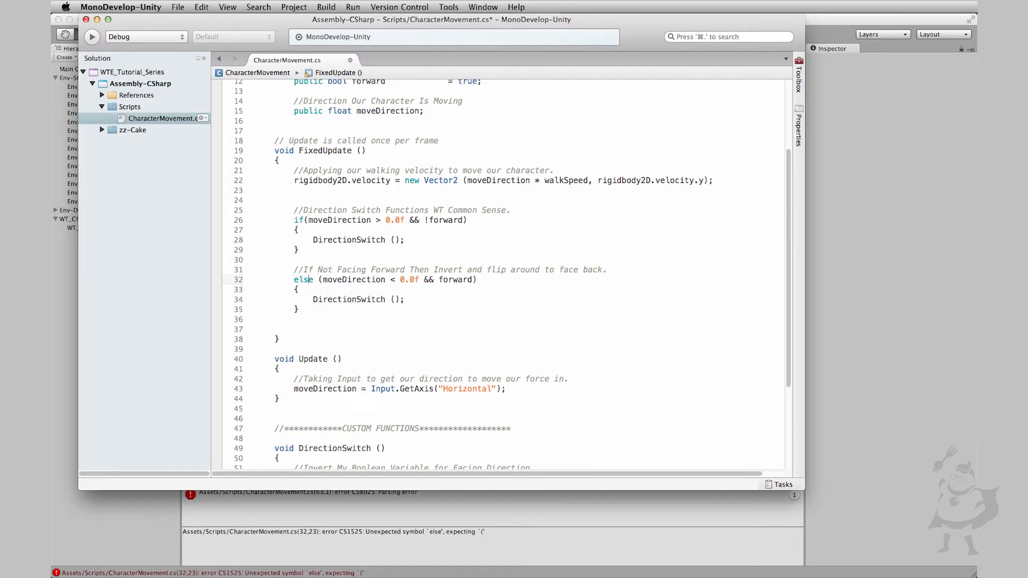
pyautogui.write('if')
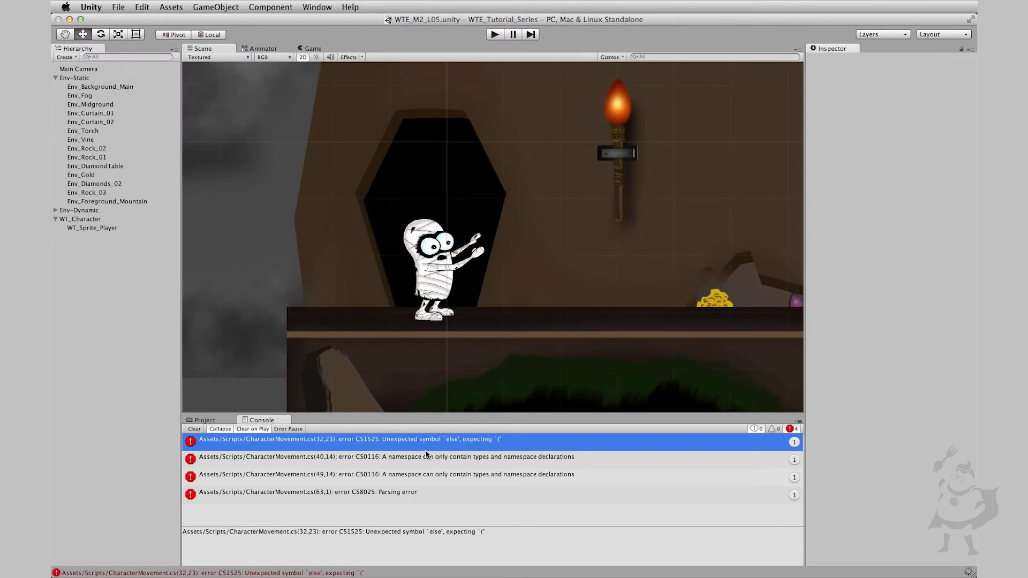
# Step: Recompile in Unity, start Play and select WT_Character to watch its values
pyautogui.click(193, 428)
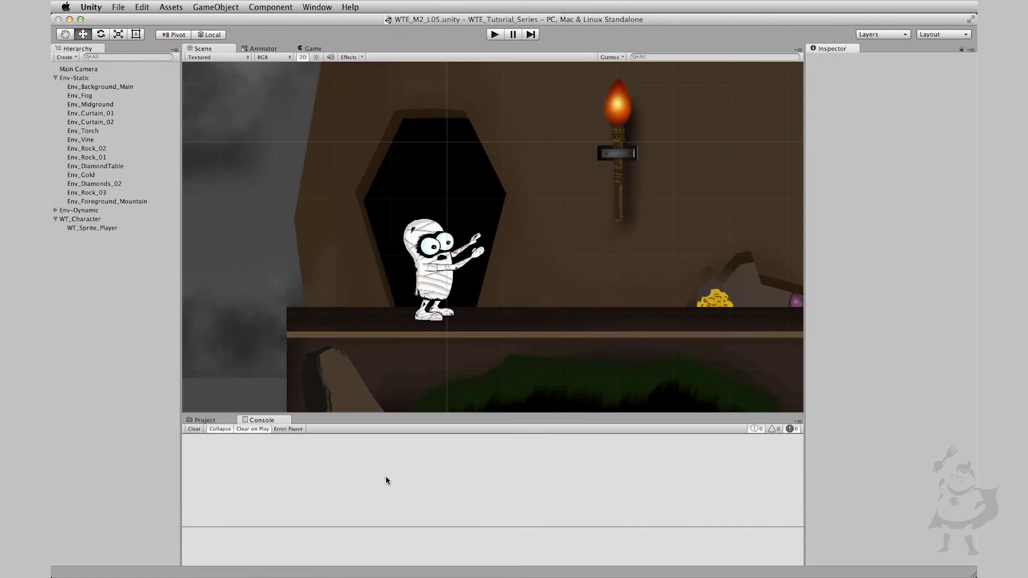
pyautogui.moveTo(396, 484)
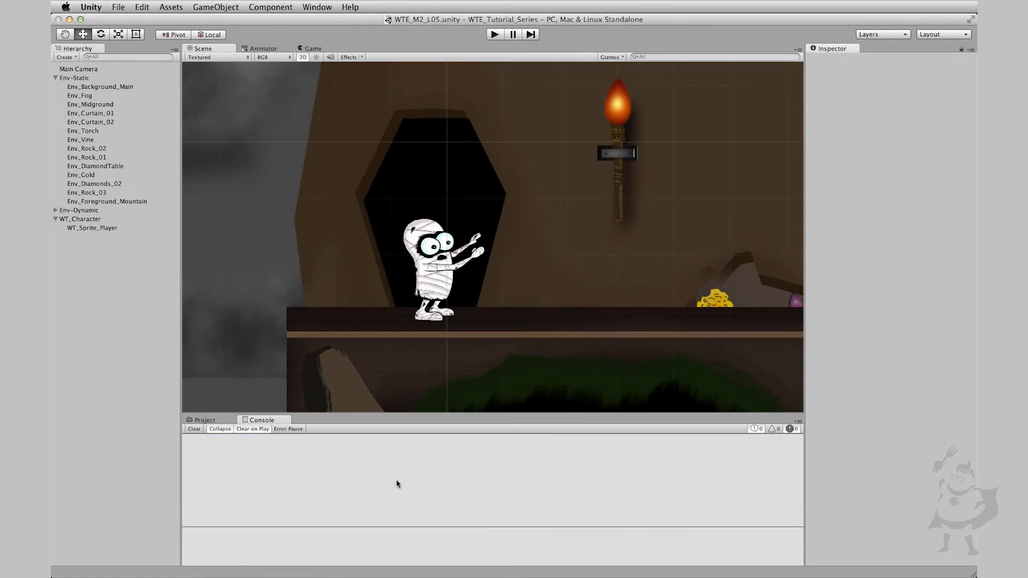
pyautogui.click(494, 34)
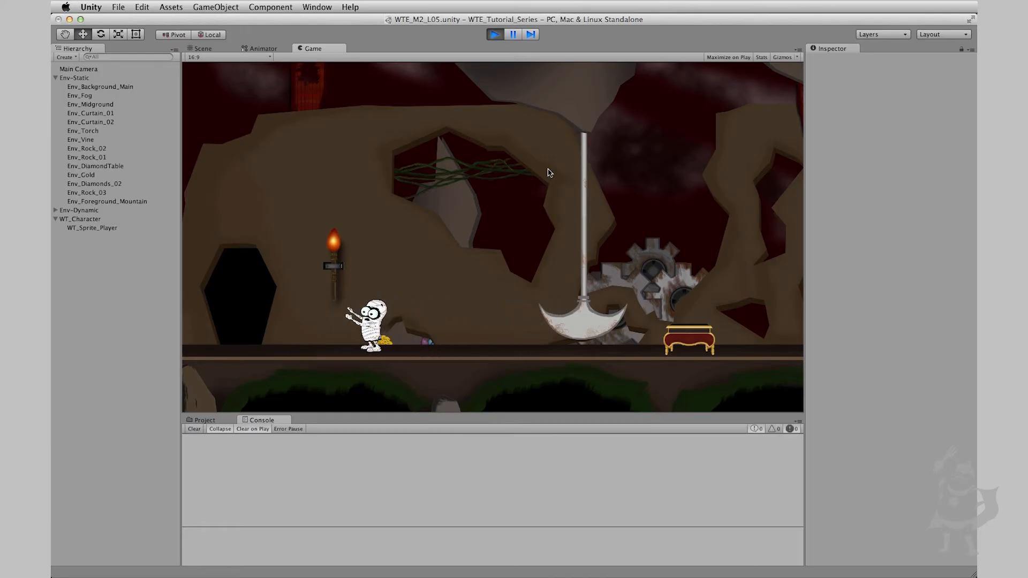
pyautogui.click(80, 218)
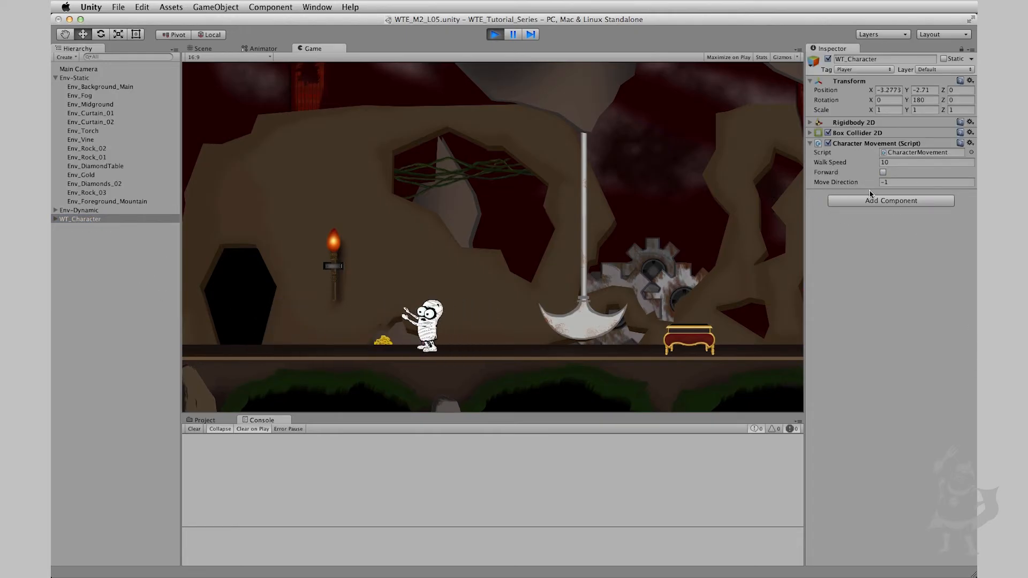
# Step: Move the mummy left to confirm it flips to Y rotation 180, then stop play
pyautogui.click(884, 171)
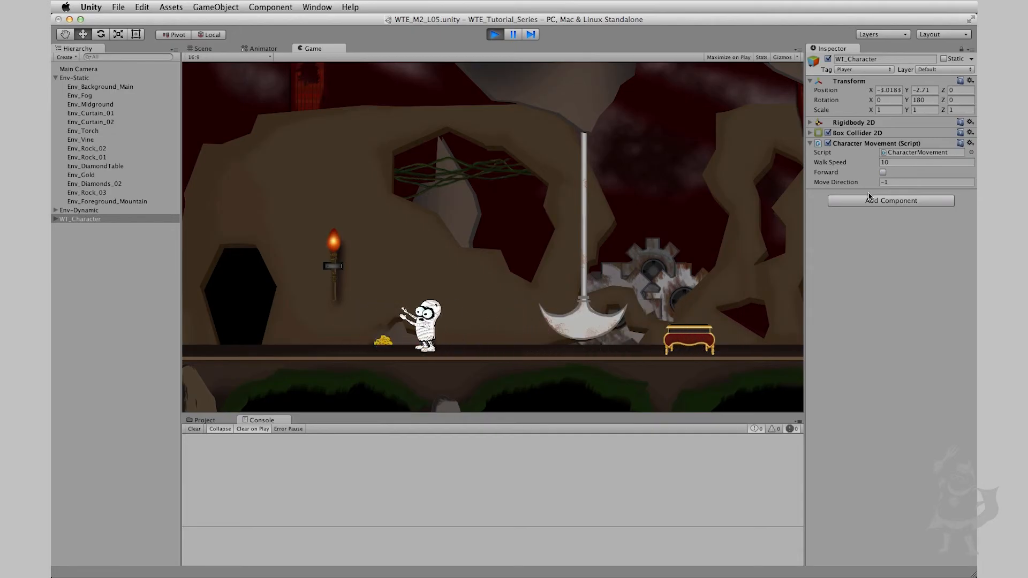
pyautogui.click(883, 172)
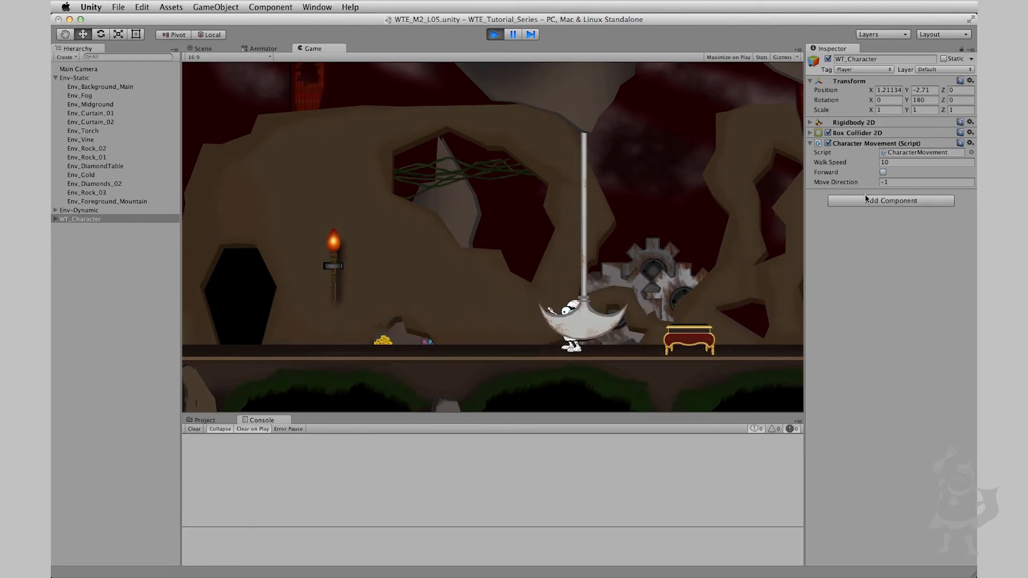
pyautogui.click(884, 171)
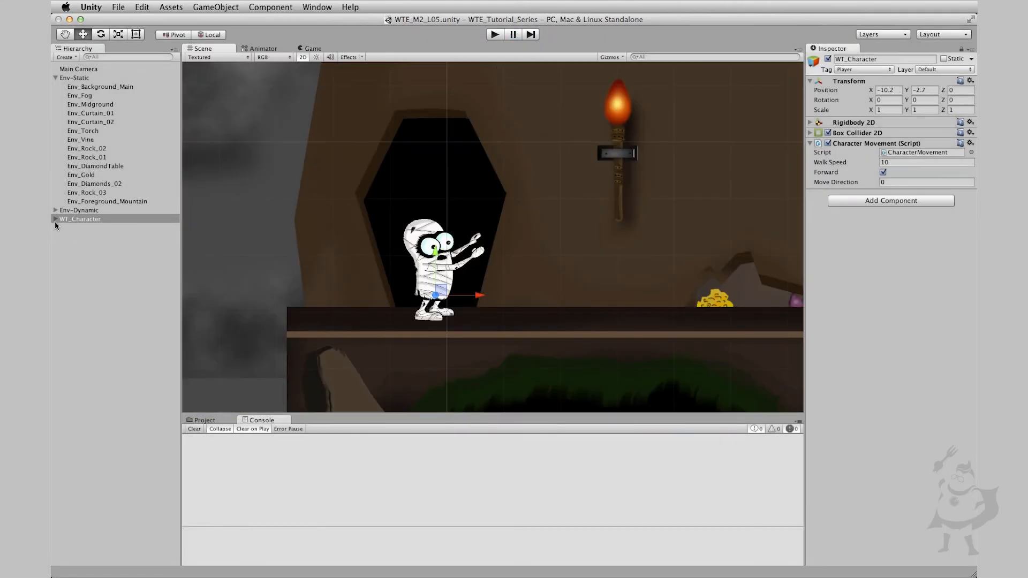
# Step: Scroll through CharacterMovement.cs in MonoDevelop to review the finished direction-switch code
pyautogui.click(57, 218)
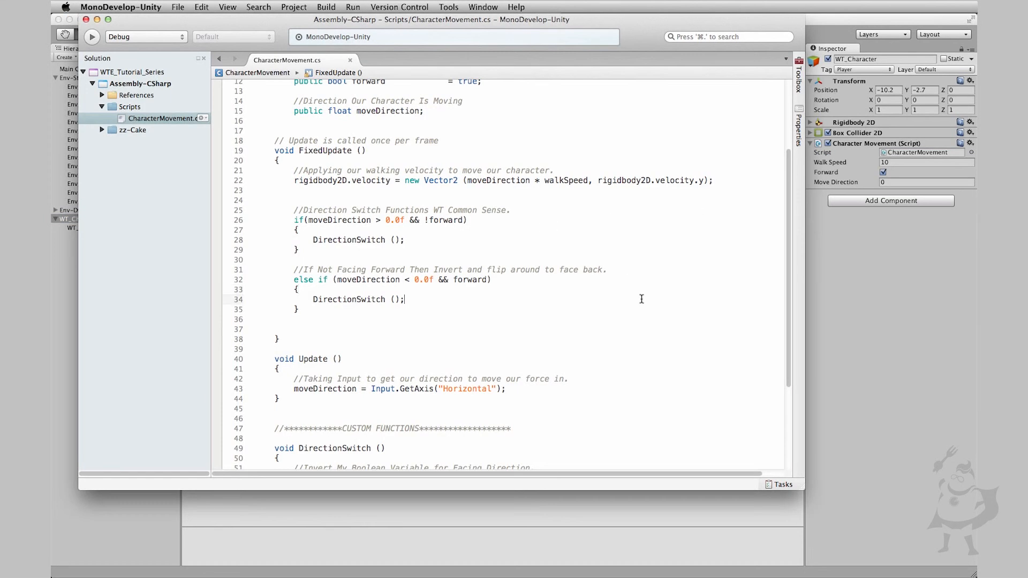
pyautogui.scroll(-3)
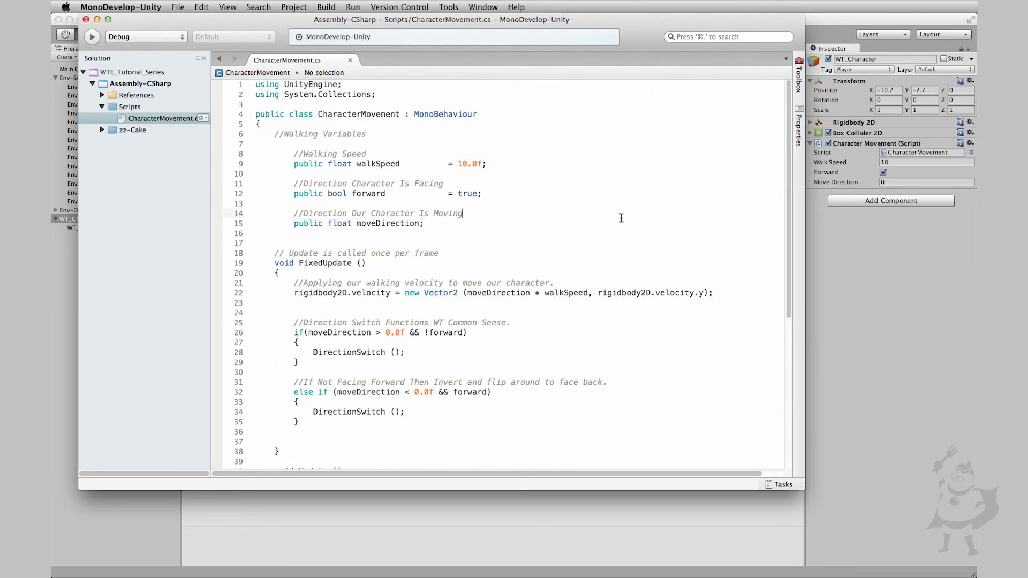
pyautogui.scroll(-3)
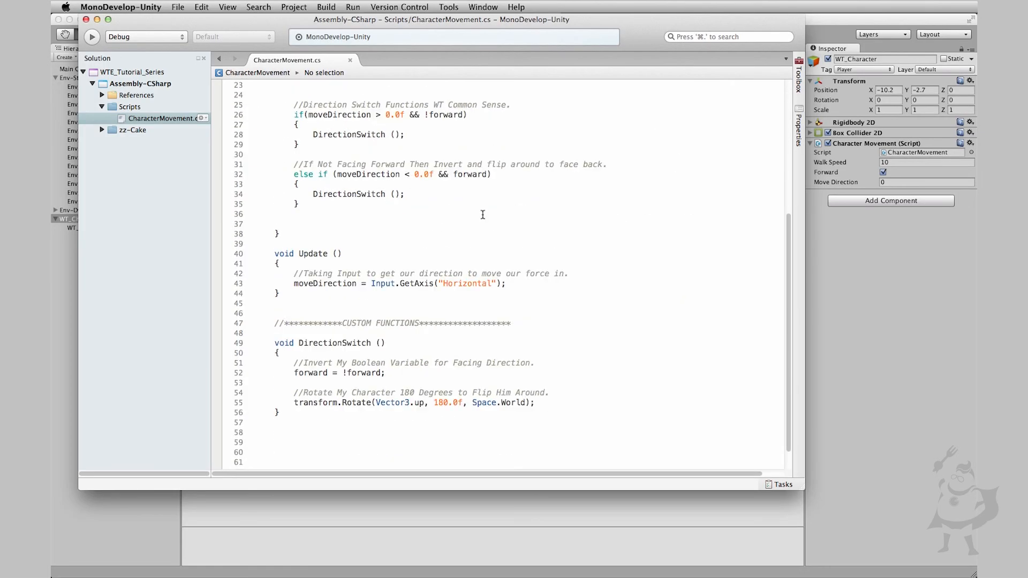